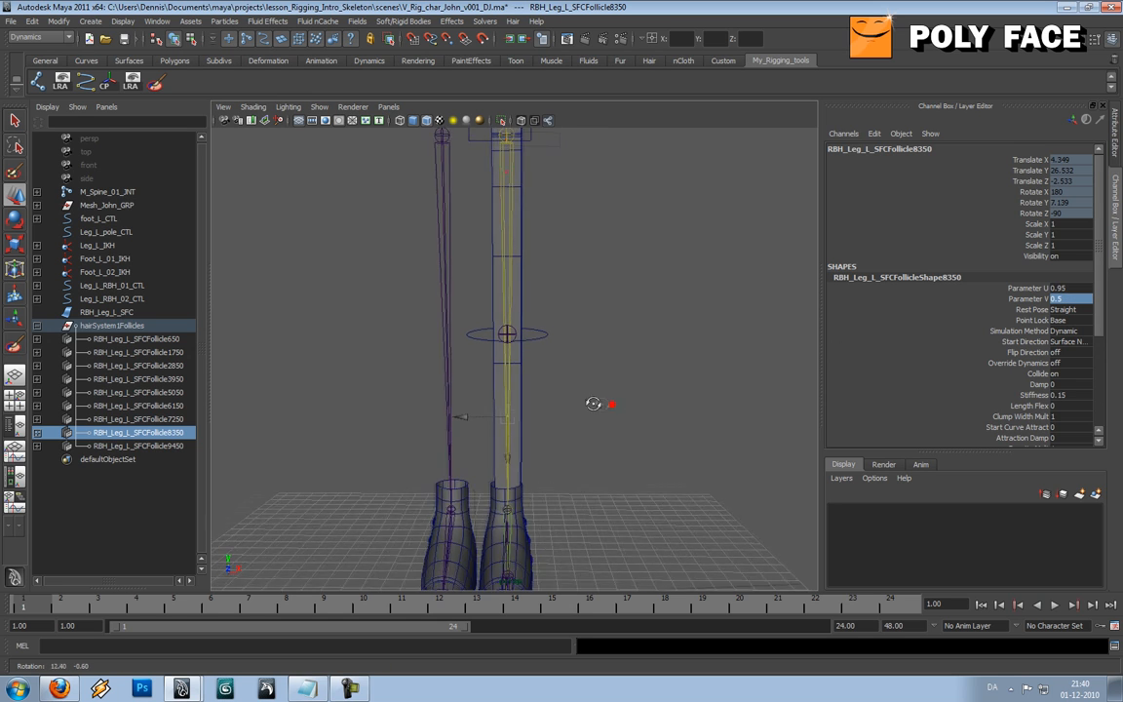
Step: Inspect follicles 7250, 9450 and 6150, setting a follicle's Parameter U to 0
drag(595, 403, 616, 374)
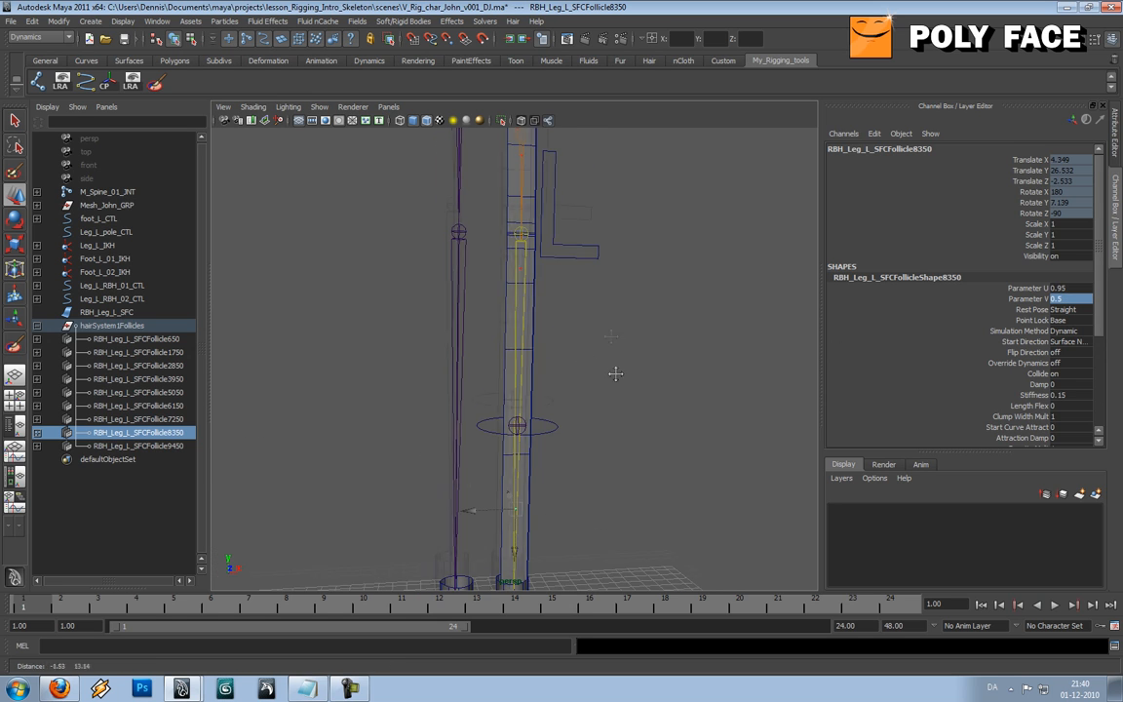
click(136, 419)
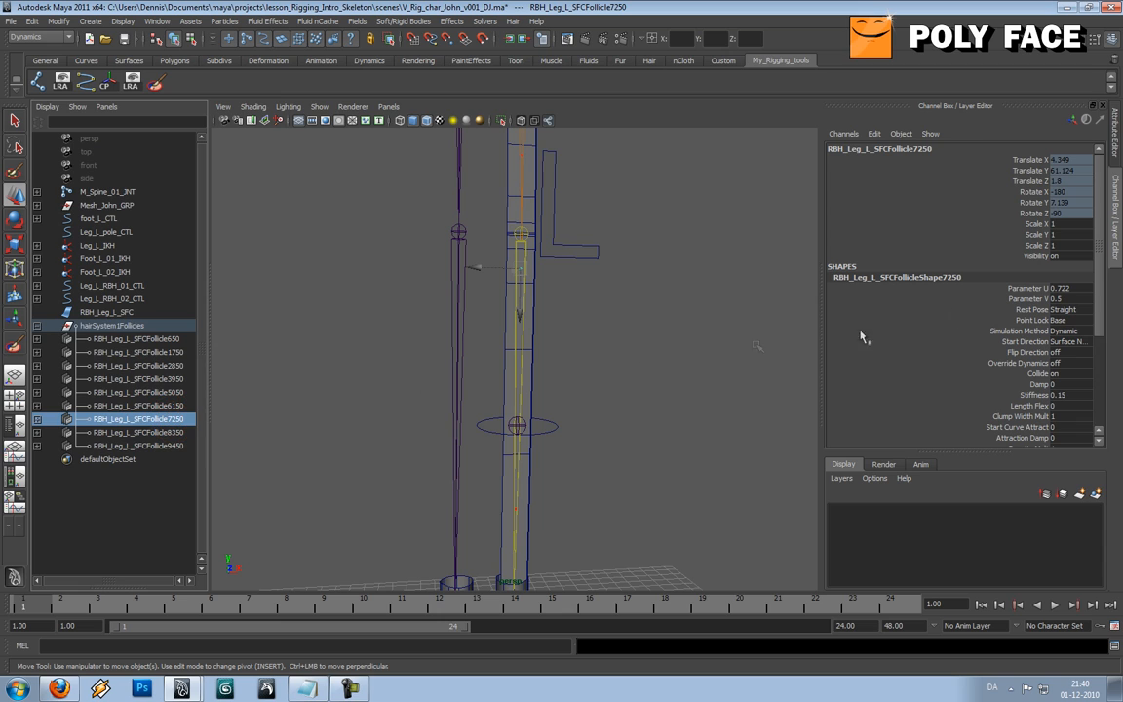
click(1068, 287)
text(0.896)
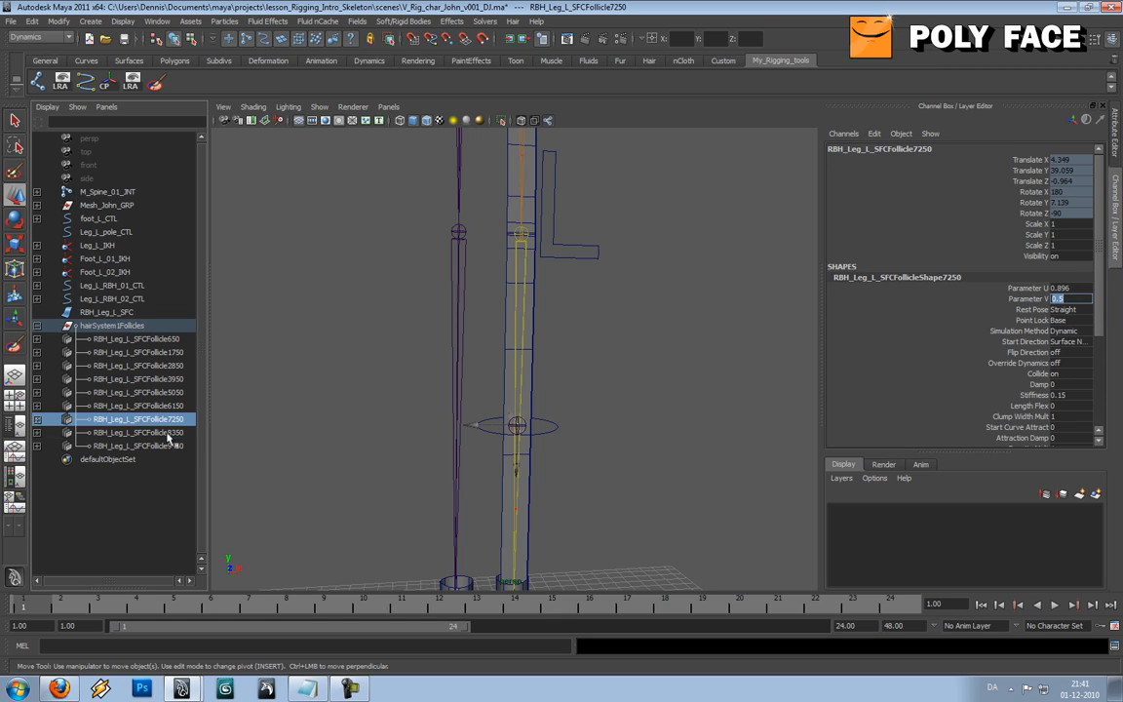
click(137, 432)
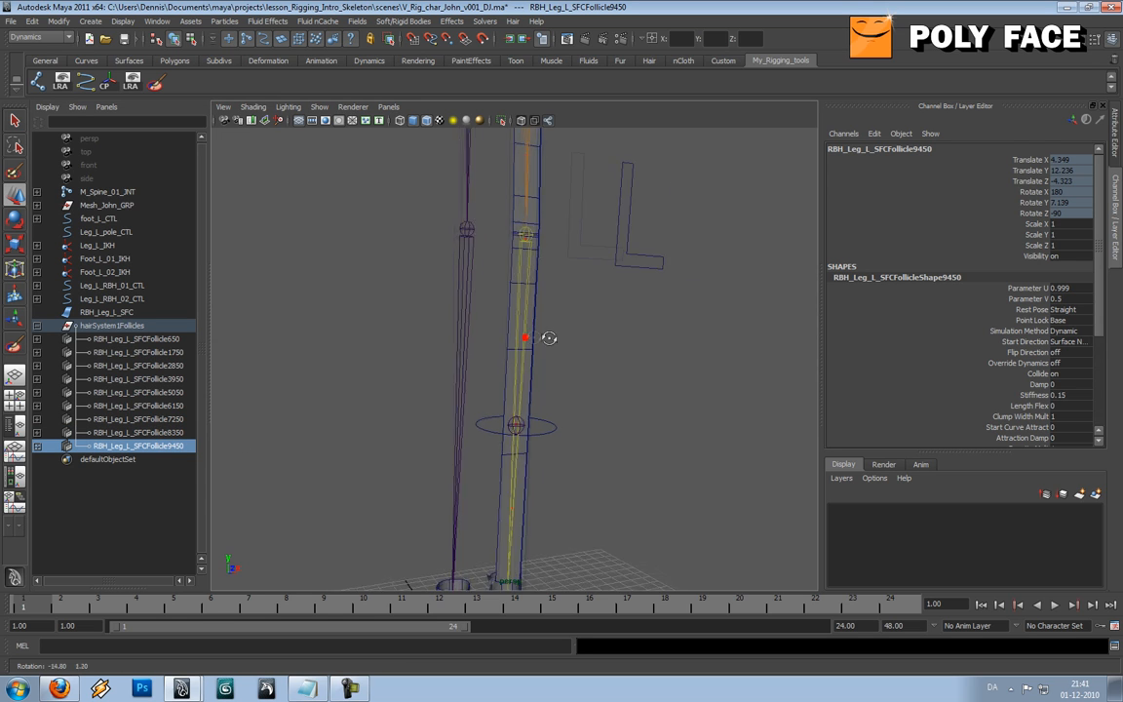
click(136, 406)
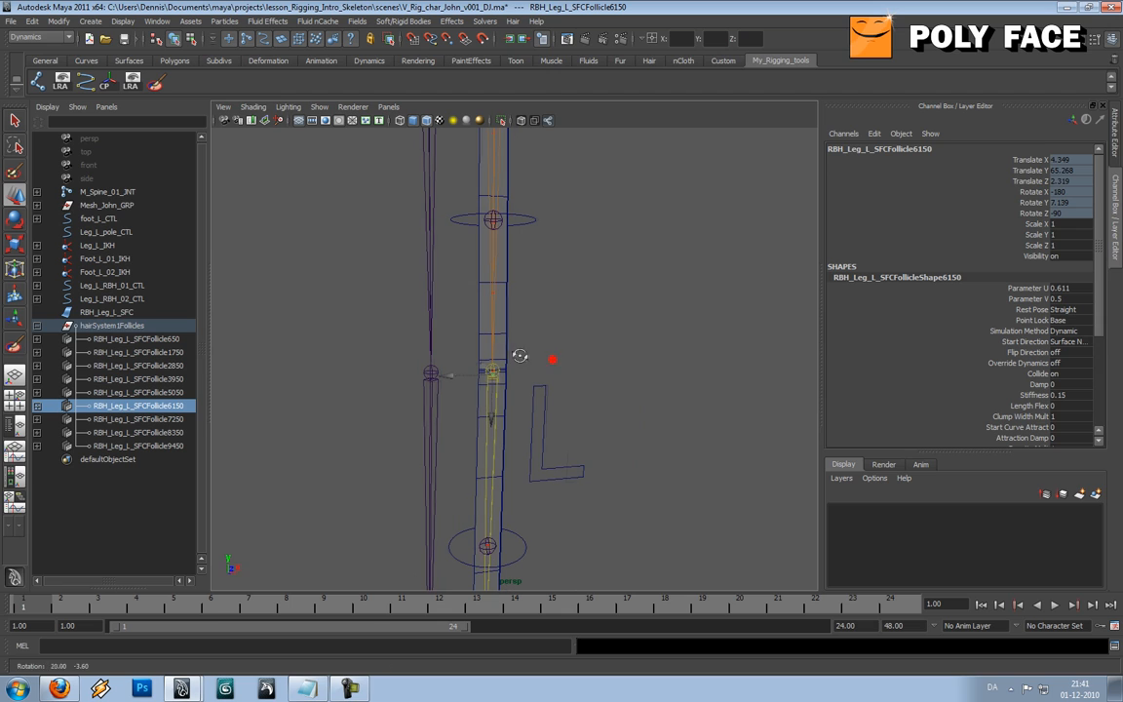
click(1061, 288)
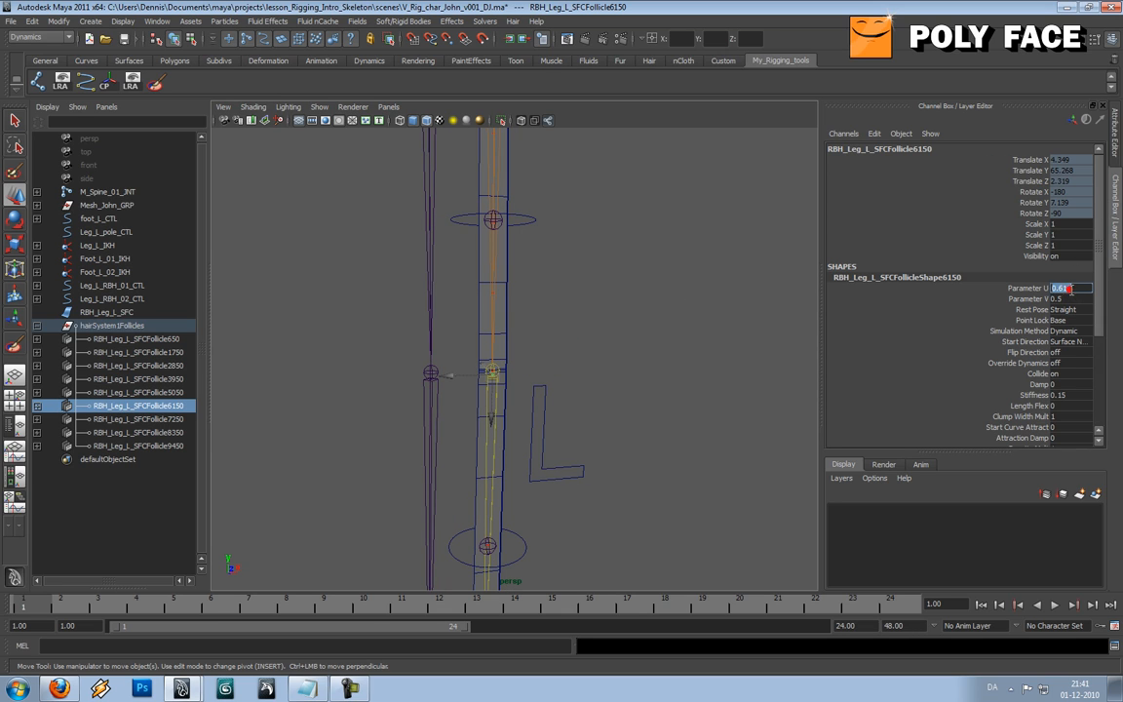
text(0)
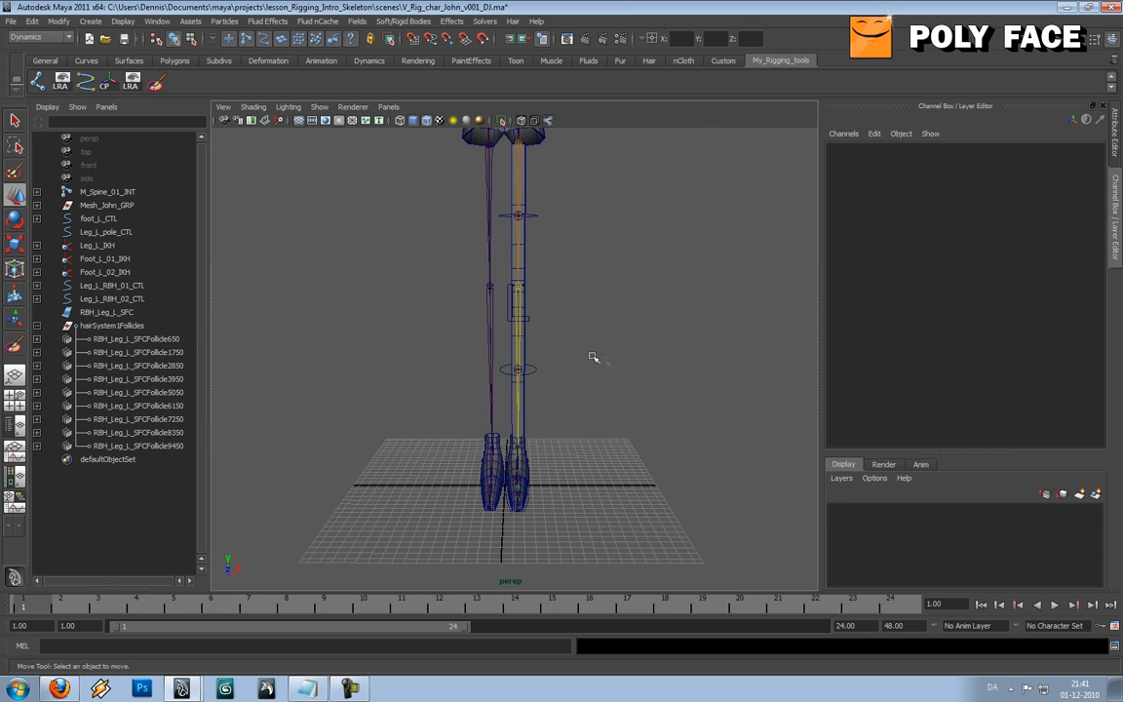
Step: Check follicles 650 and 9450, then place joint1 at the scene origin
click(134, 338)
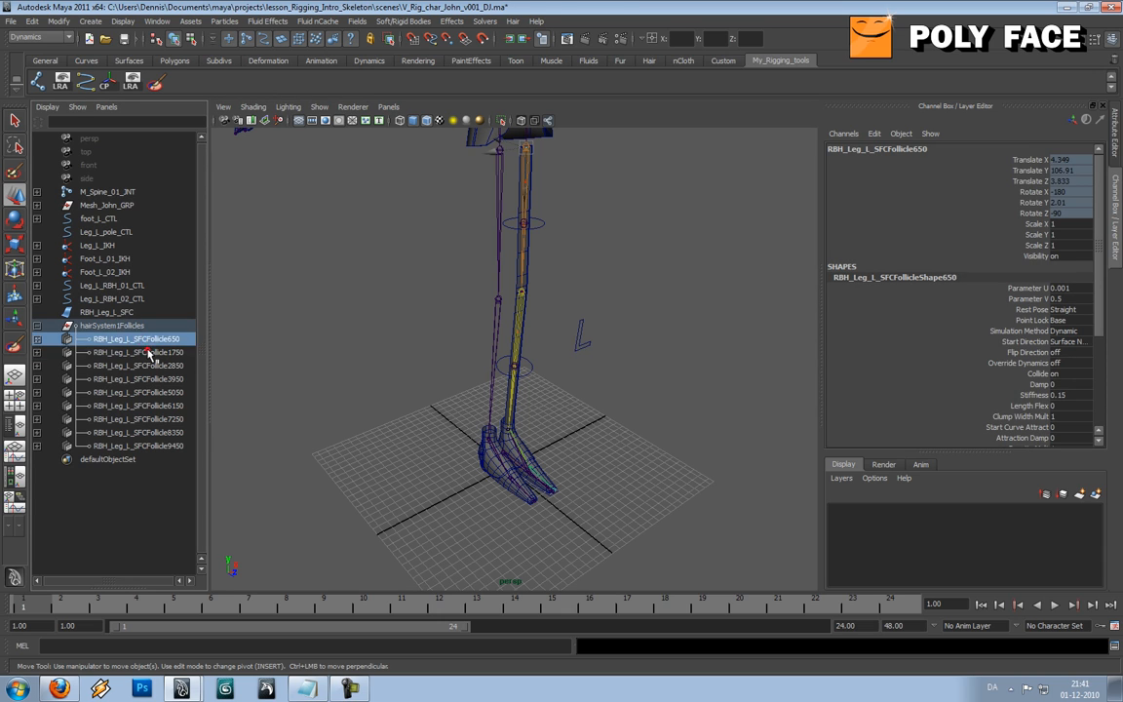
click(127, 392)
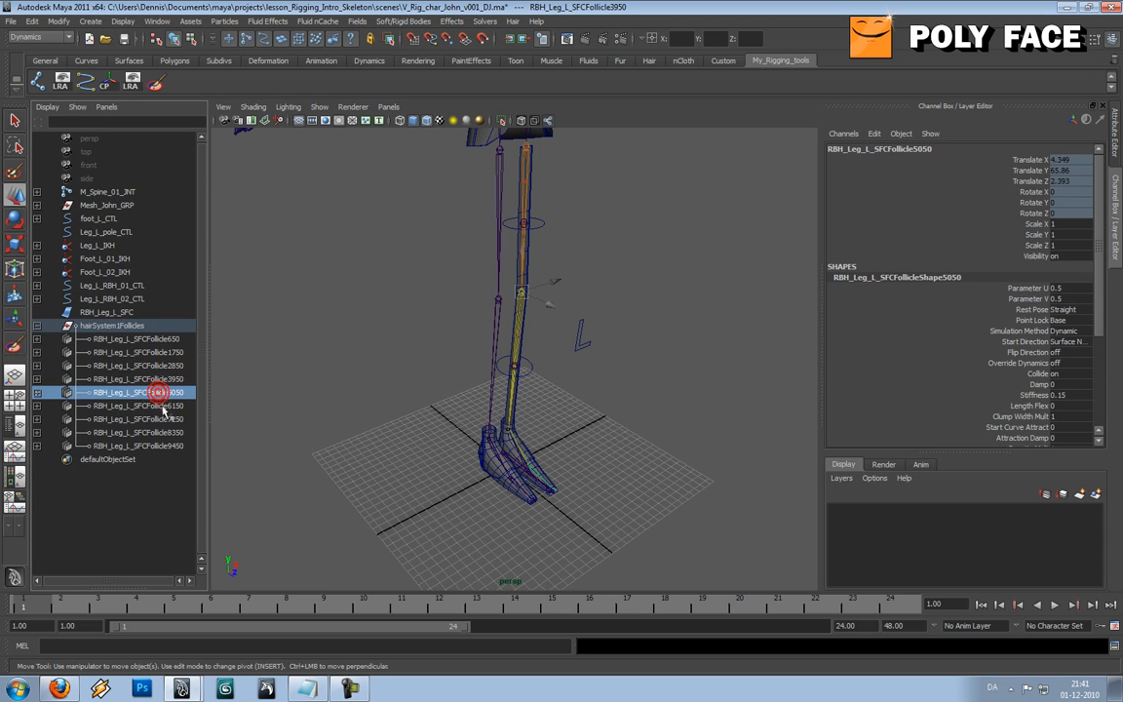
click(126, 446)
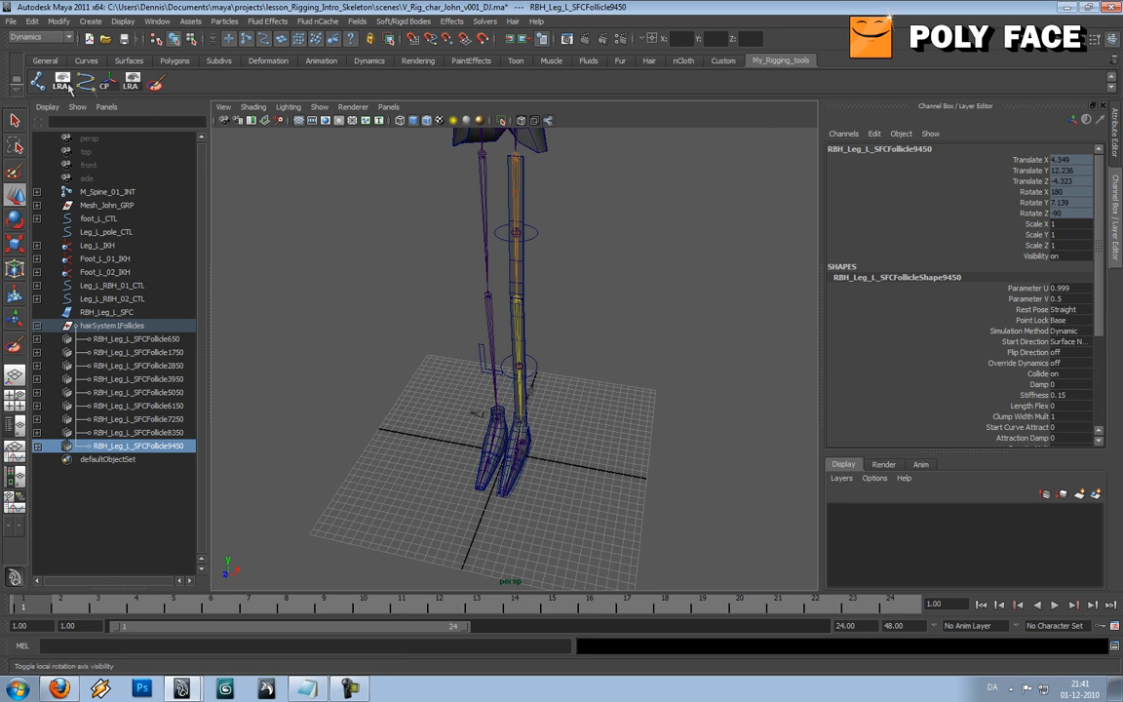
click(555, 462)
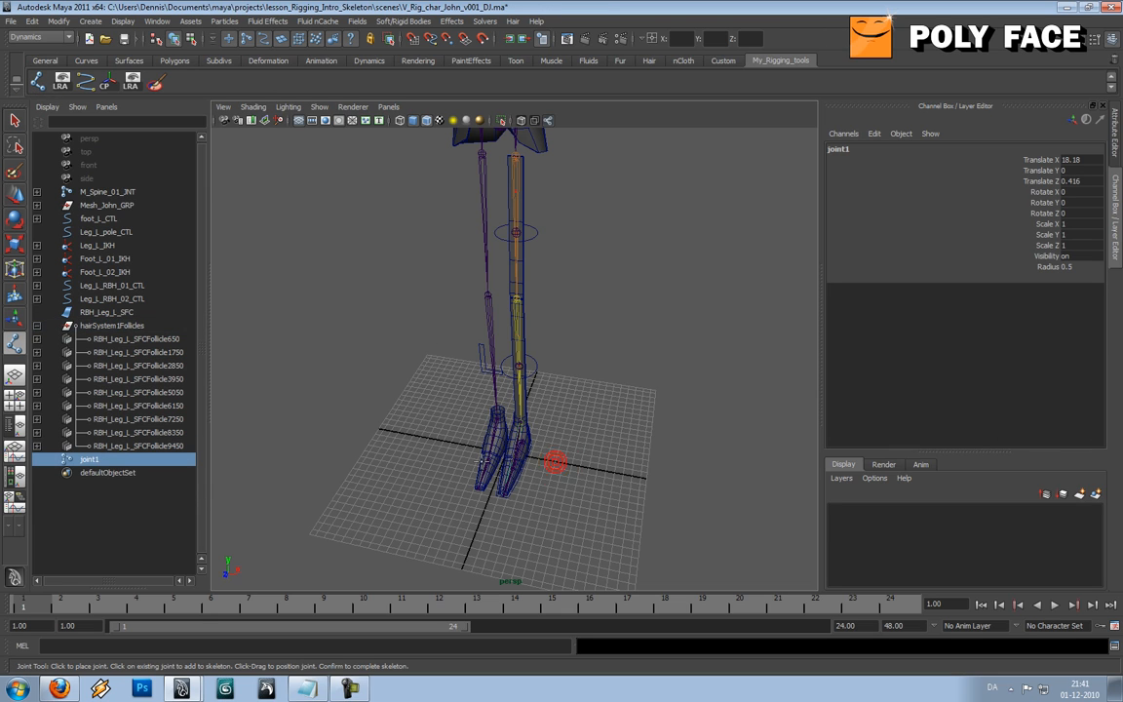
Step: Rename joint1 to RBH_L_01_INT
double_click(88, 459)
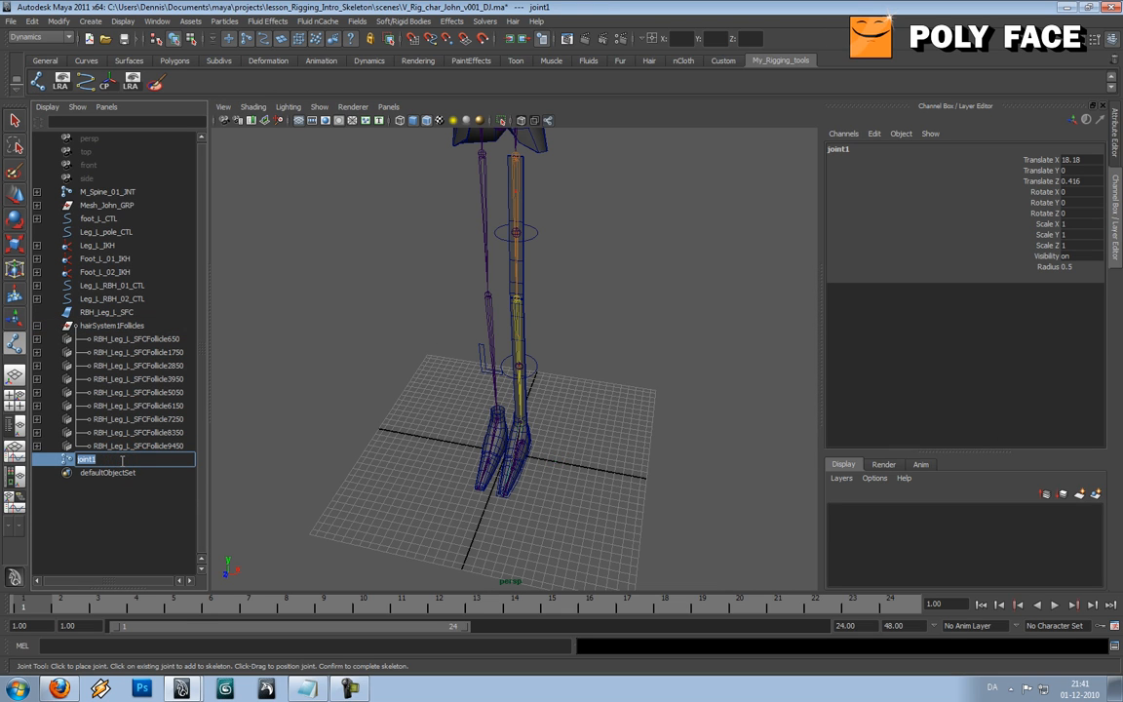
text(RBH_L_01)
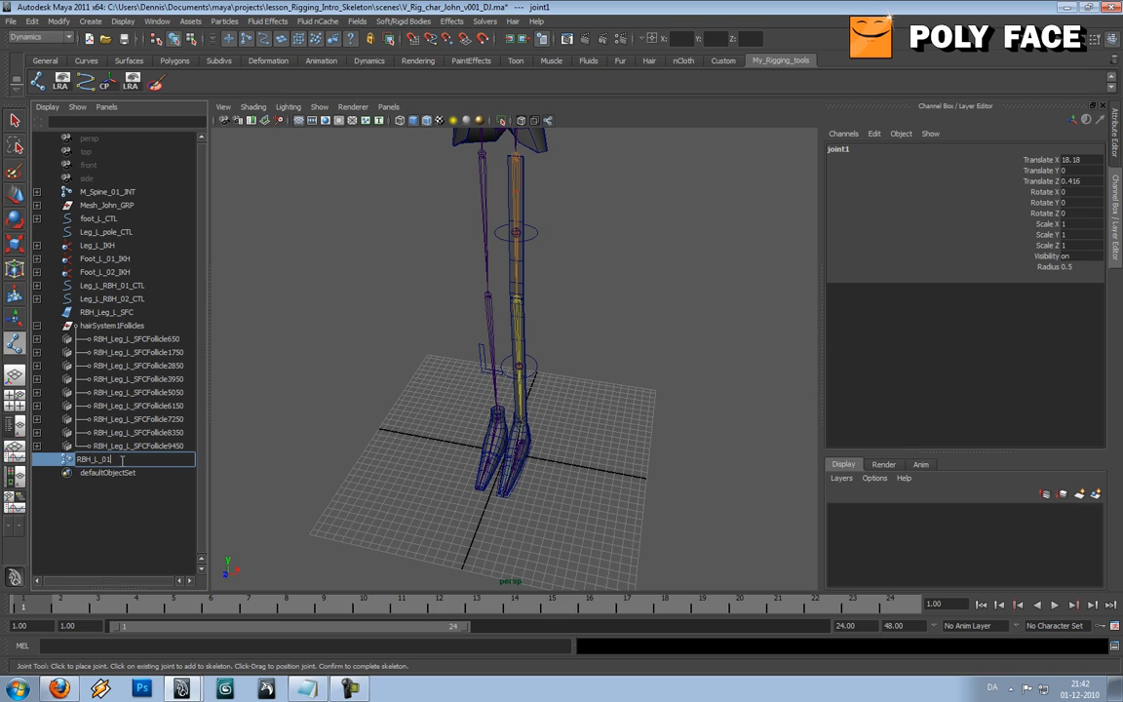
key(enter)
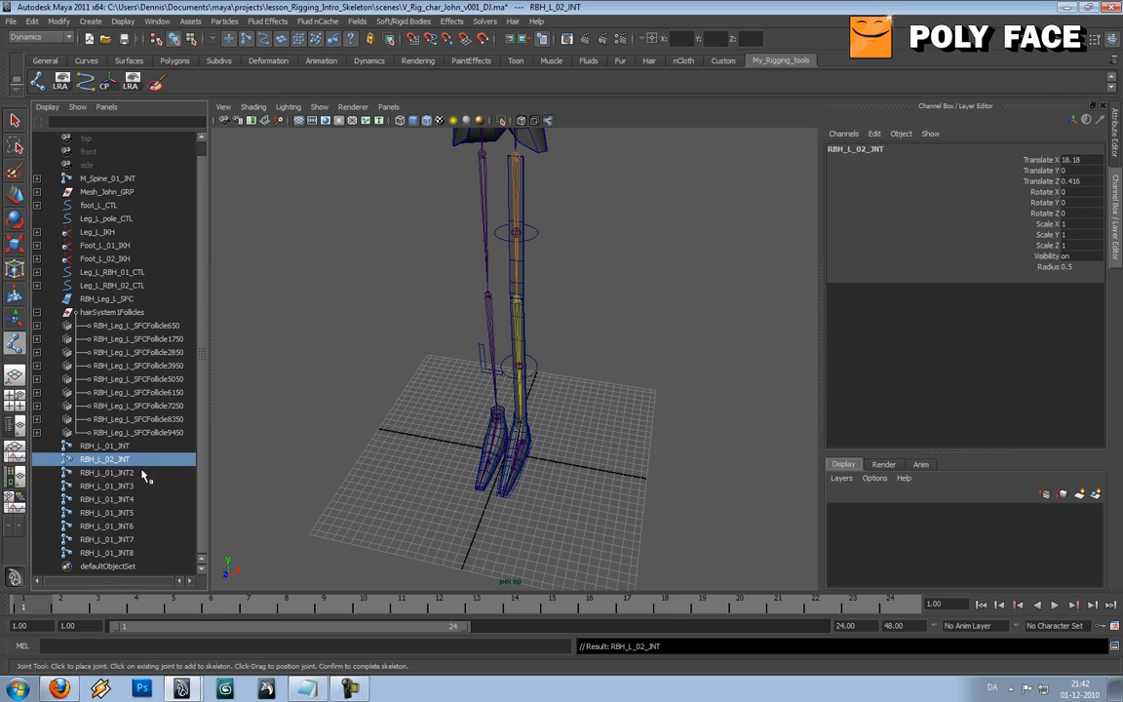
Step: Rename the duplicated joints RBH_L_02_INT through RBH_L_09_INT in the Outliner
double_click(105, 472)
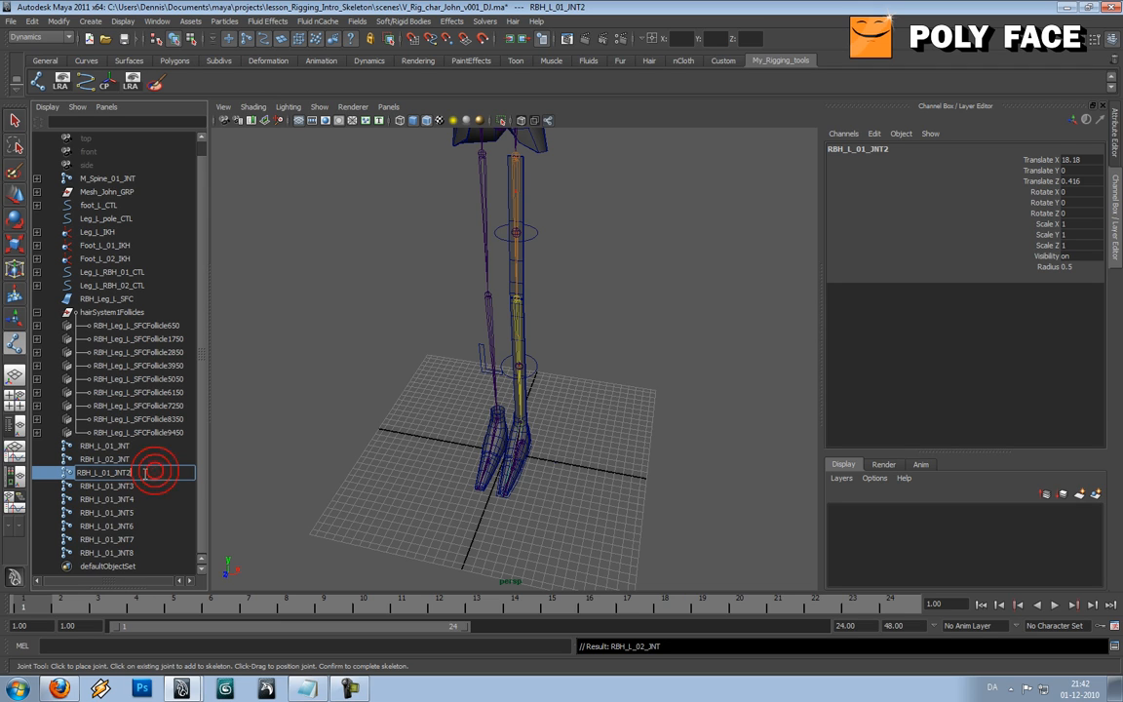
double_click(105, 472)
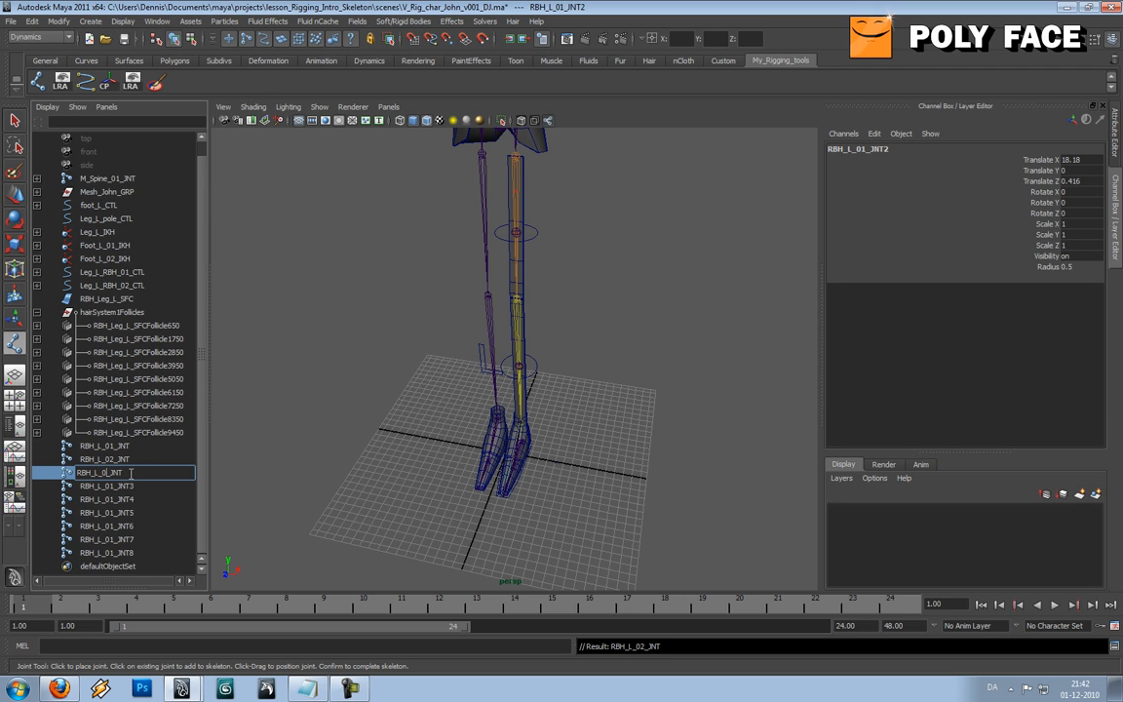
click(103, 486)
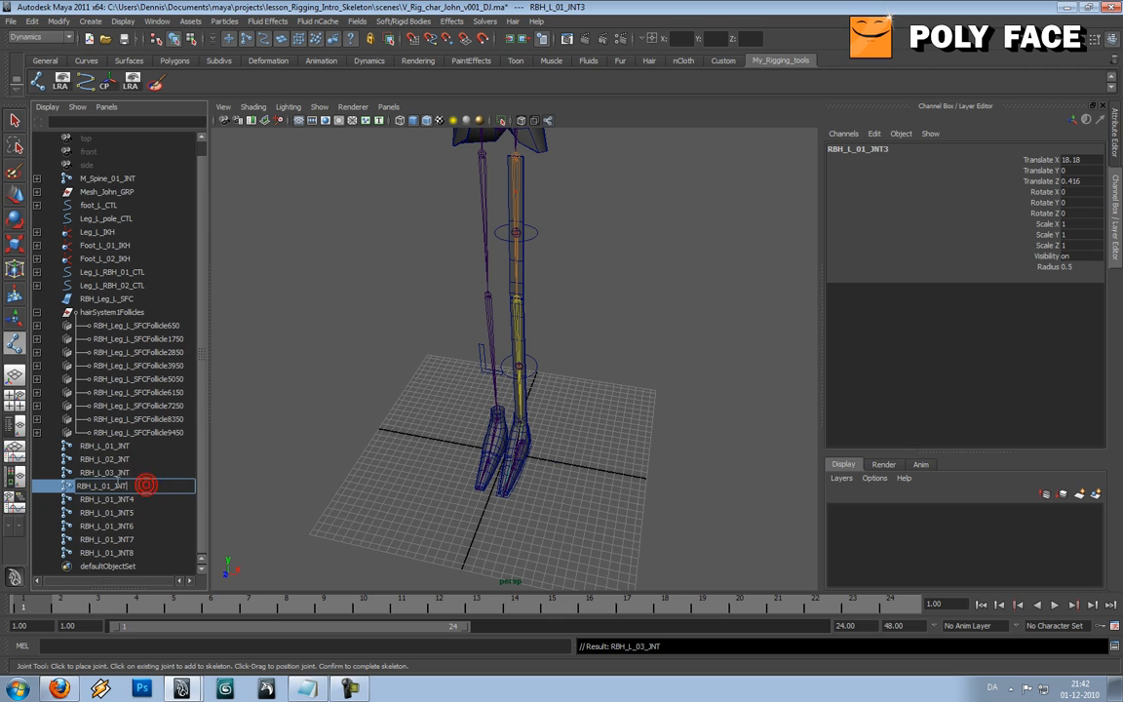
click(102, 486)
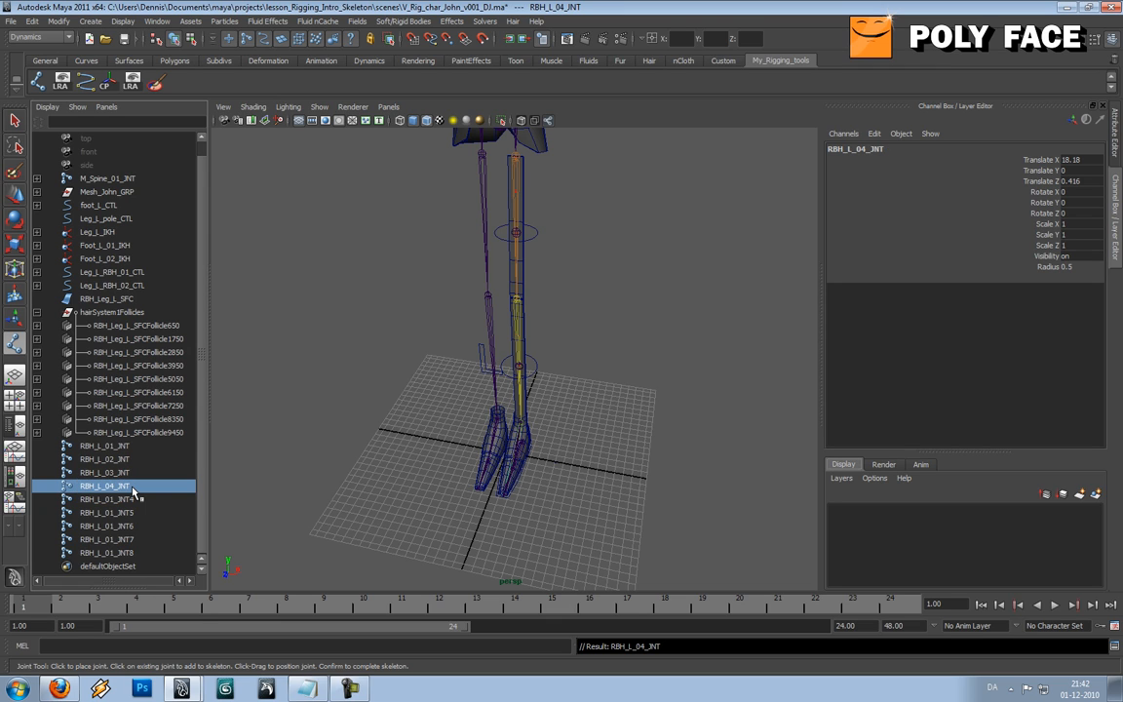
double_click(103, 498)
text(RBH_L_05_JNT)
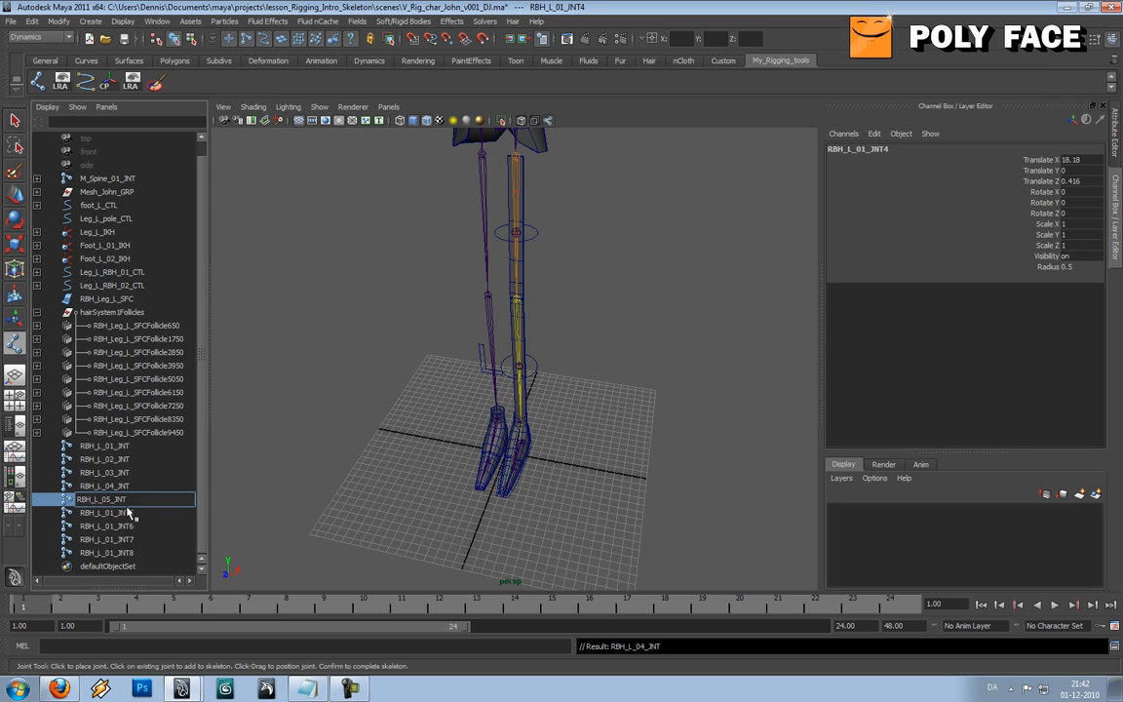
click(105, 512)
text(6)
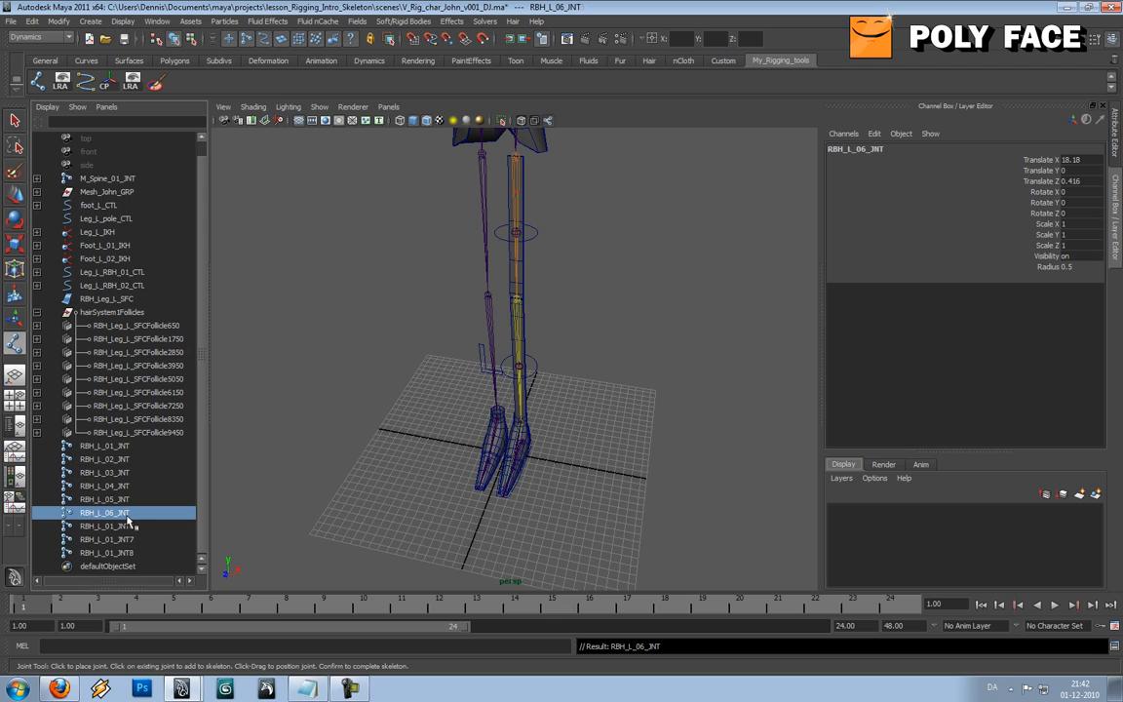
double_click(105, 526)
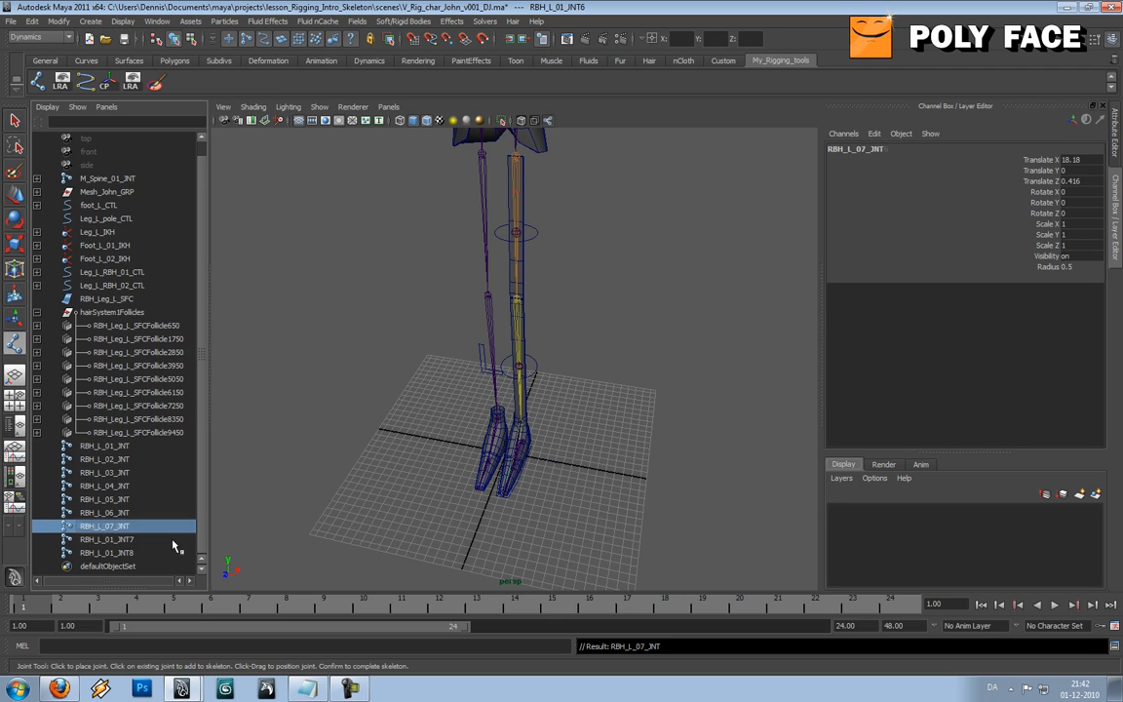
double_click(104, 539)
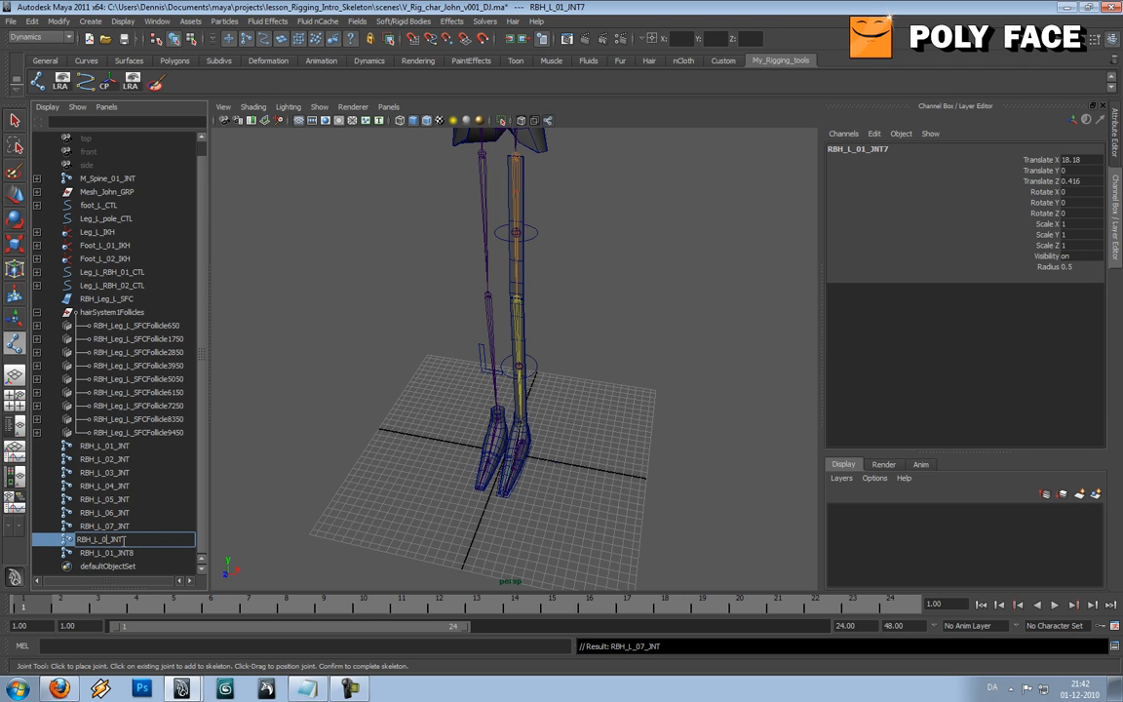
click(106, 553)
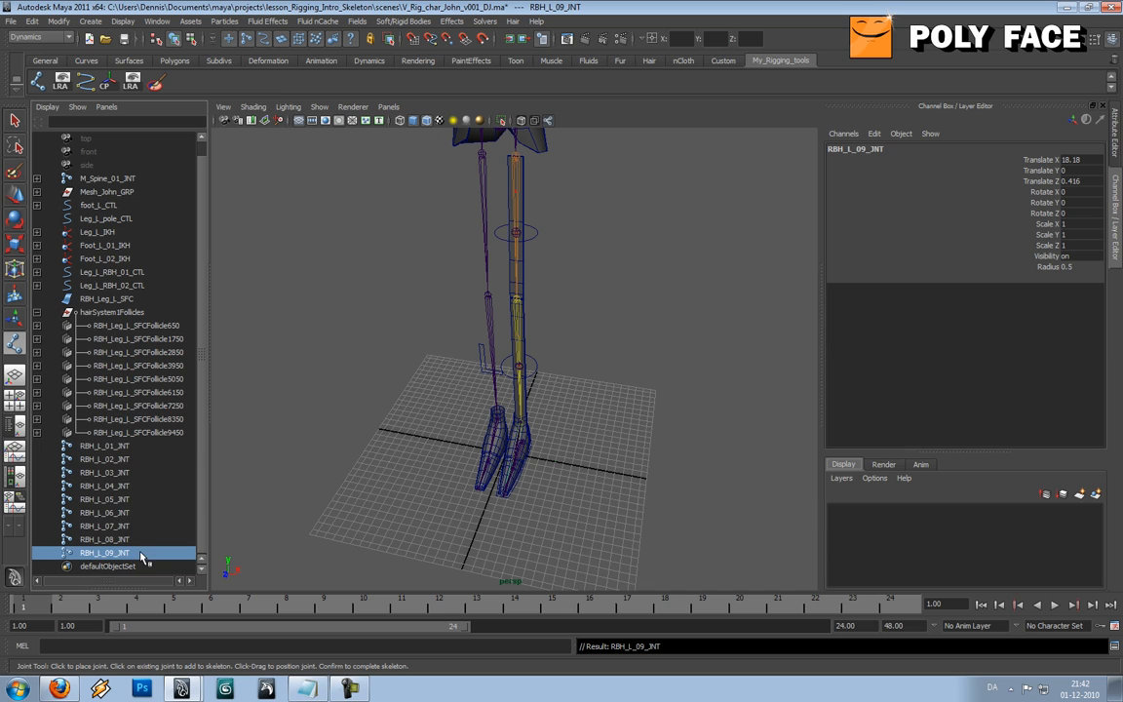
click(104, 446)
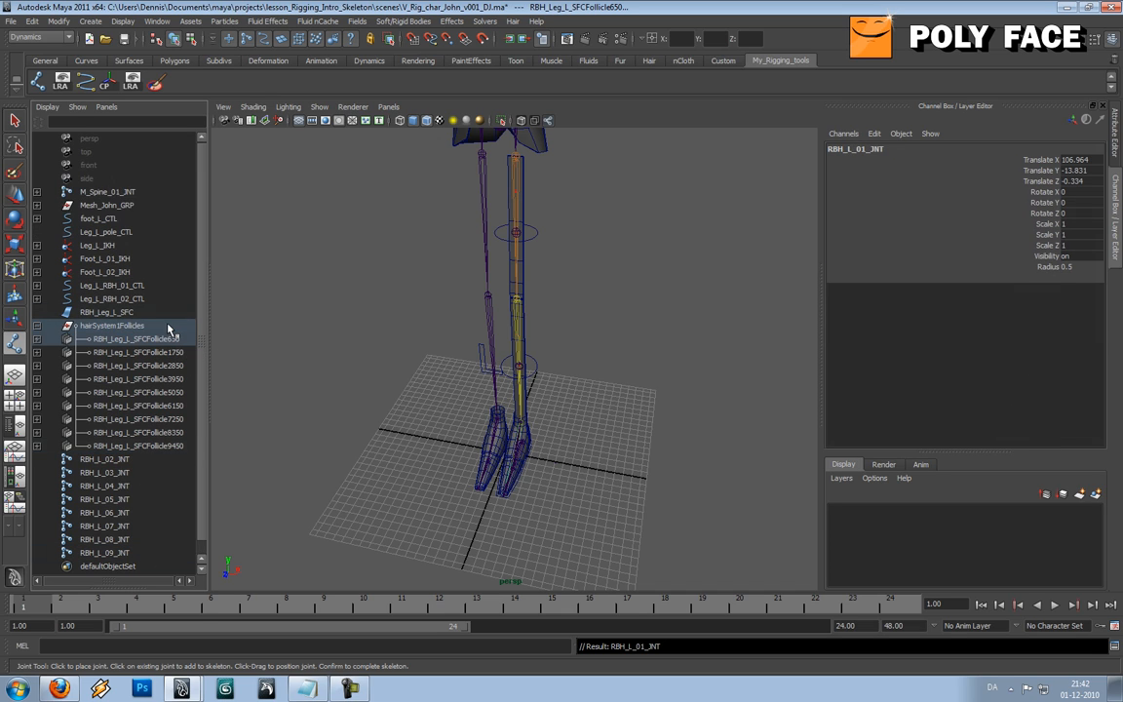
Step: Parent joints RBH_L_02_INT to RBH_L_09_INT under follicles 1750, 2850, 3950, 5050 and onward
click(104, 459)
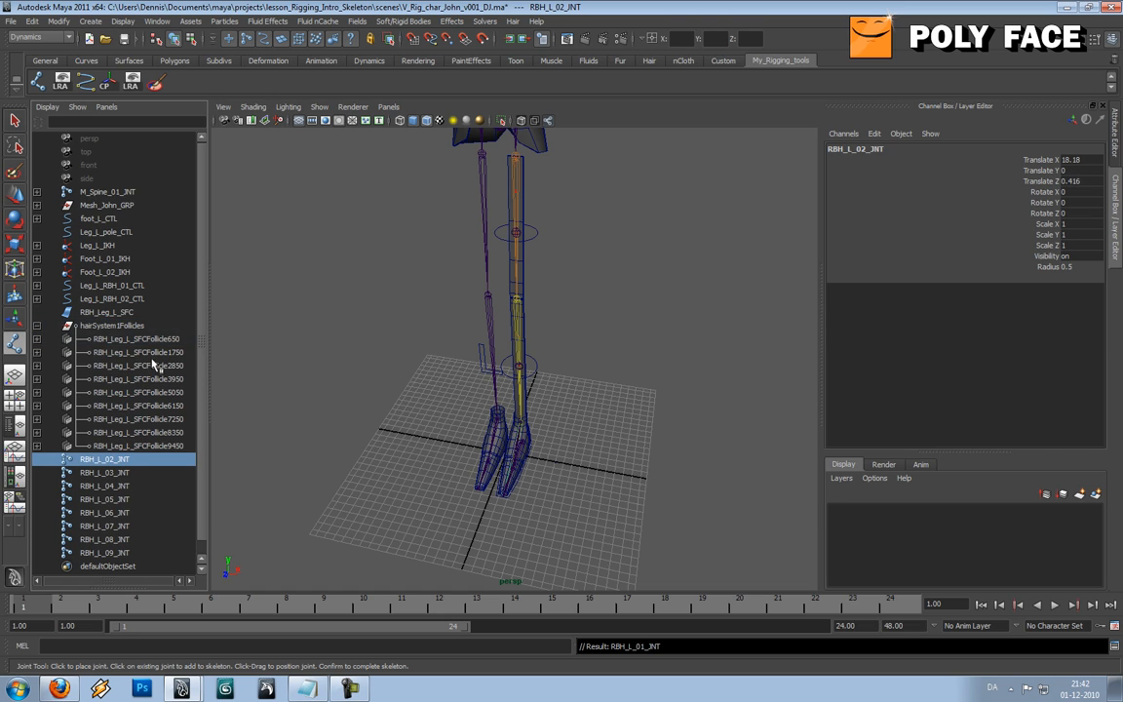
click(136, 352)
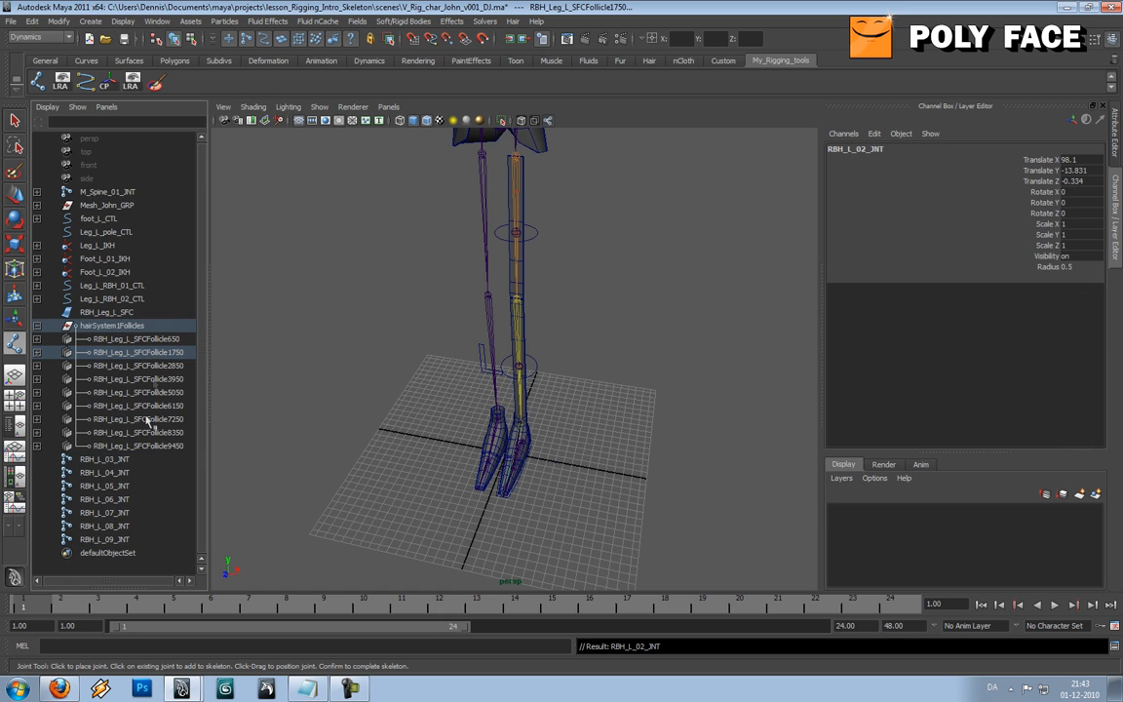
click(136, 365)
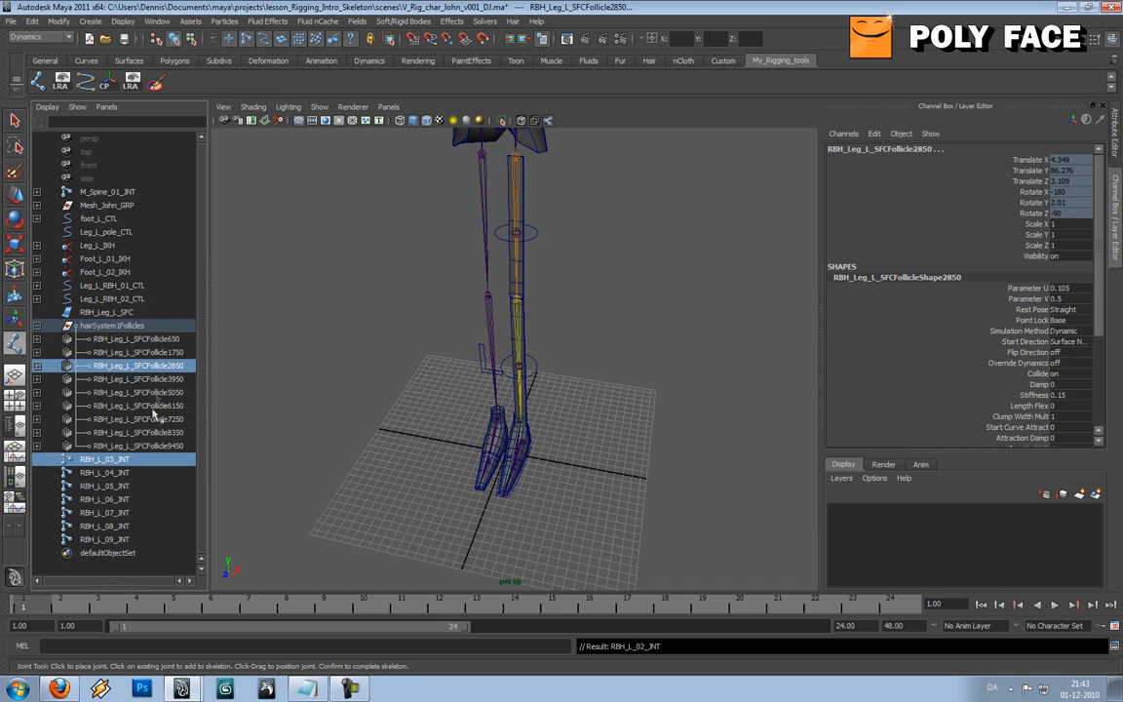
click(137, 378)
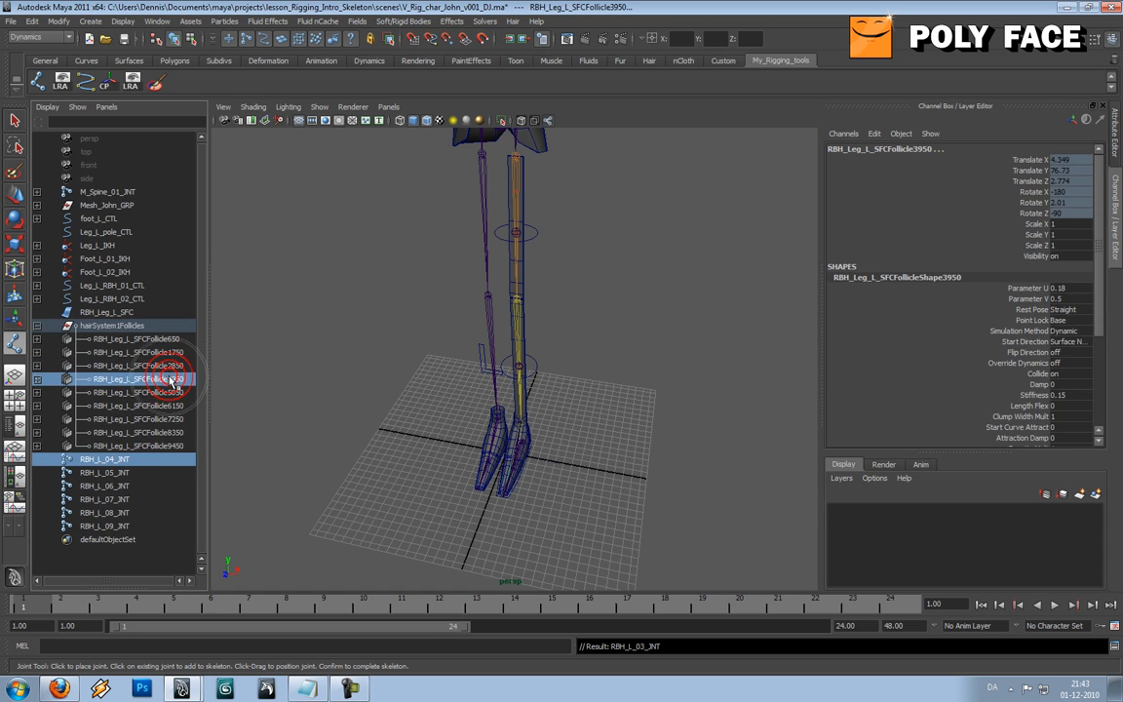
click(136, 392)
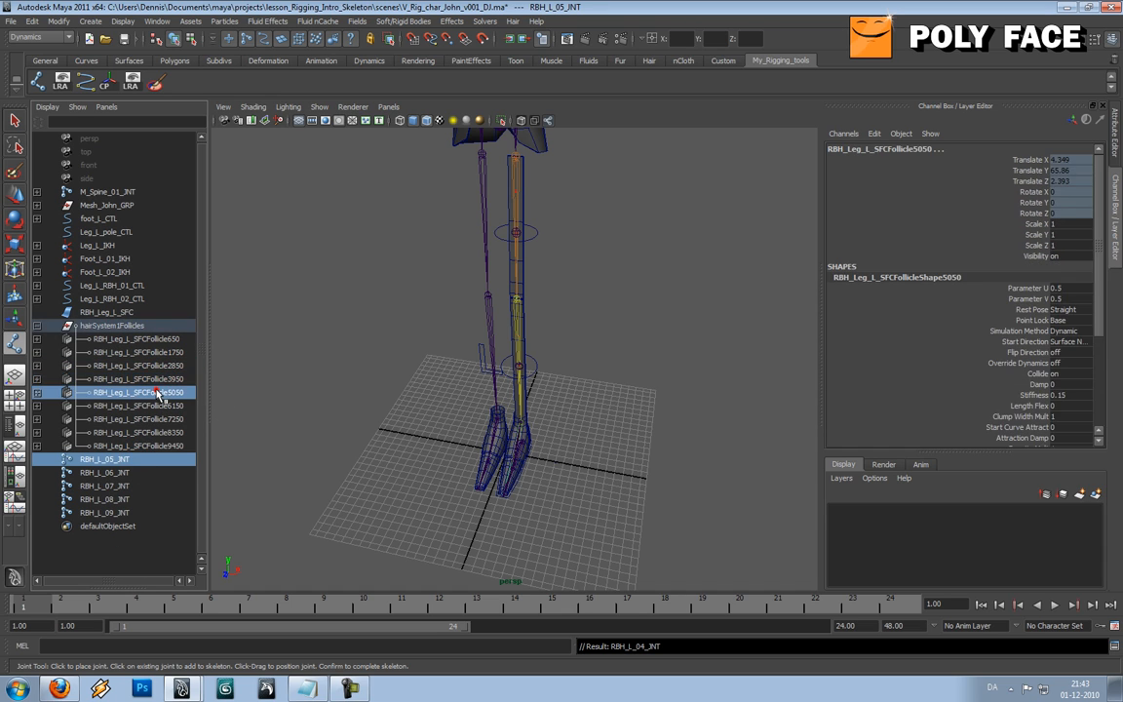
click(137, 406)
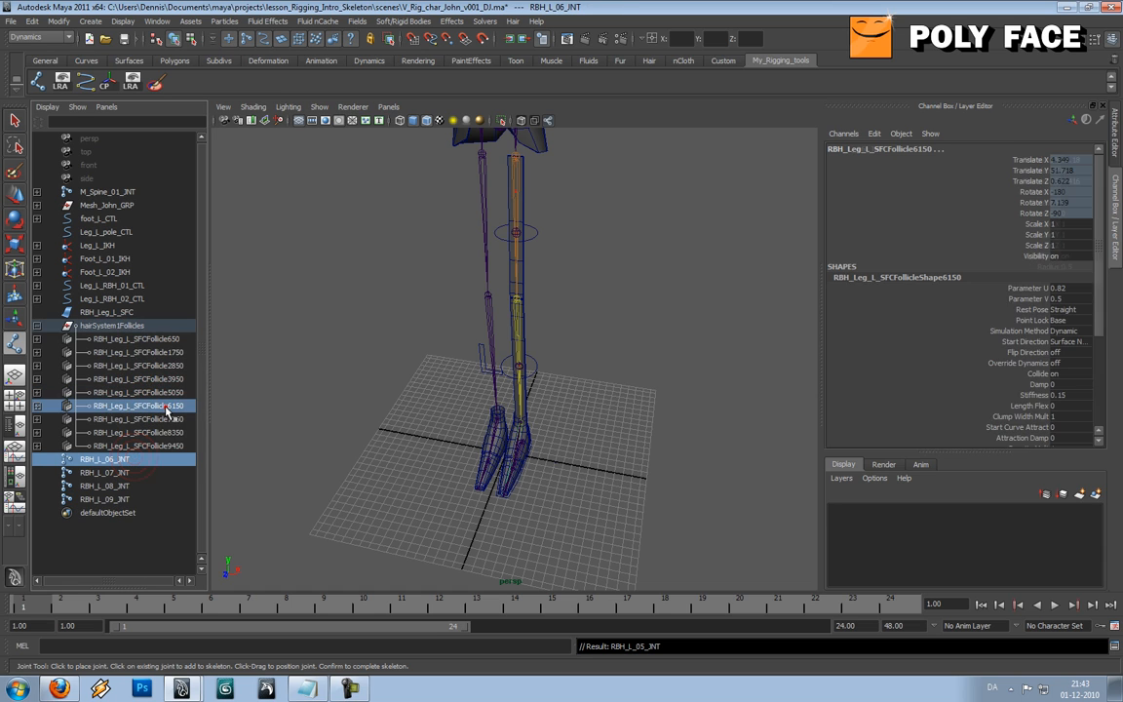
click(137, 418)
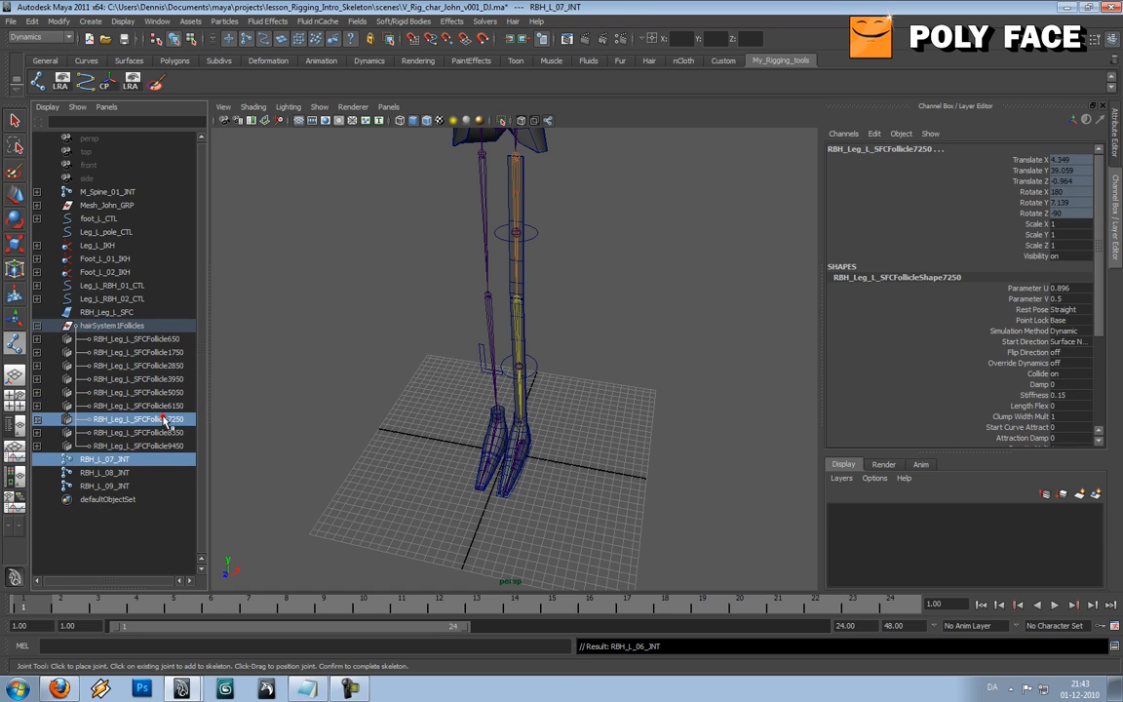
click(142, 432)
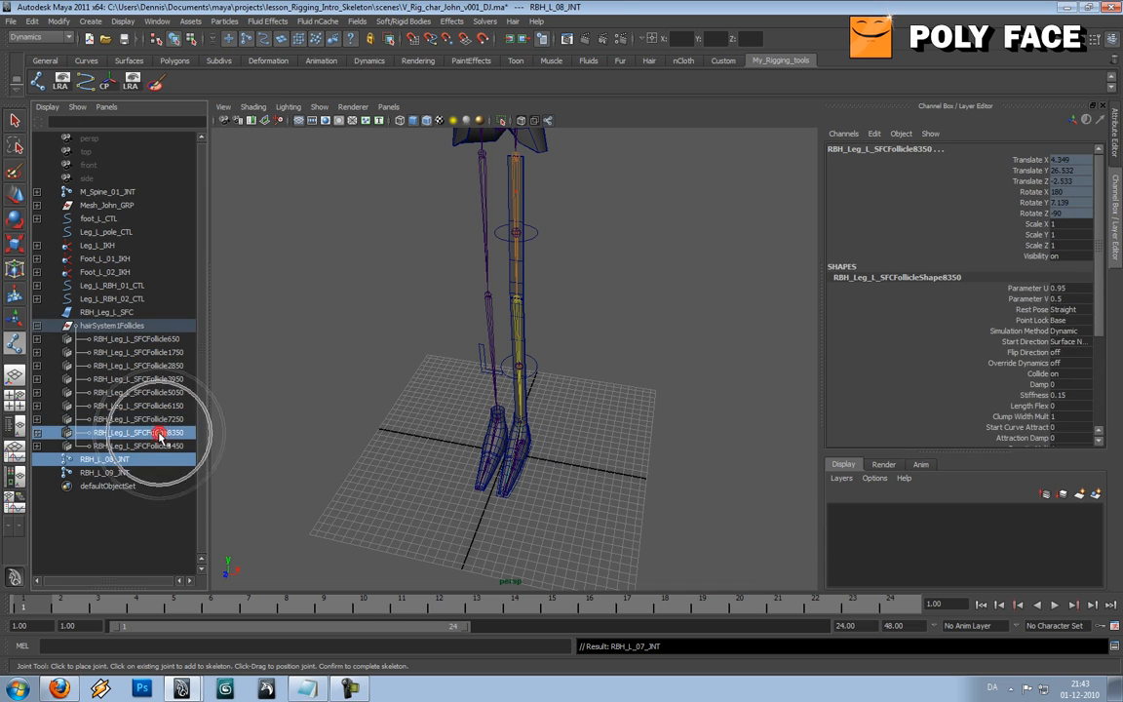
click(137, 446)
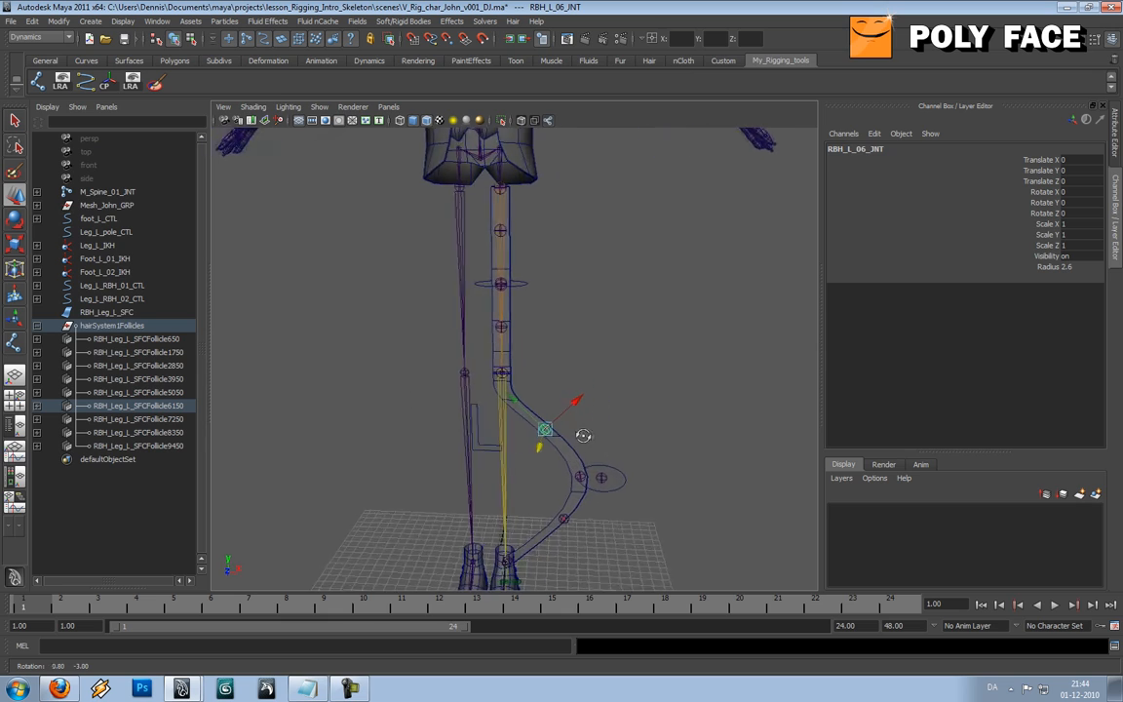
Step: Select Leg_L_RBH_02_CTL and swing it along X to bend the leg
drag(583, 436, 623, 438)
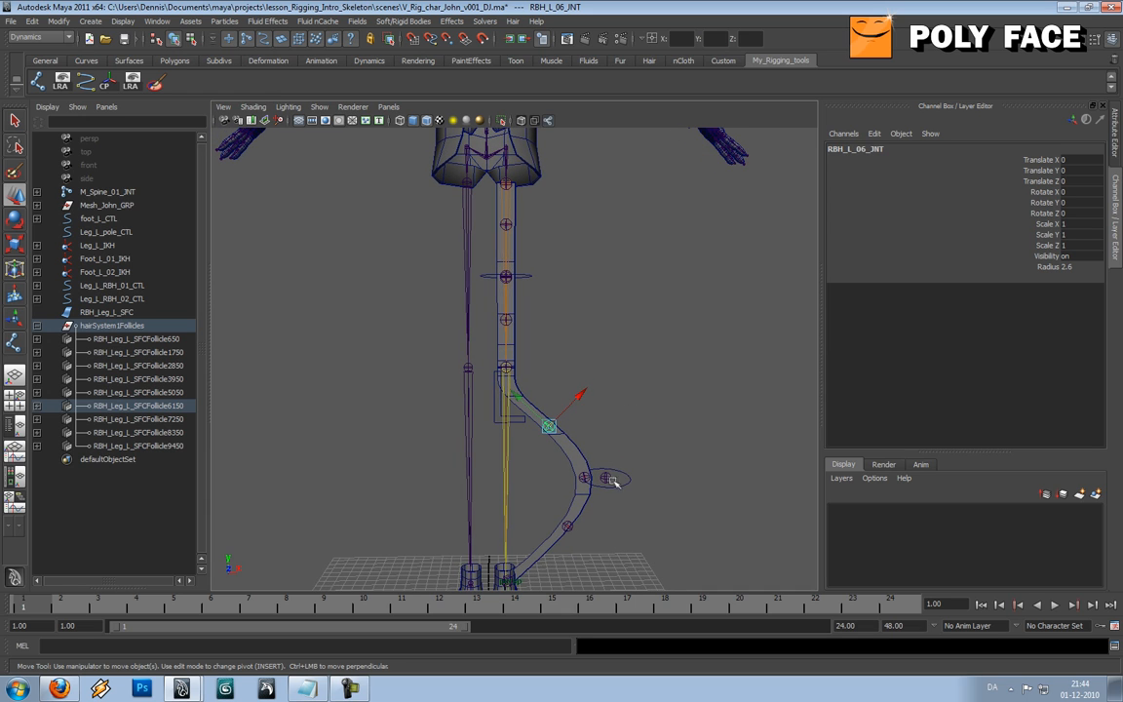
click(520, 479)
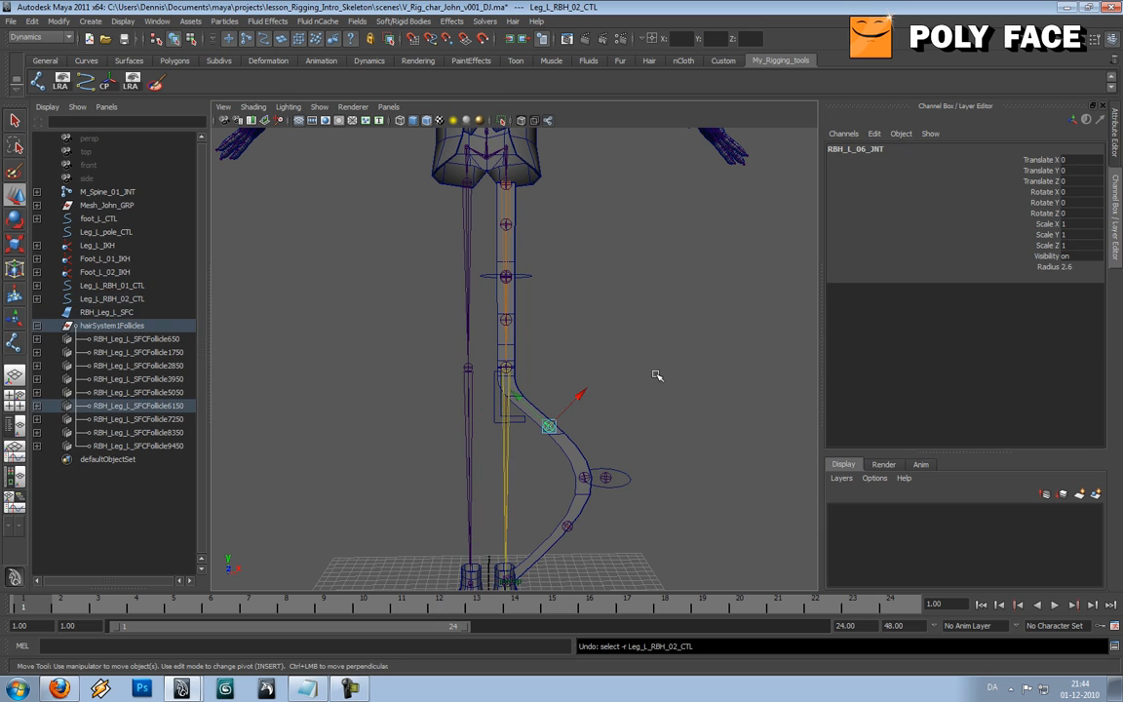
click(606, 478)
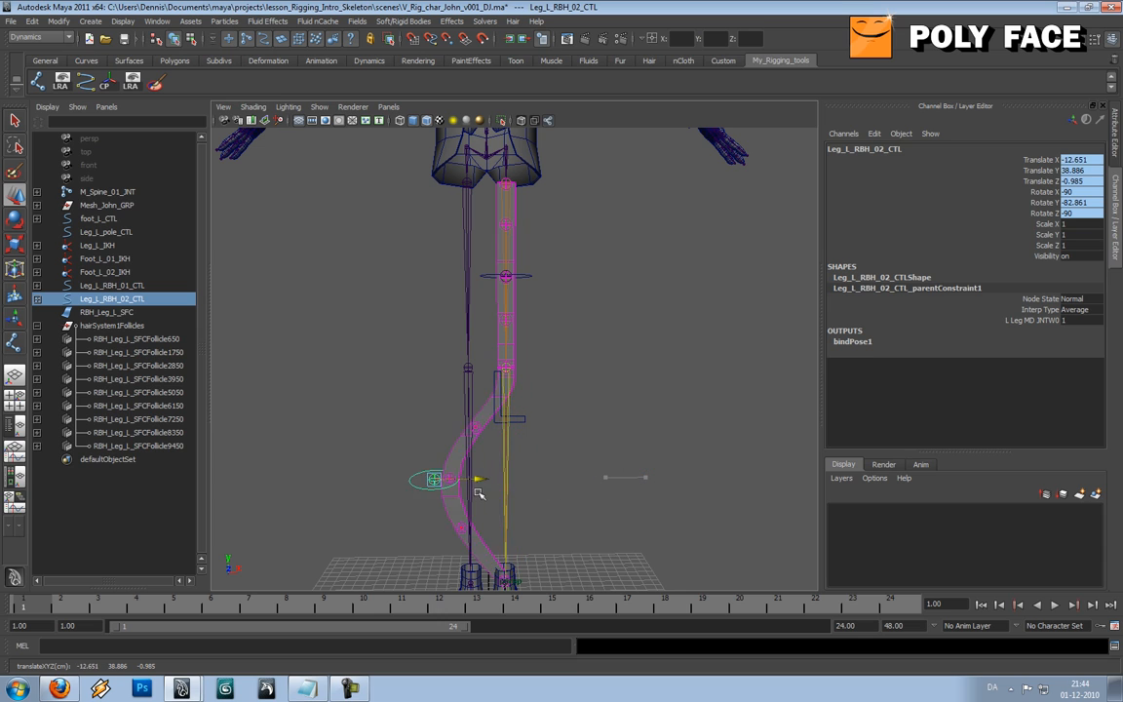
drag(434, 478, 644, 477)
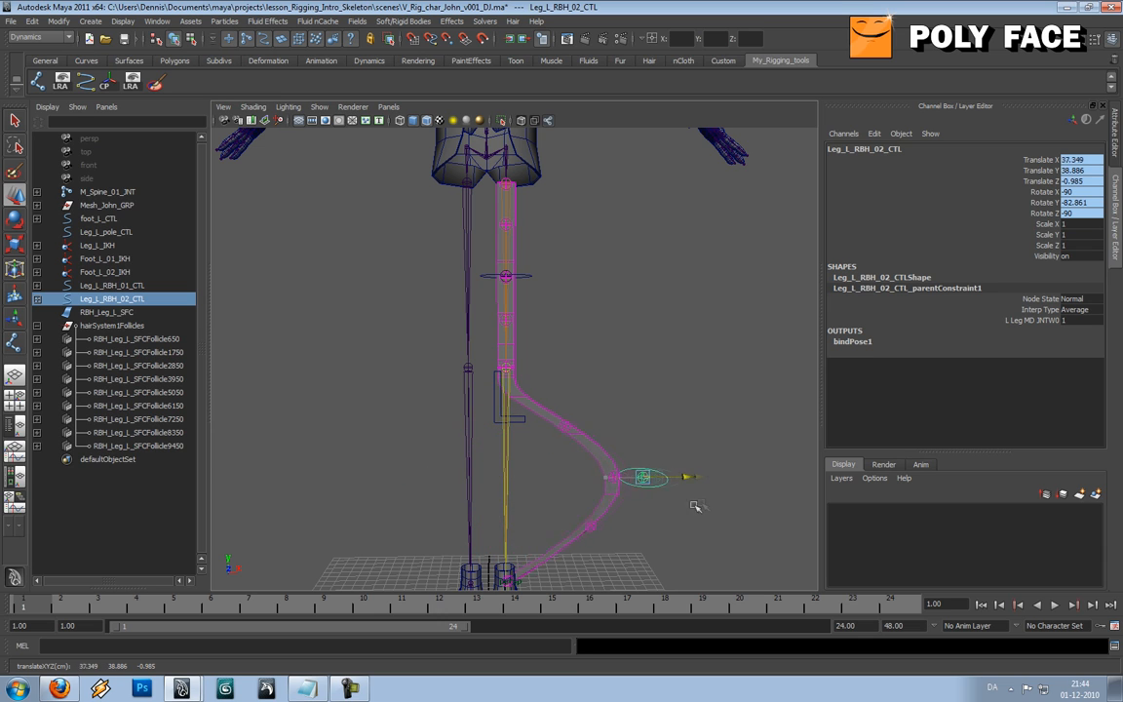
drag(643, 477, 556, 477)
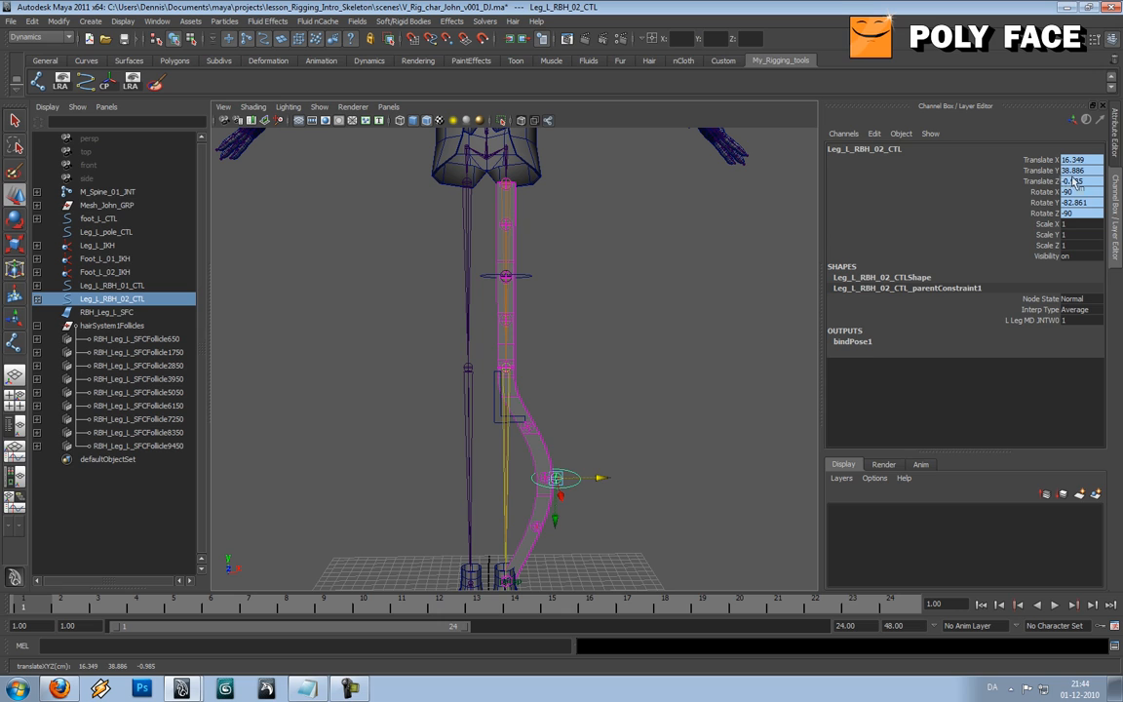
drag(558, 478, 632, 478)
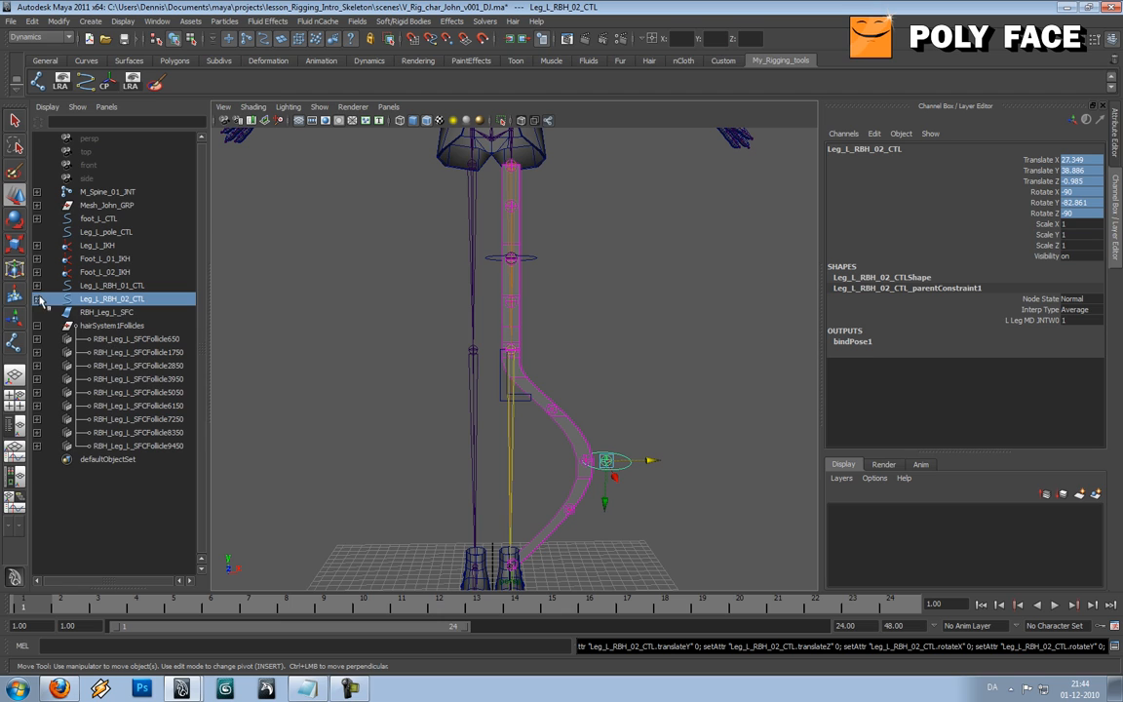
Step: Retest the bend and reset Translate X to 4.349
click(113, 284)
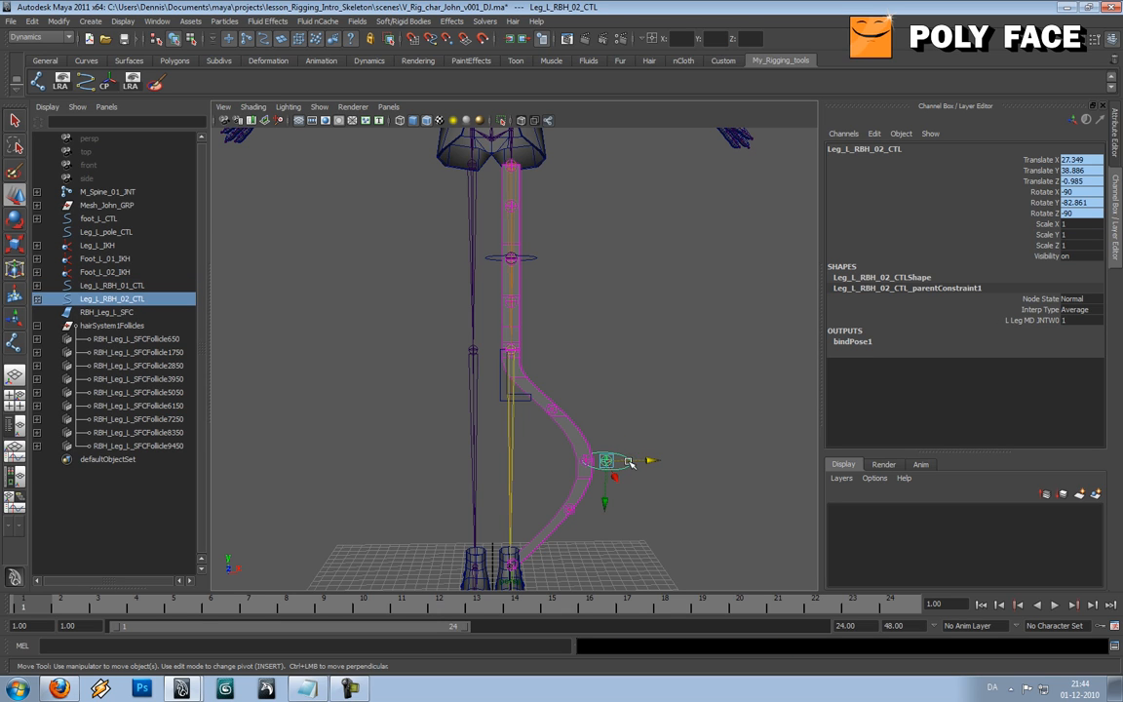
drag(607, 460, 527, 461)
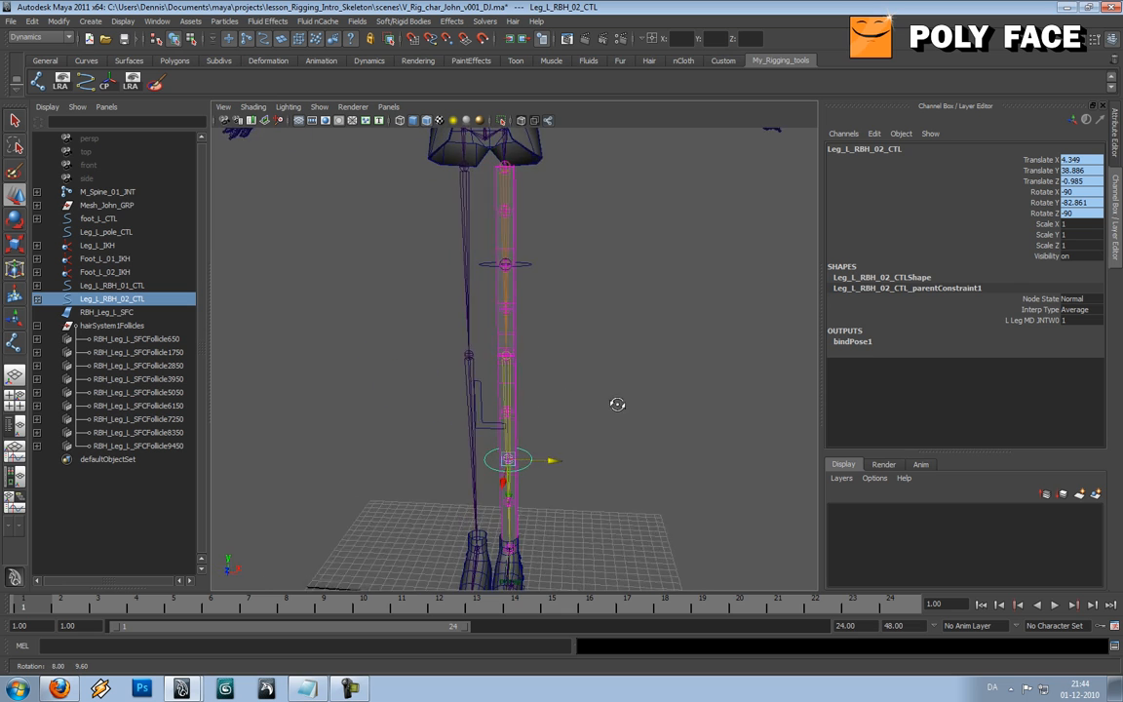
click(111, 284)
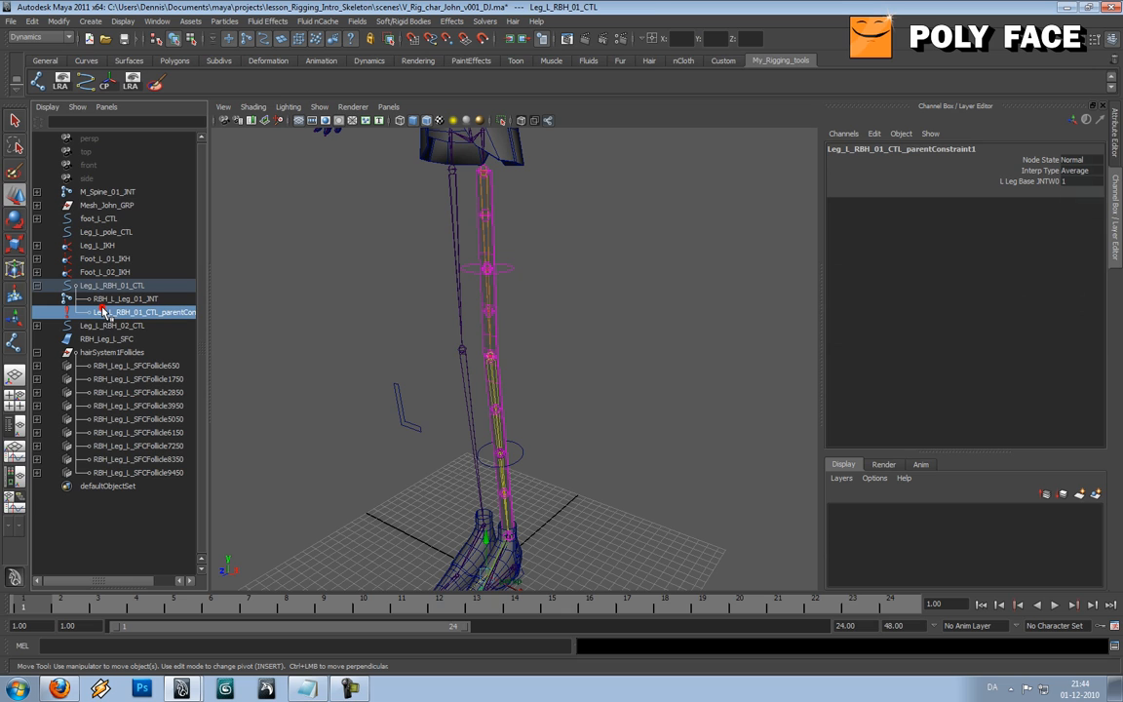
Step: Delete parentConstraint1 from Leg_L_RBH_01_CTL and Leg_L_RBH_02_CTL
click(112, 284)
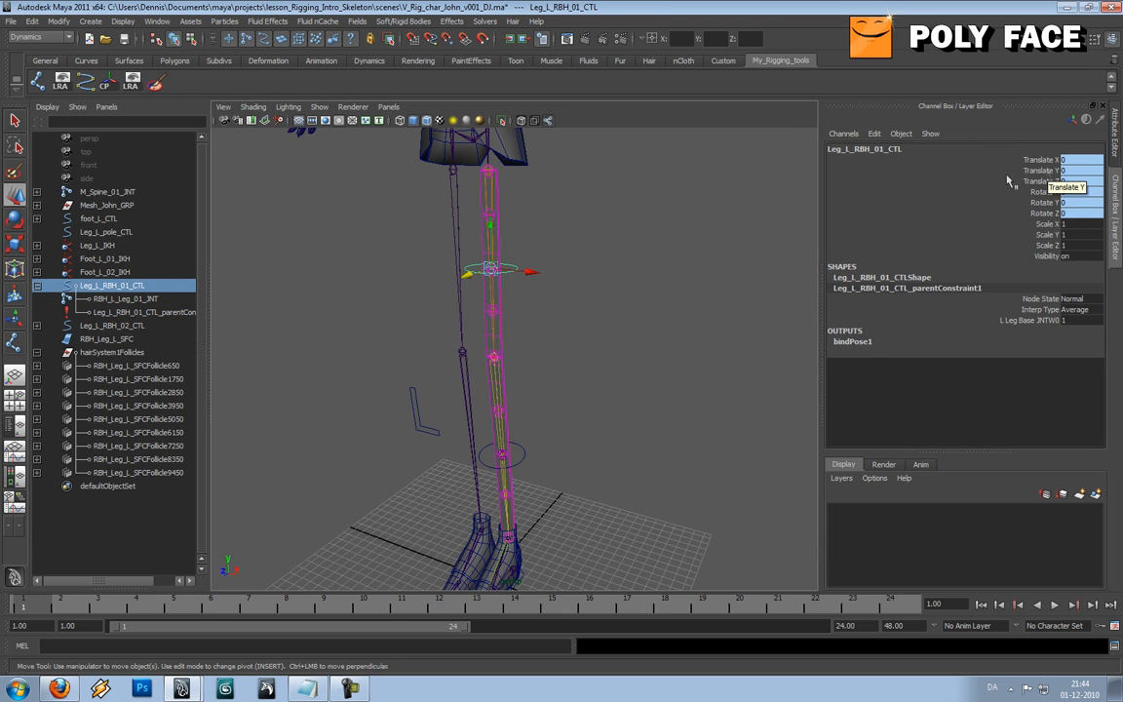
click(141, 311)
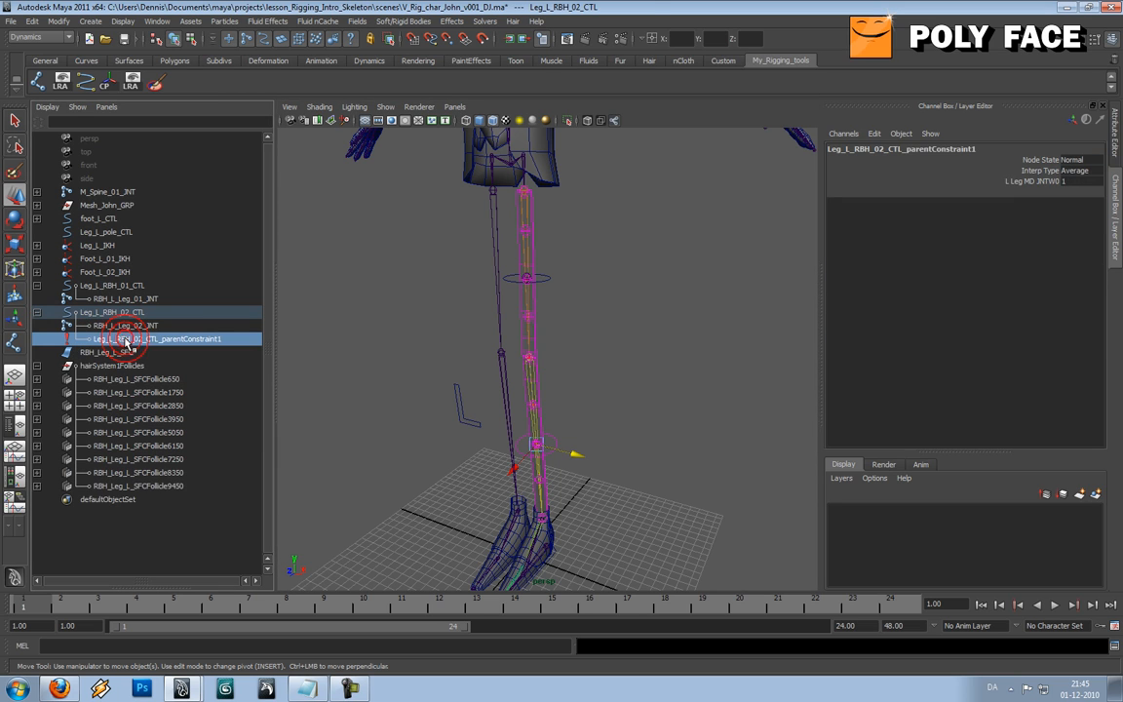
click(112, 312)
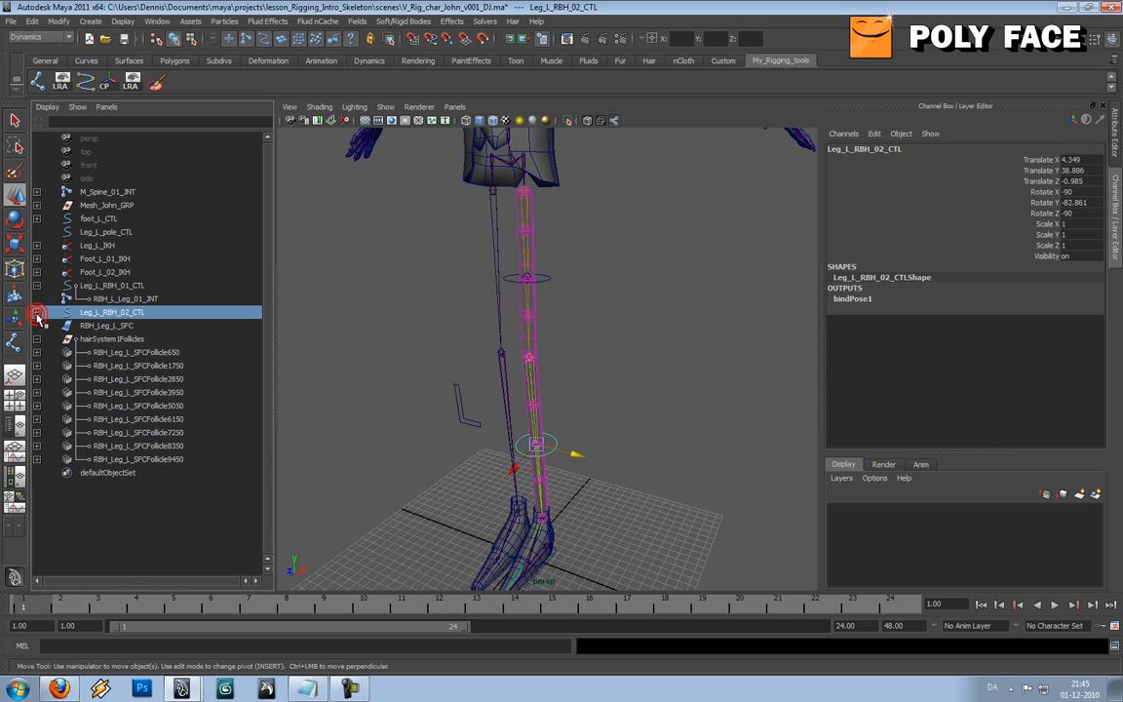
Step: Duplicate both controllers, renaming the copies Leg_L_RBH_02_ORE and Leg_L_RBH_01_ORE
click(37, 298)
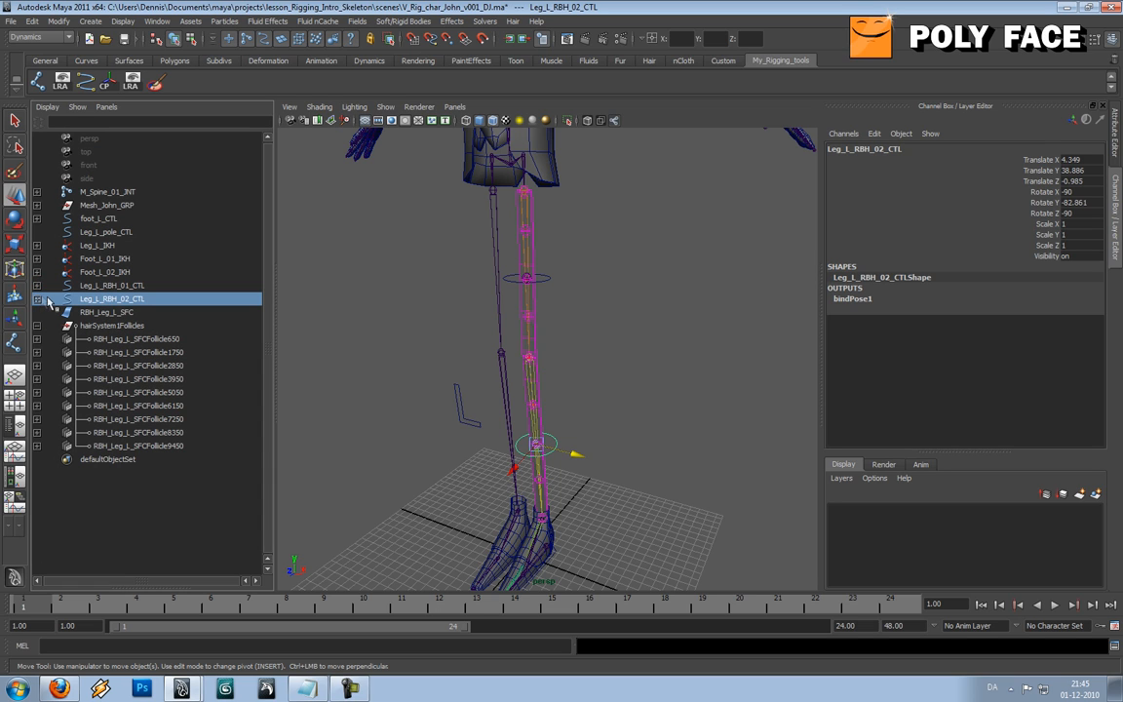
mouse_move(448, 331)
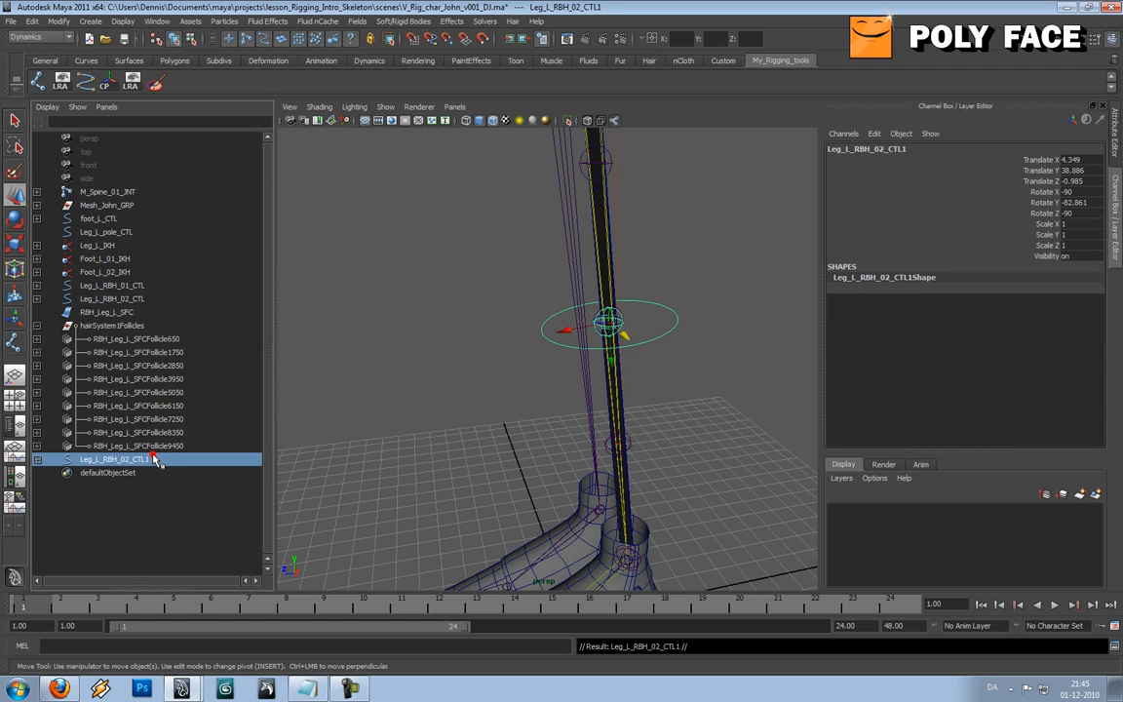
double_click(112, 458)
text(ORE)
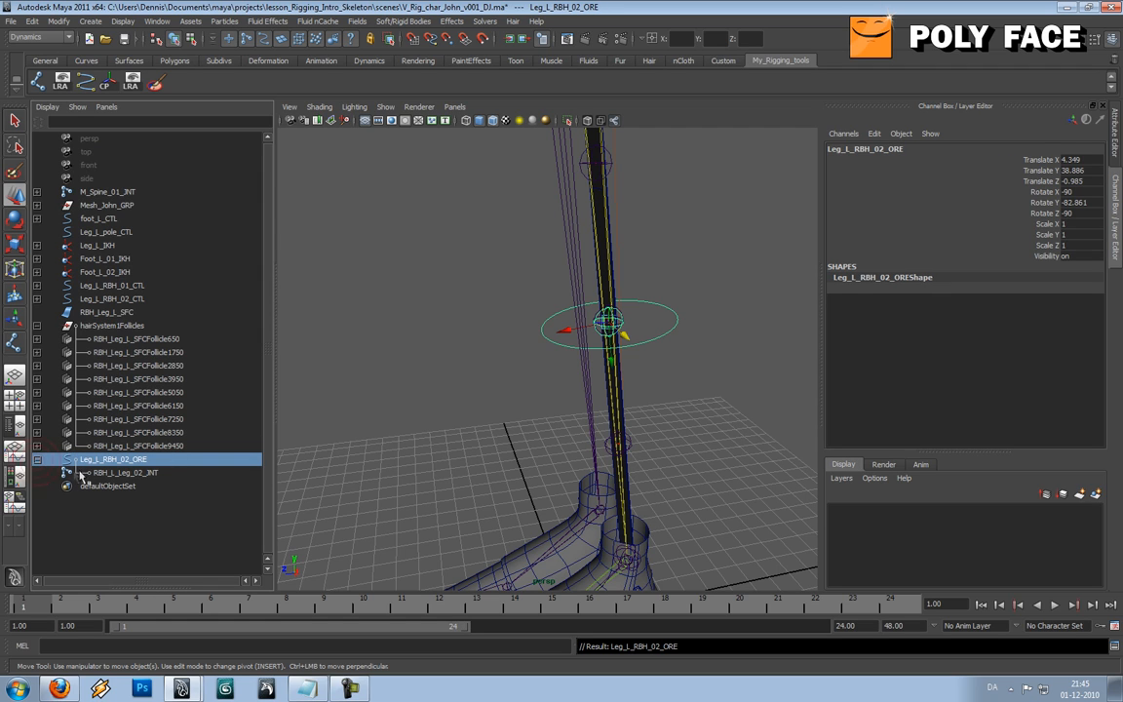
mouse_move(89, 482)
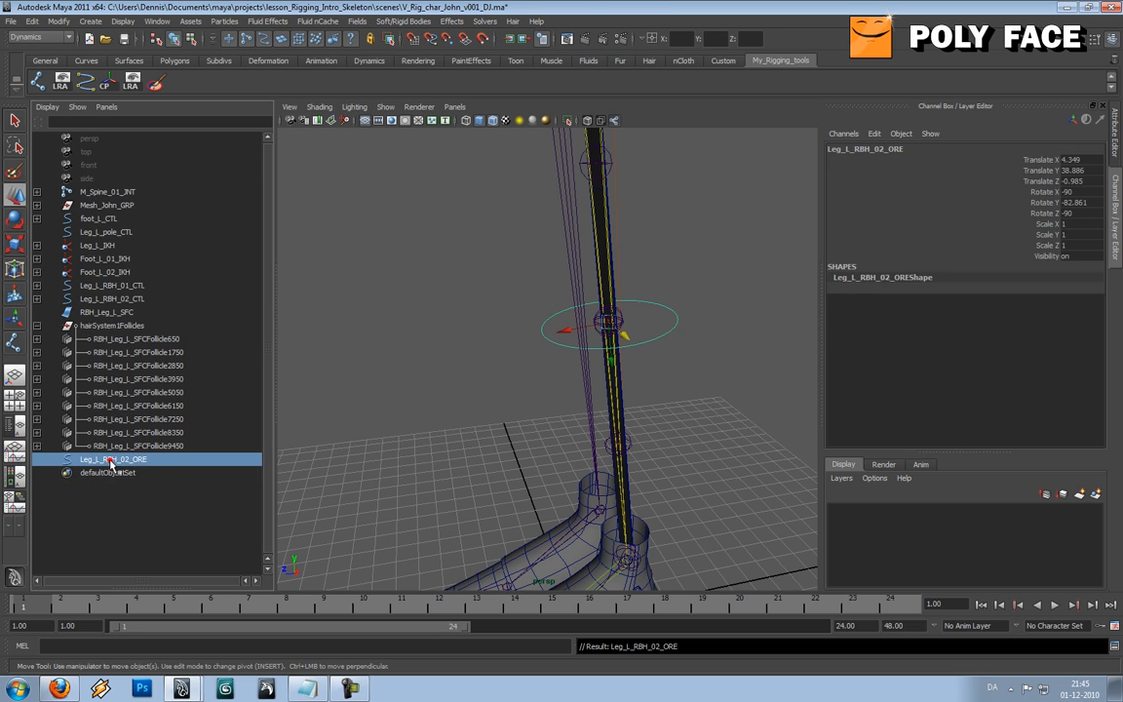
click(97, 312)
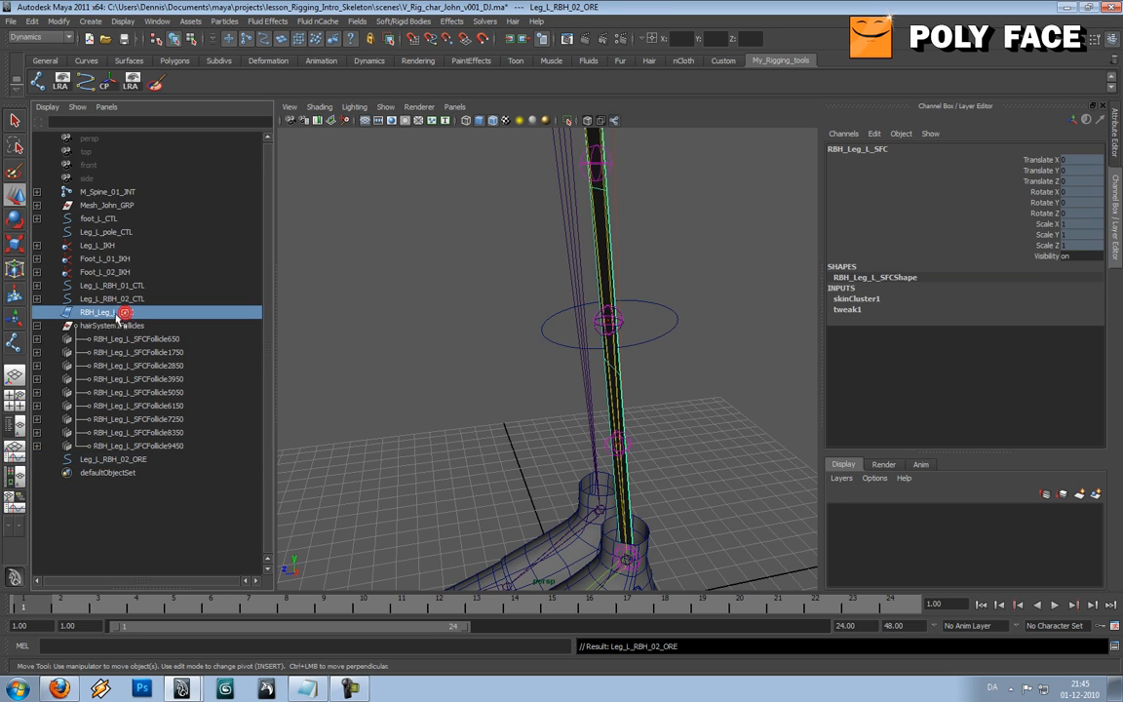
click(114, 472)
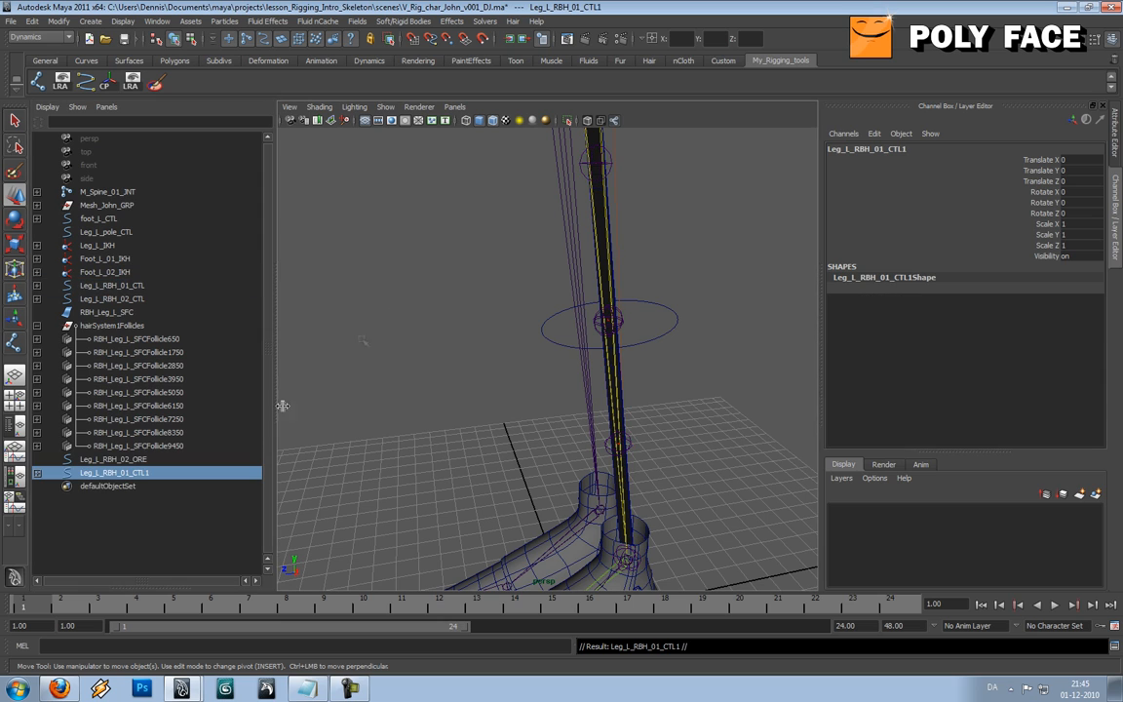
double_click(114, 472)
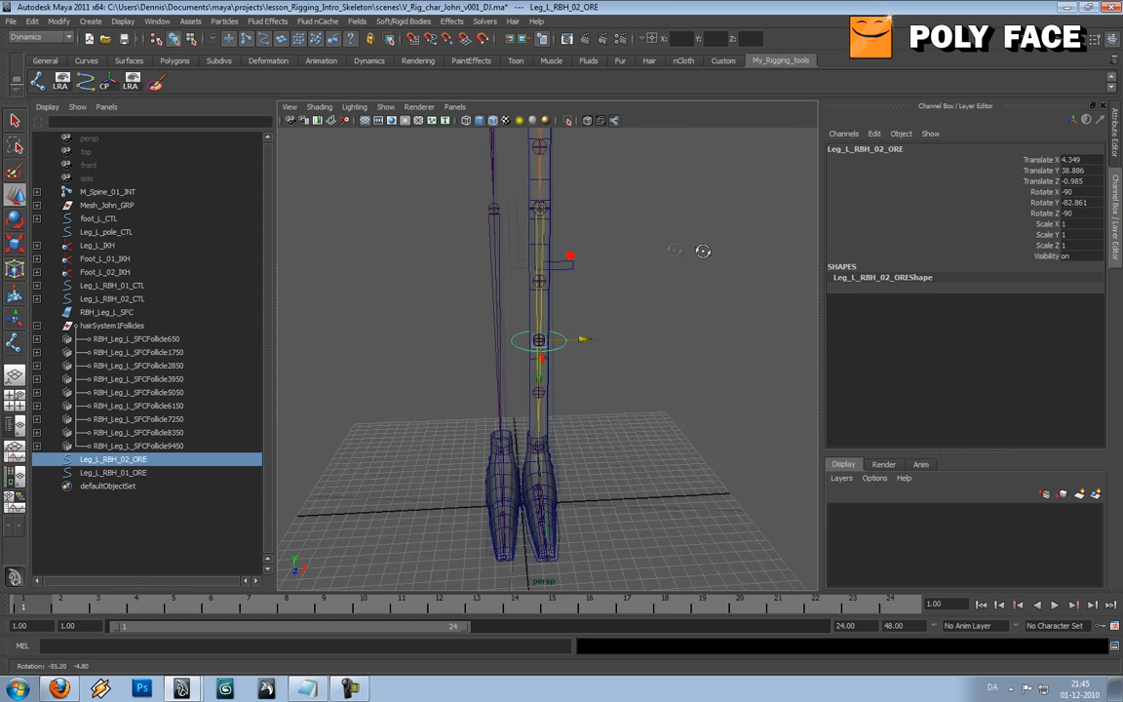
Step: Show shapes in the Outliner and delete Leg_L_RBH_01_OREShape from Leg_L_RBH_01_ORE
click(113, 472)
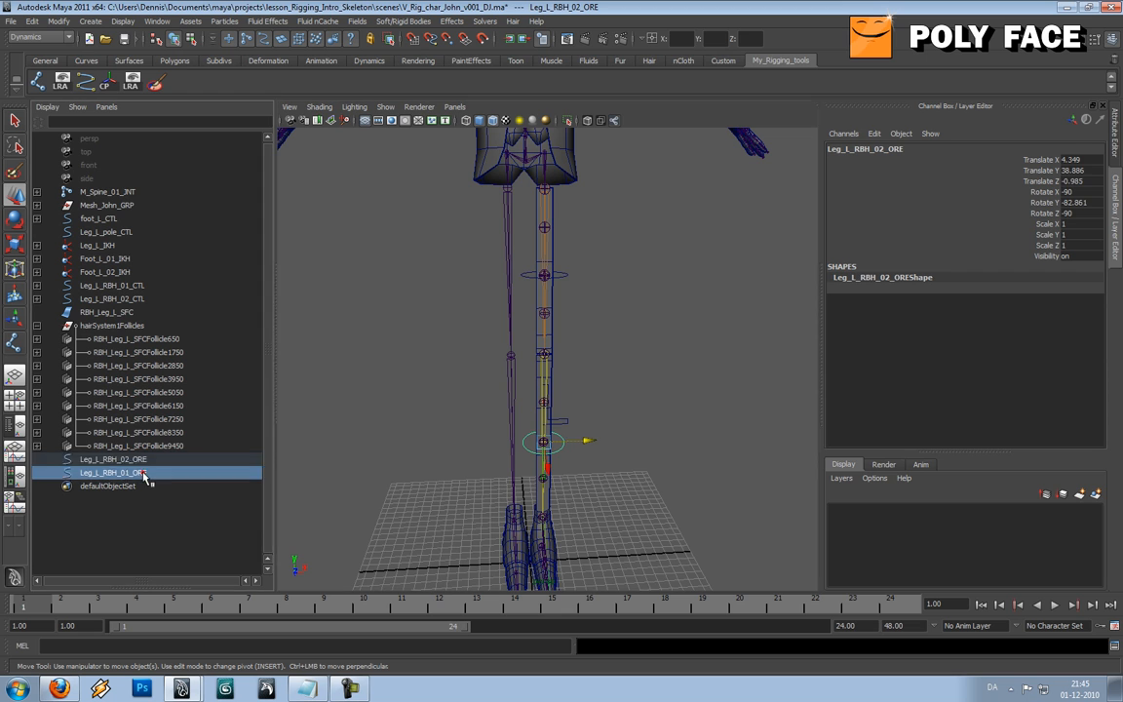
click(46, 106)
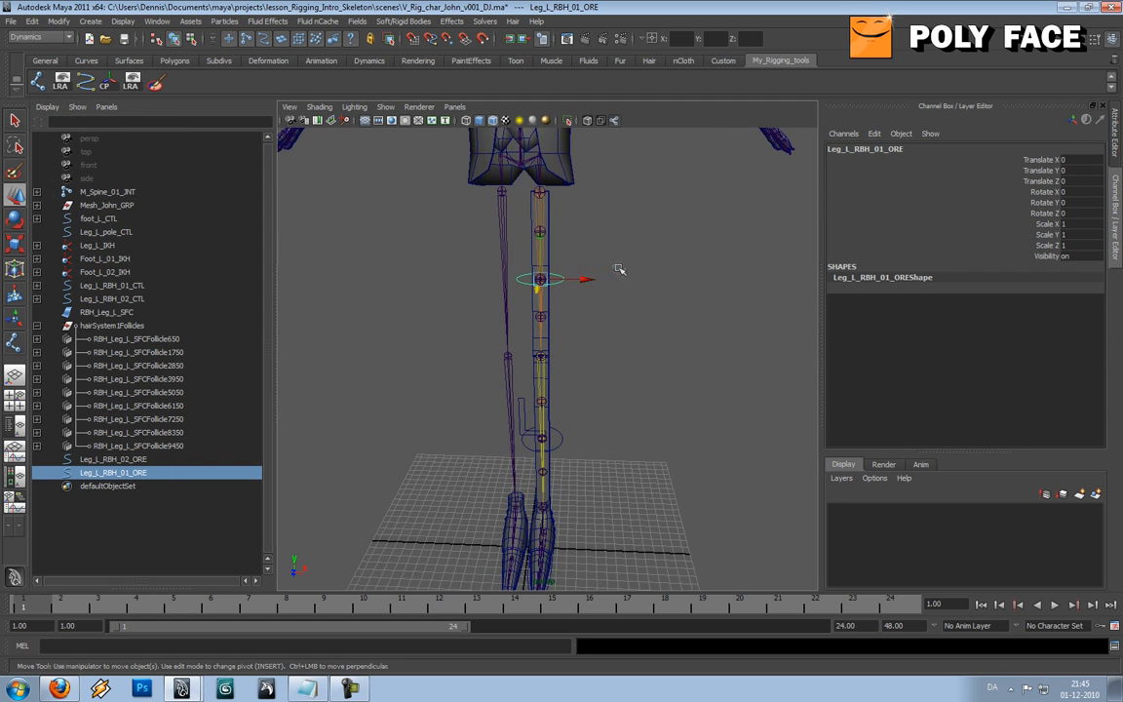
drag(585, 281, 663, 280)
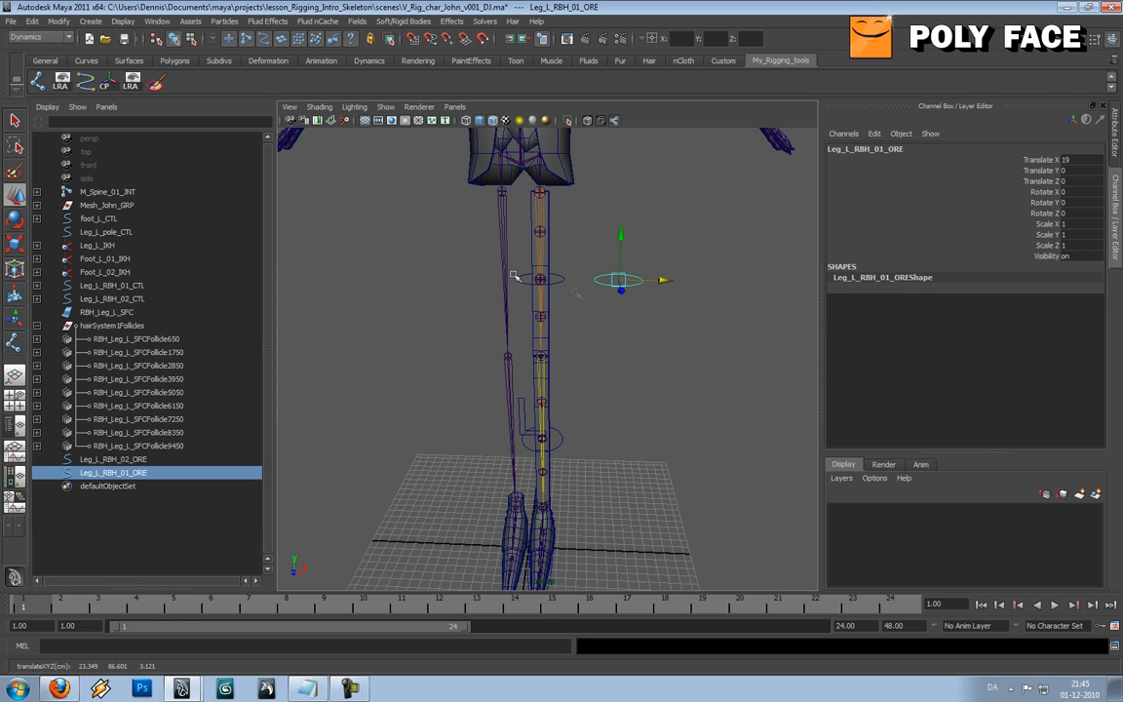
click(47, 106)
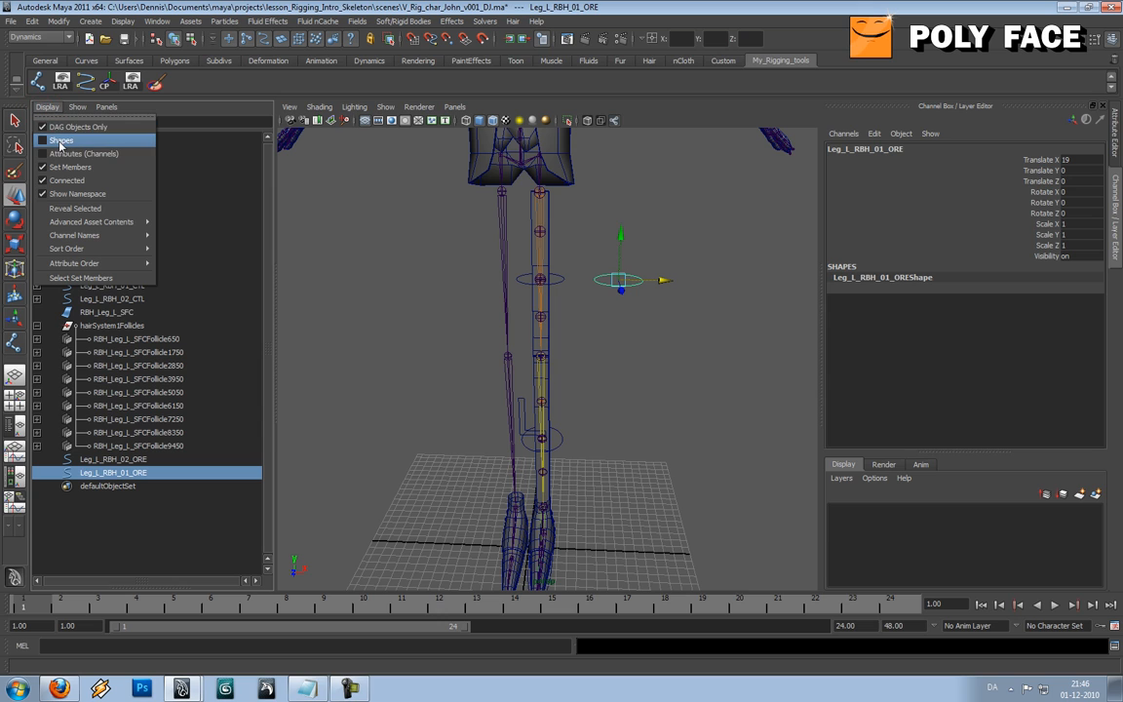
click(60, 139)
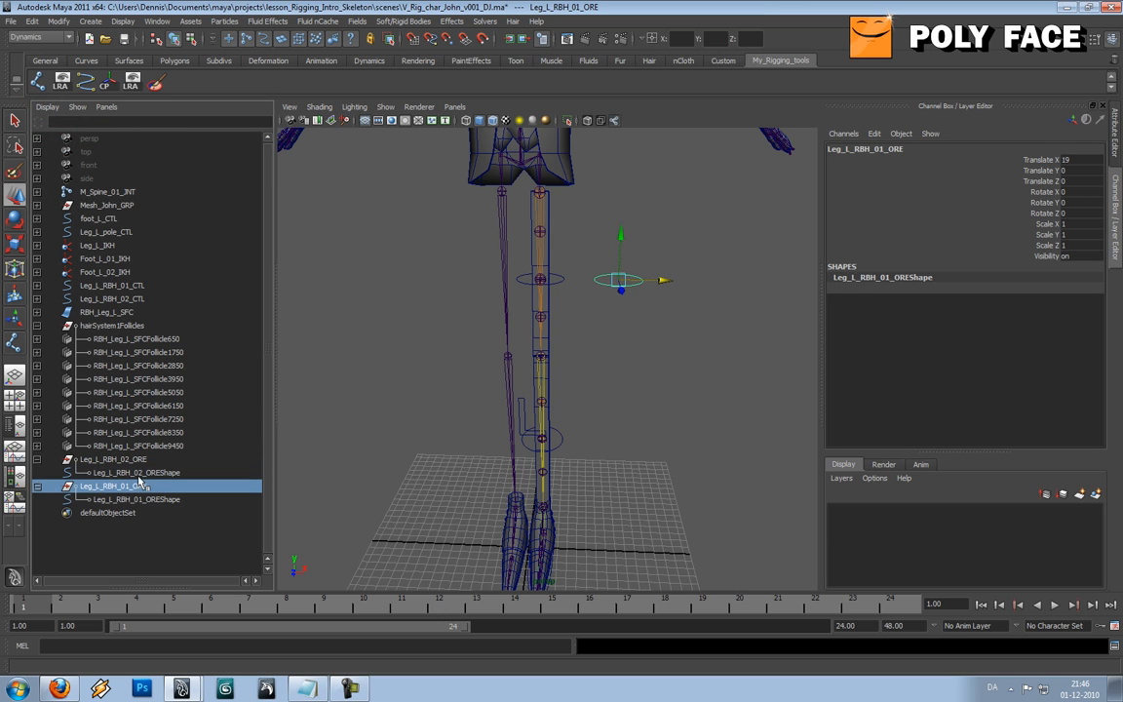
click(136, 499)
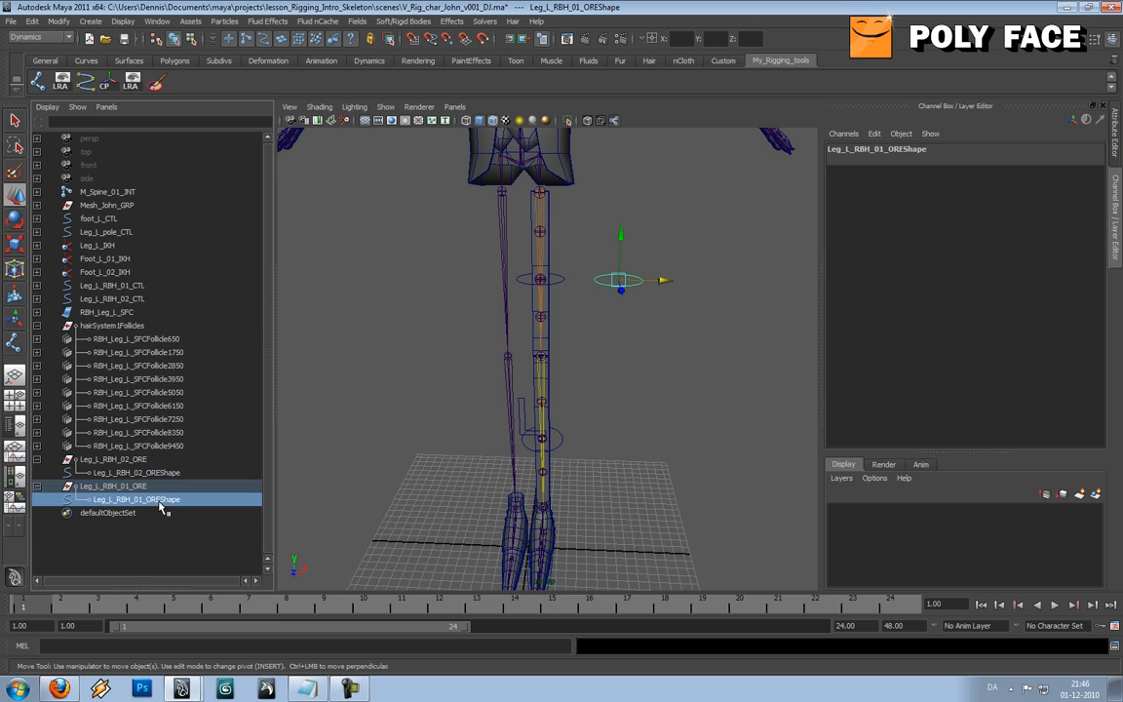
click(113, 486)
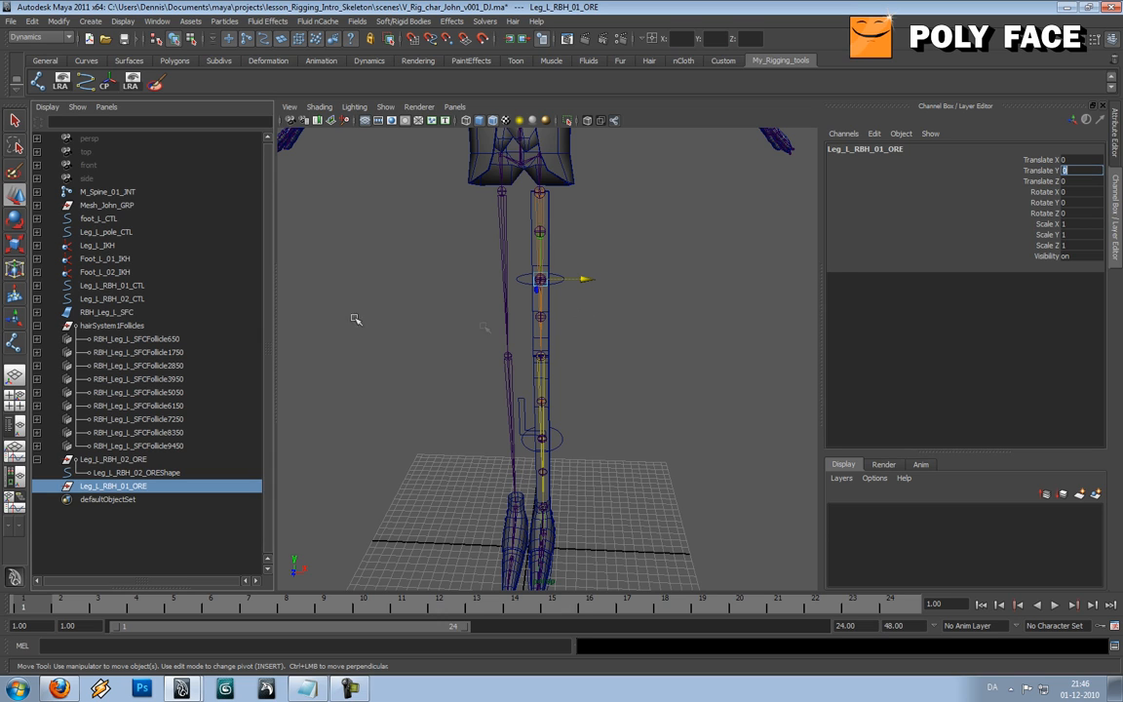
Step: Parent Leg_L_RBH_01_CTL under Leg_L_RBH_01_ORE and Leg_L_RBH_02_CTL under Leg_L_RBH_02_ORE
click(112, 285)
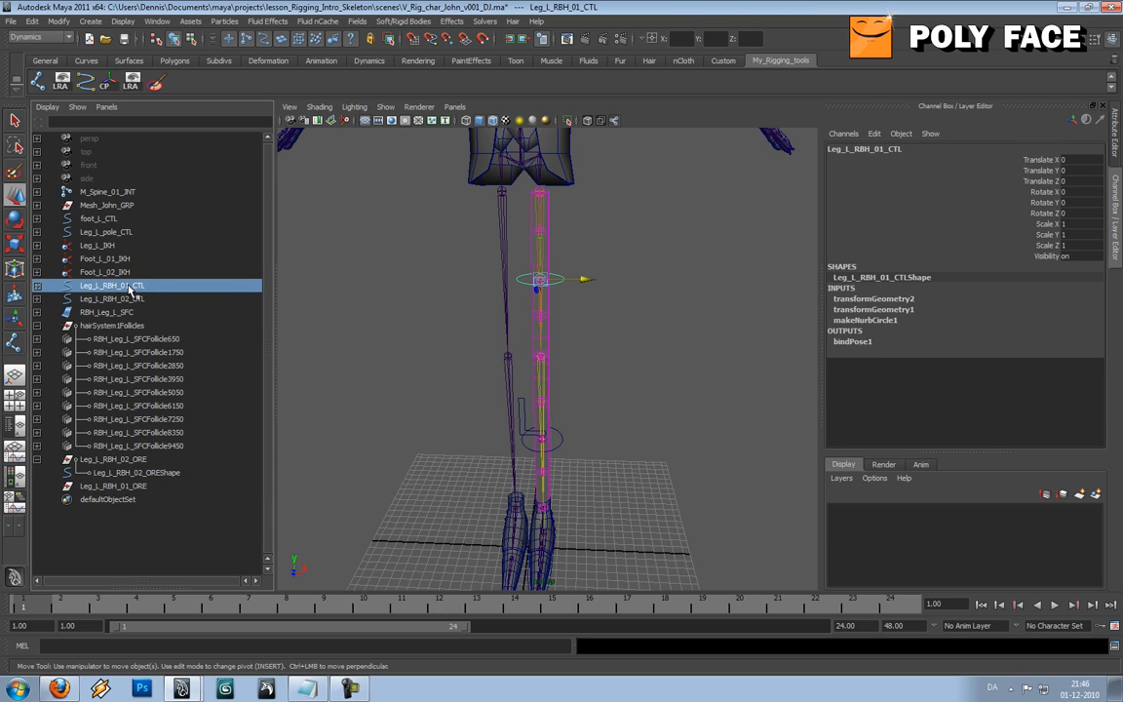
click(112, 486)
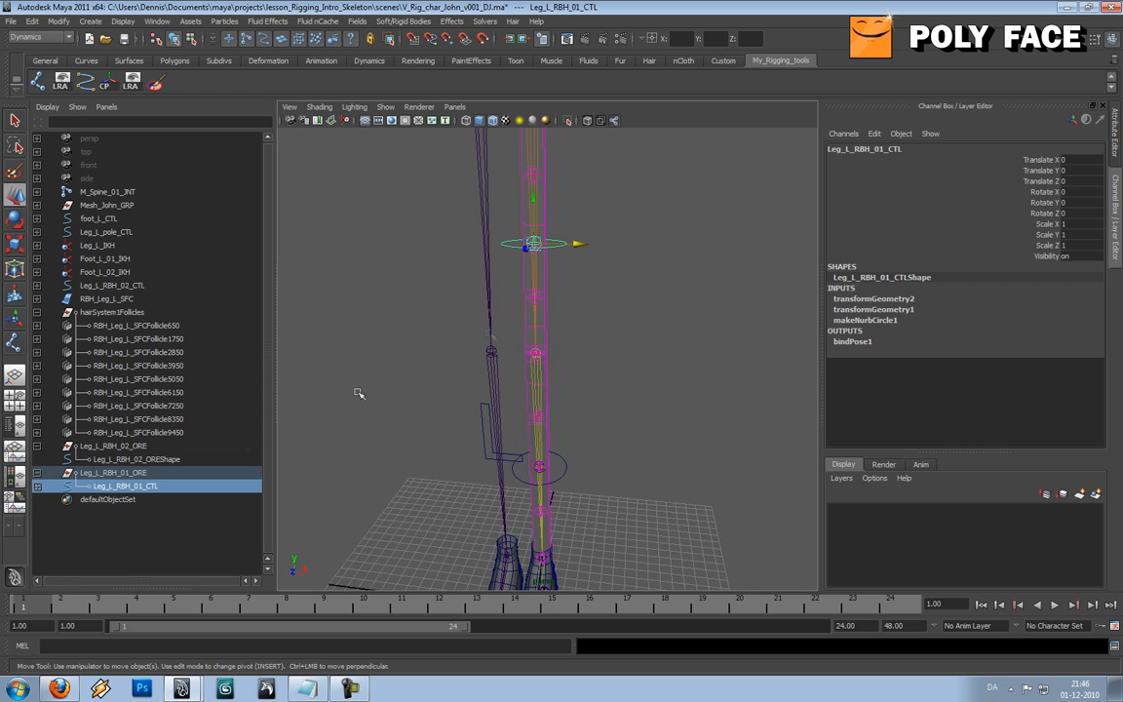
click(132, 459)
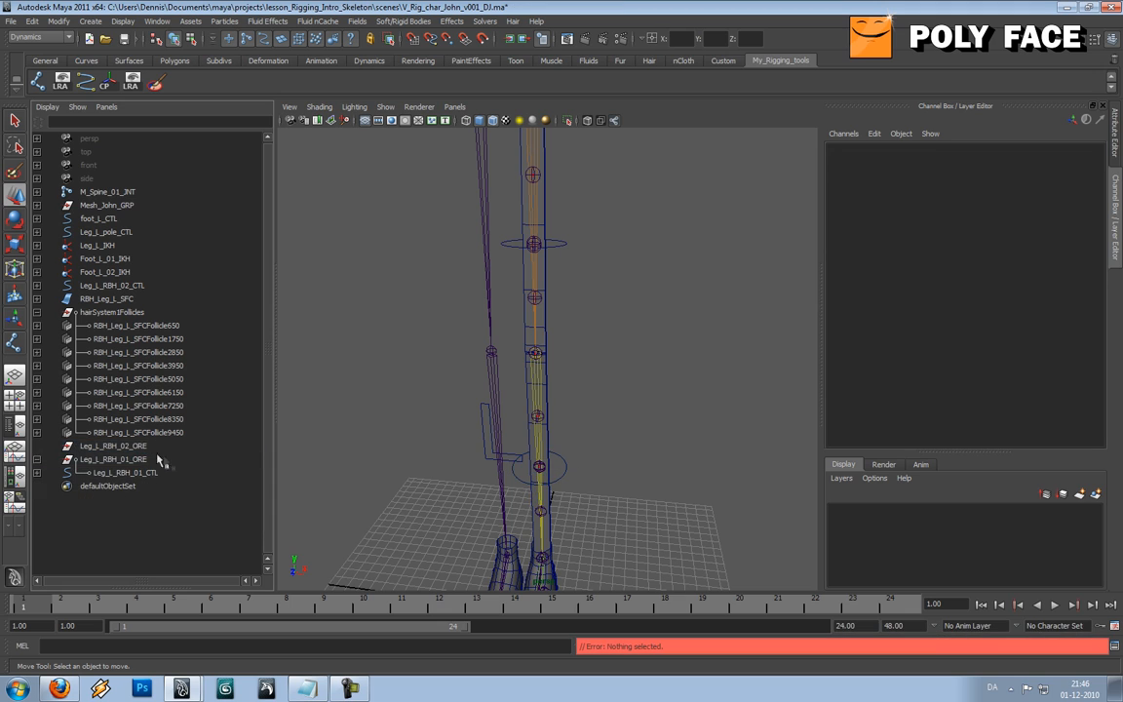
click(112, 445)
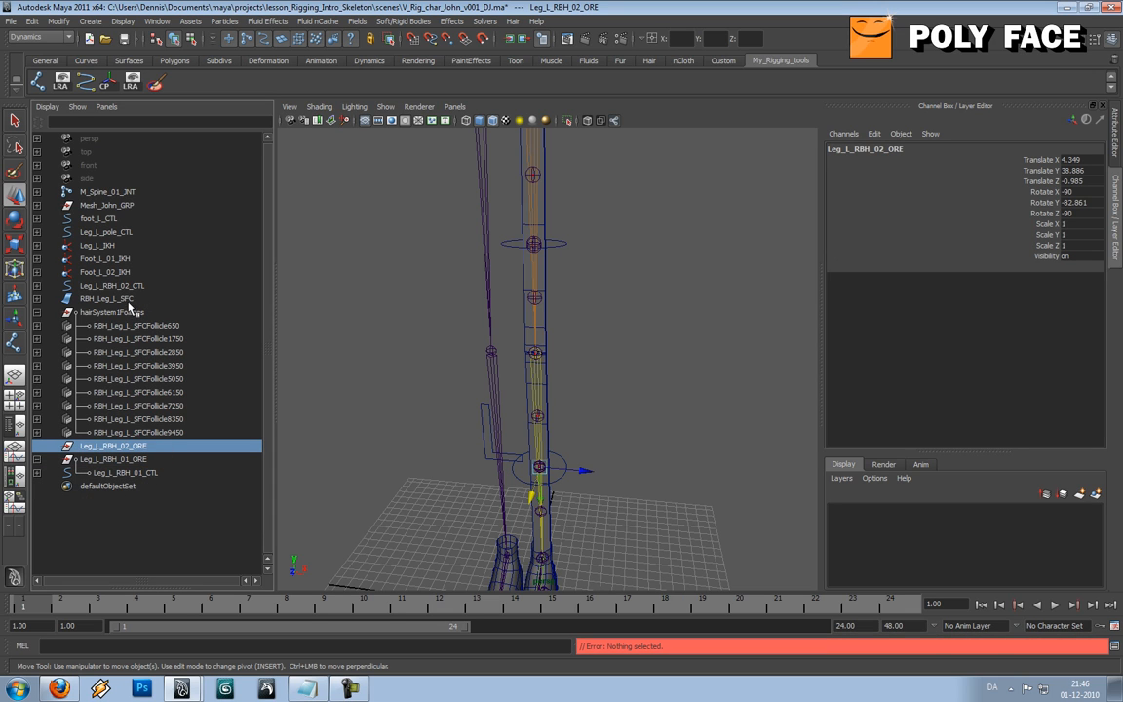
click(112, 285)
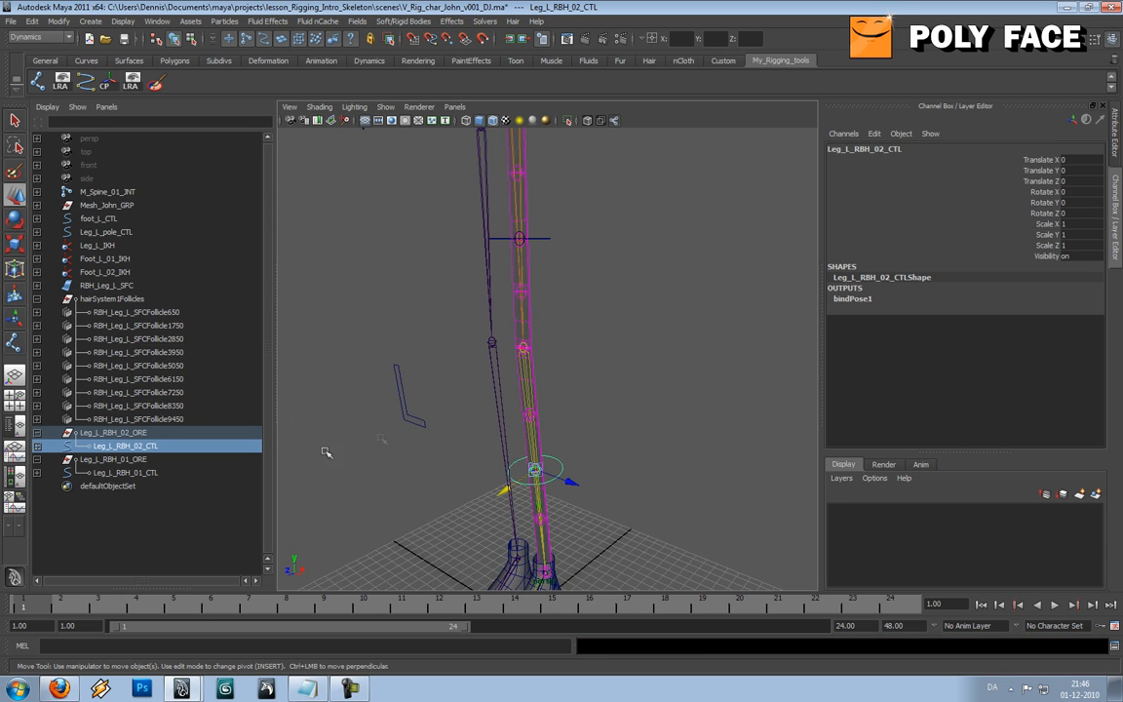
click(113, 432)
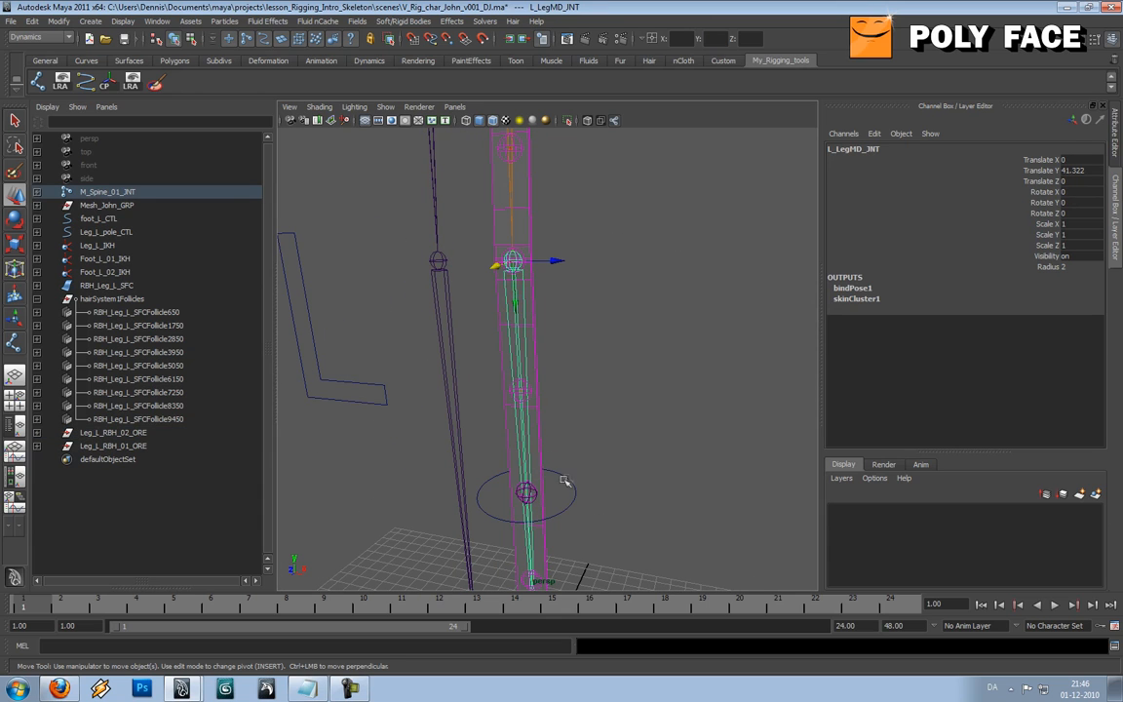
click(112, 446)
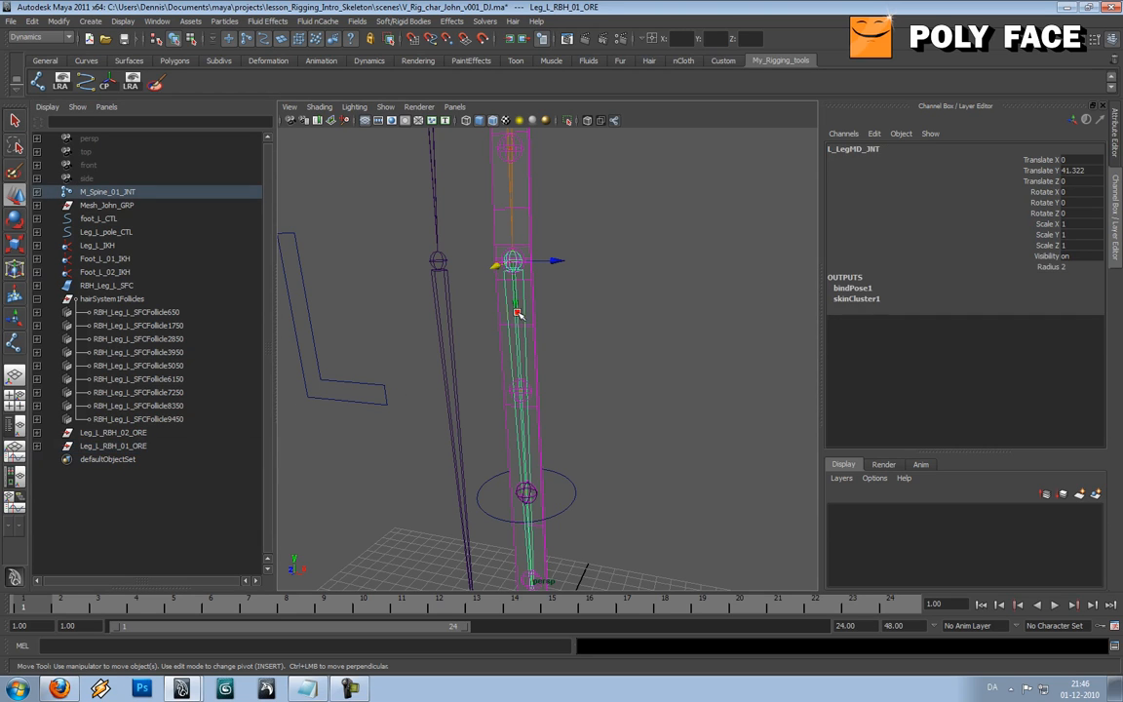
click(113, 432)
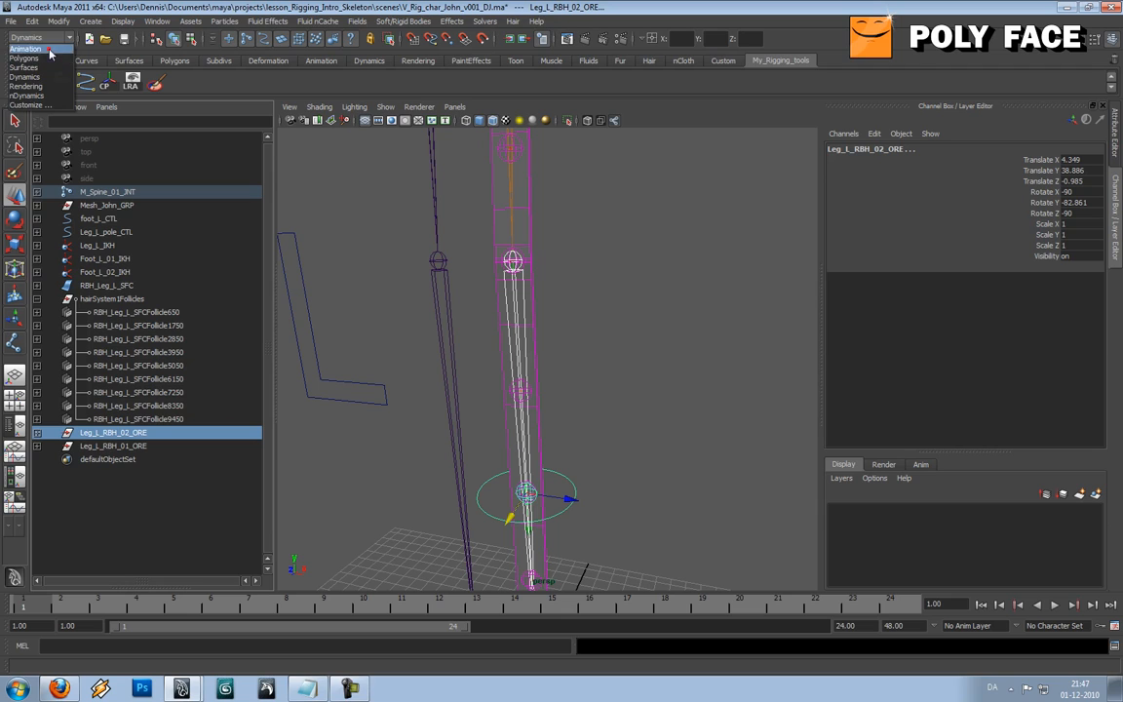
Step: Switch to the Animation menu set and parent-constrain the ORE groups to the leg joints
click(512, 20)
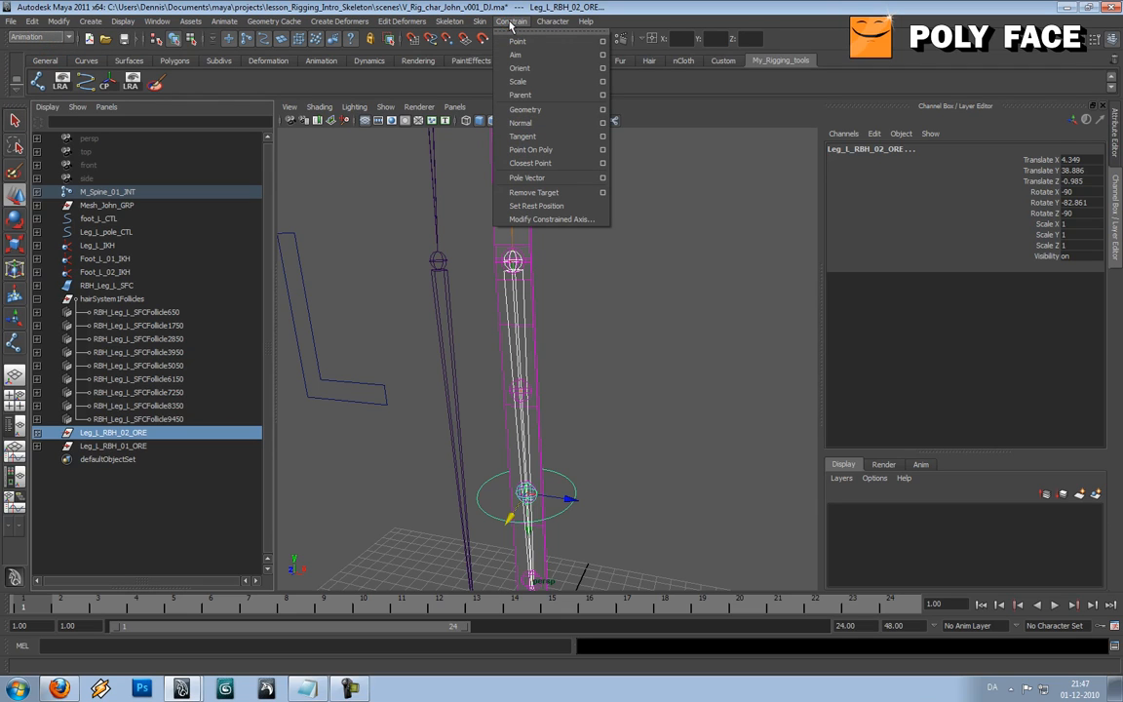
mouse_move(546, 135)
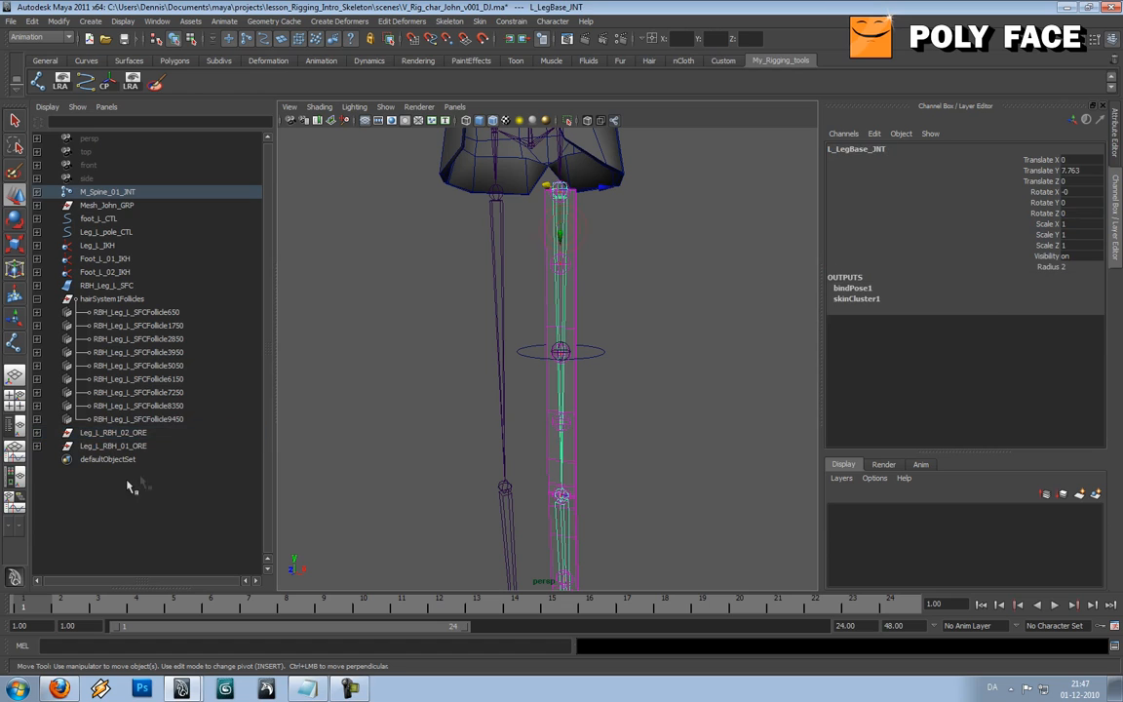
click(112, 446)
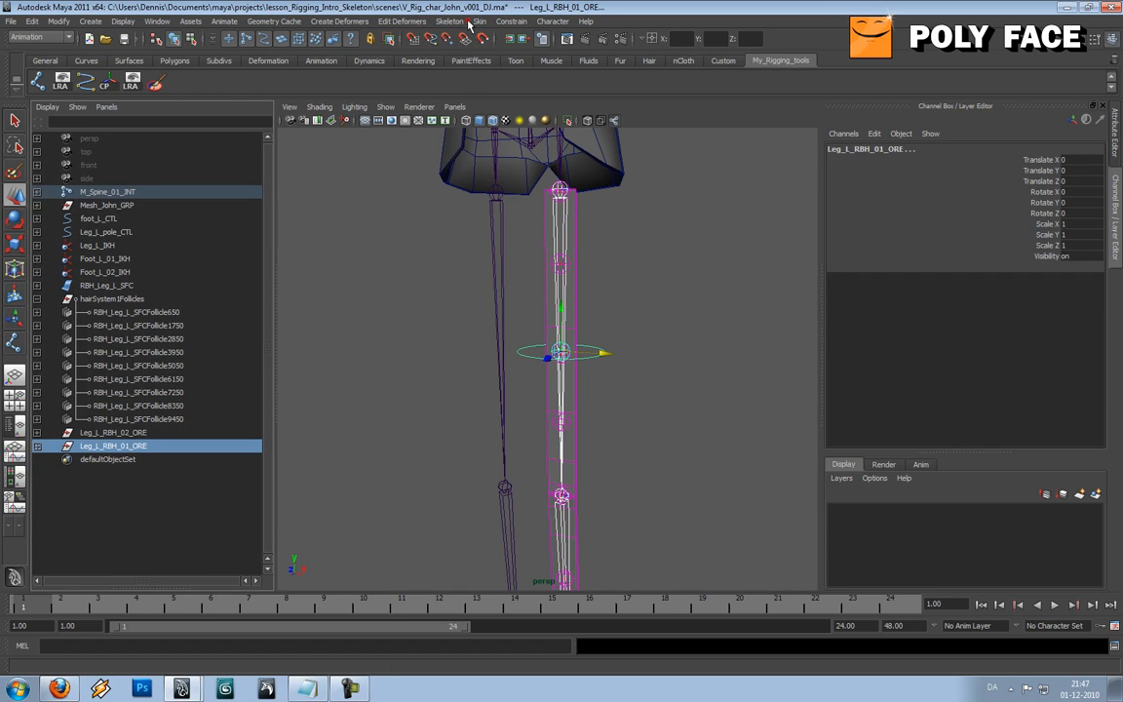
click(510, 21)
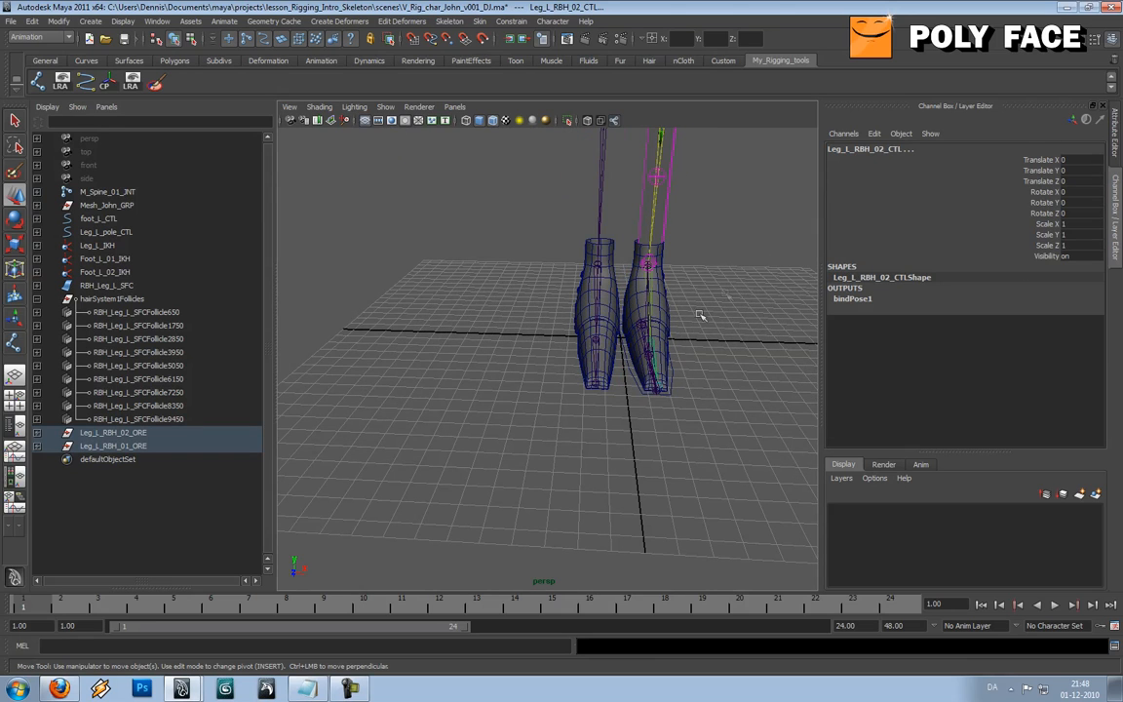
Step: Enable Drawing Overrides on the foot controller in the Attribute Editor
click(98, 218)
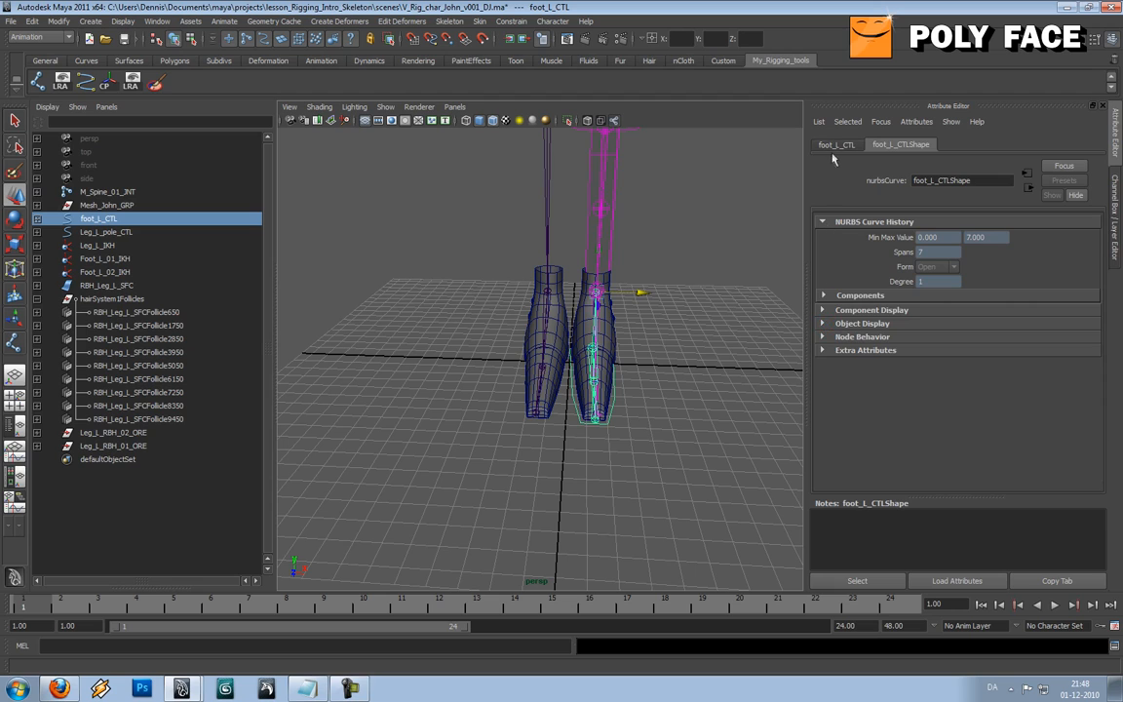
click(835, 145)
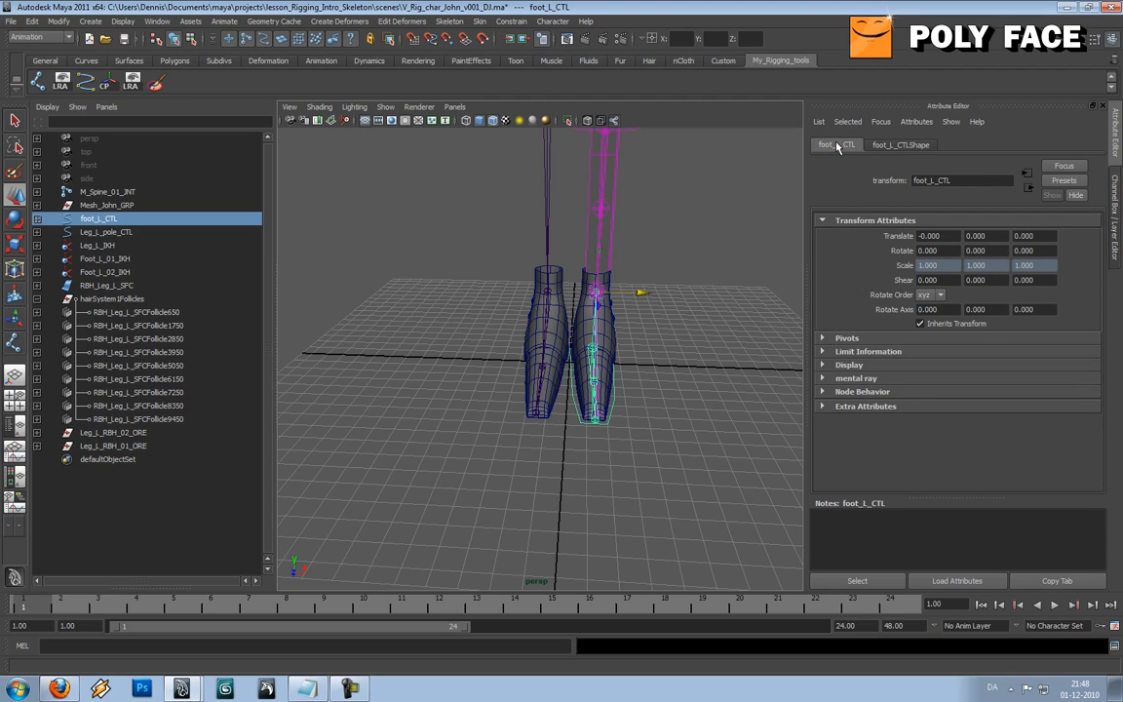
click(848, 364)
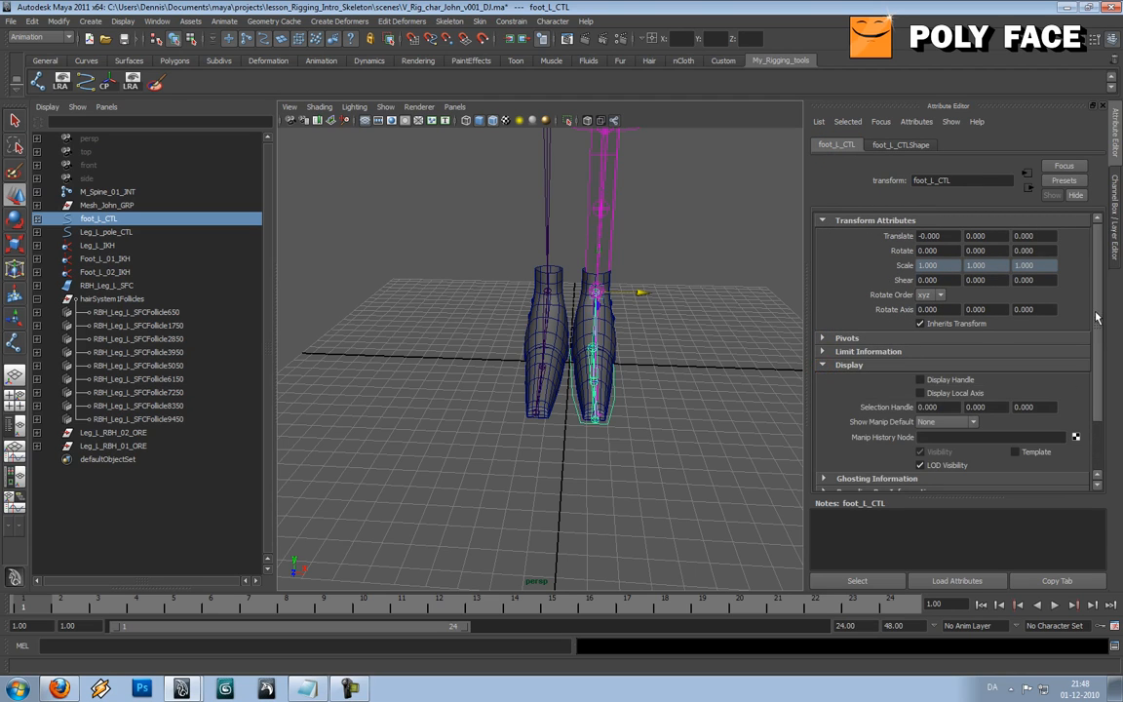
scroll(down, 3)
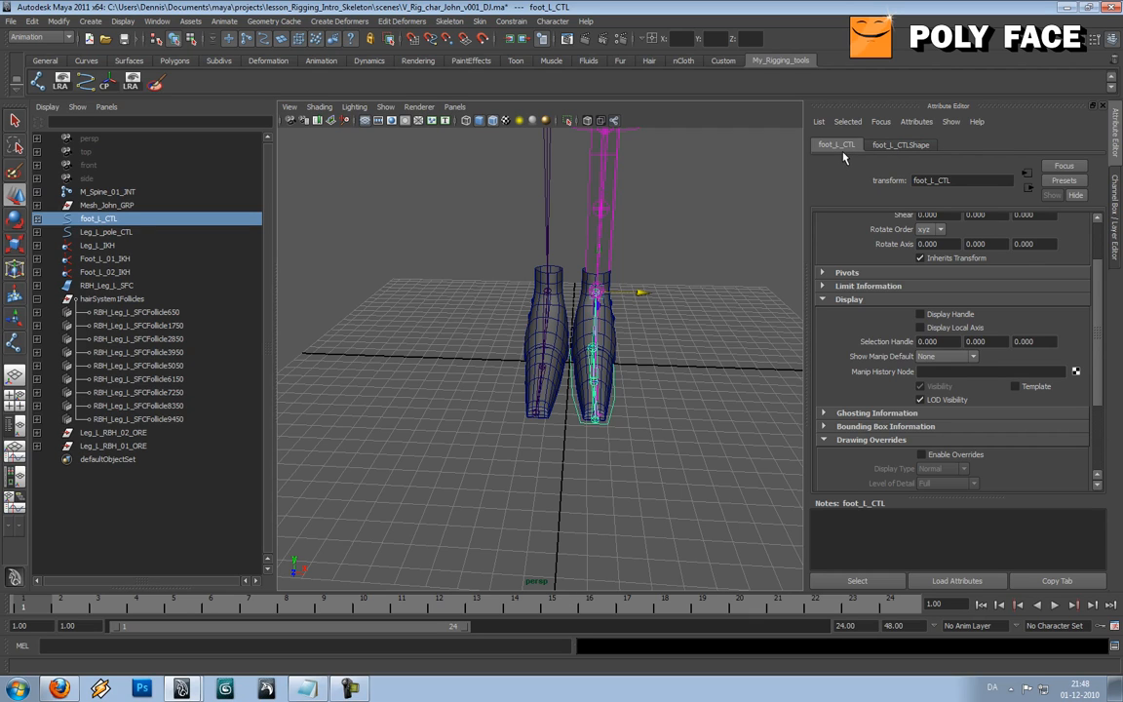
mouse_move(883, 447)
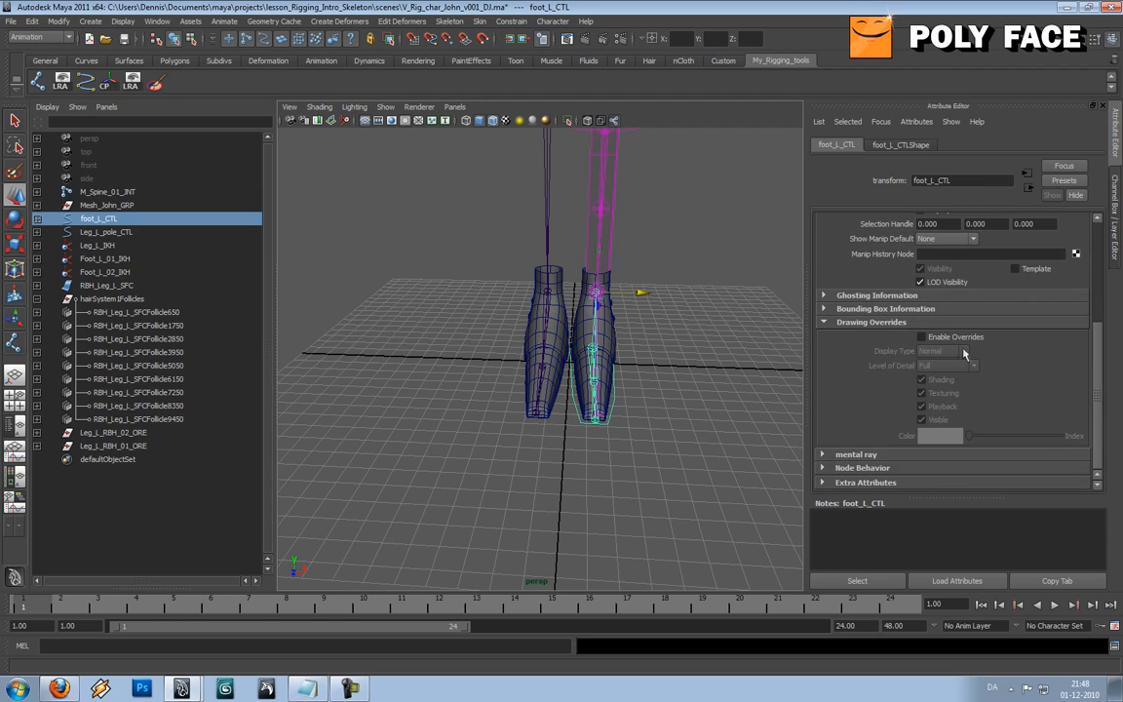
click(922, 337)
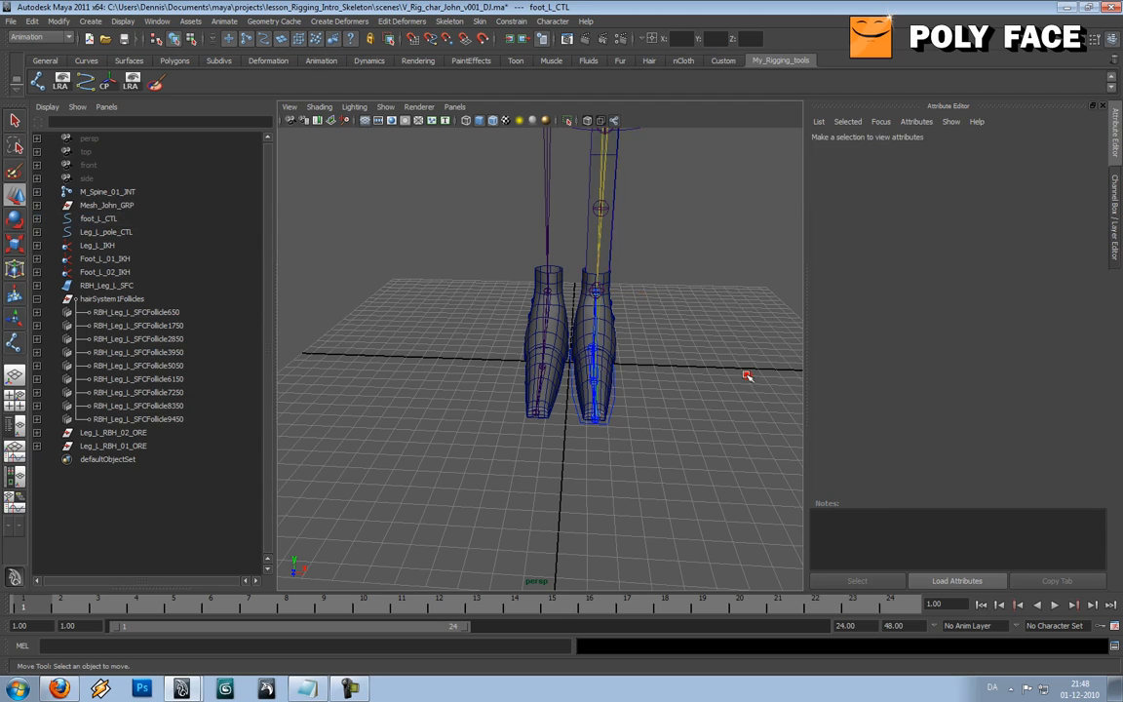
Step: Set the rubber-hose and knee pole controllers' override colour to blue
drag(746, 375, 614, 270)
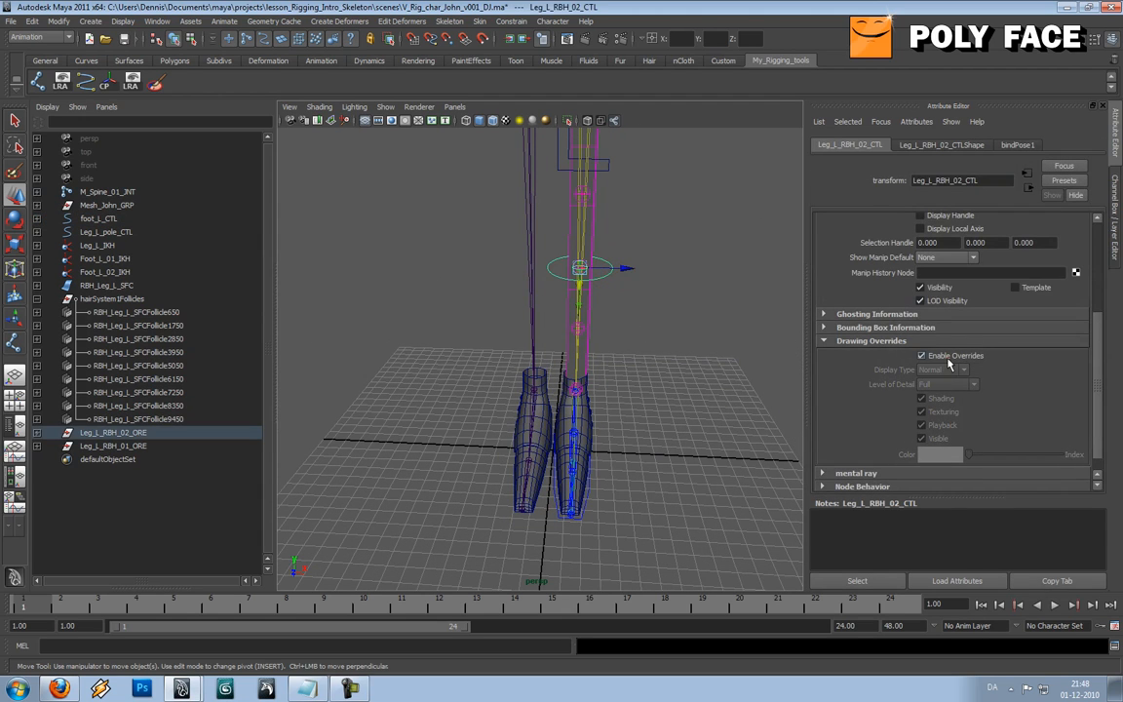
click(920, 354)
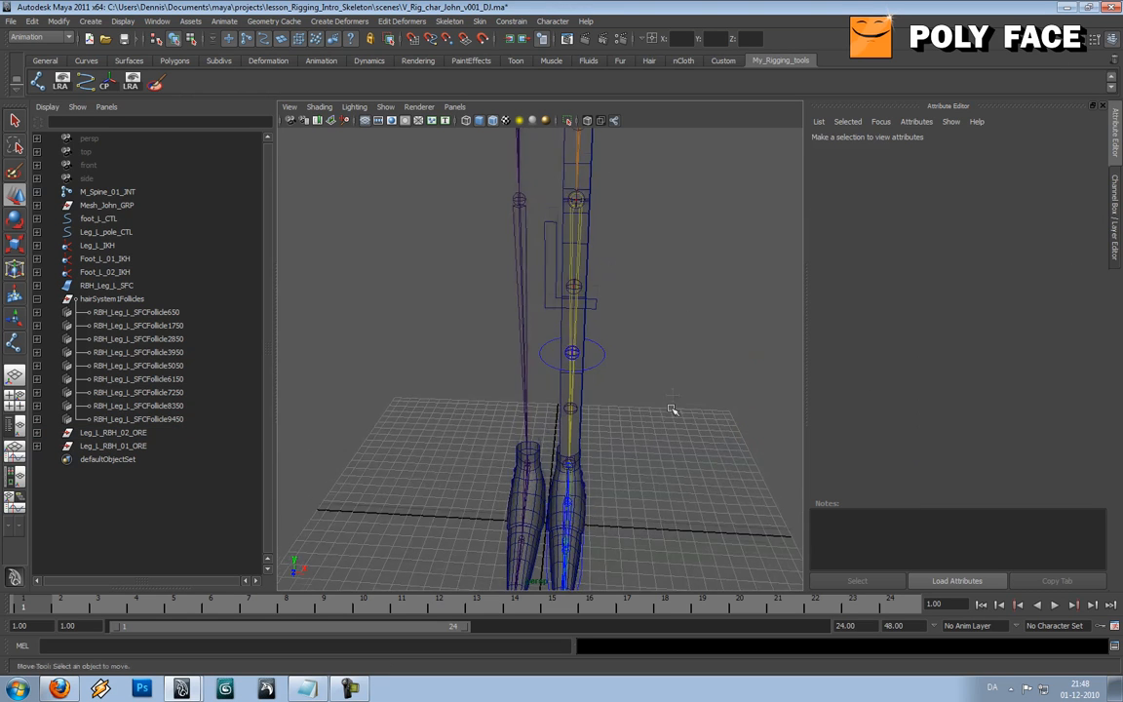
click(112, 445)
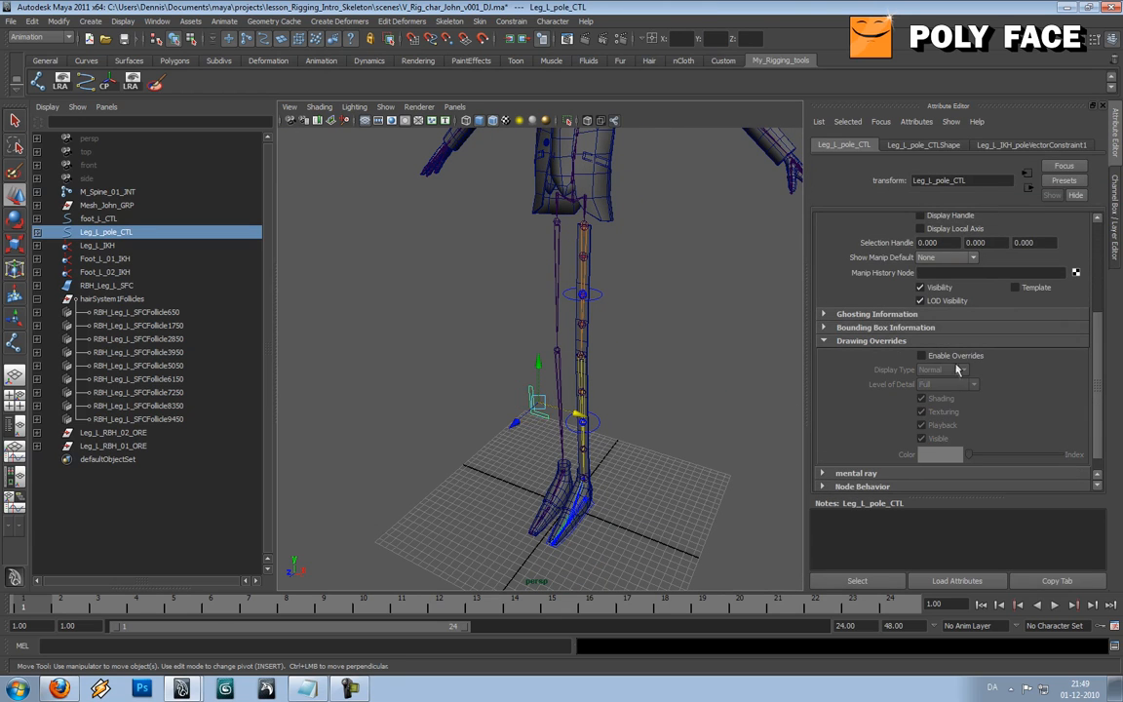
click(922, 355)
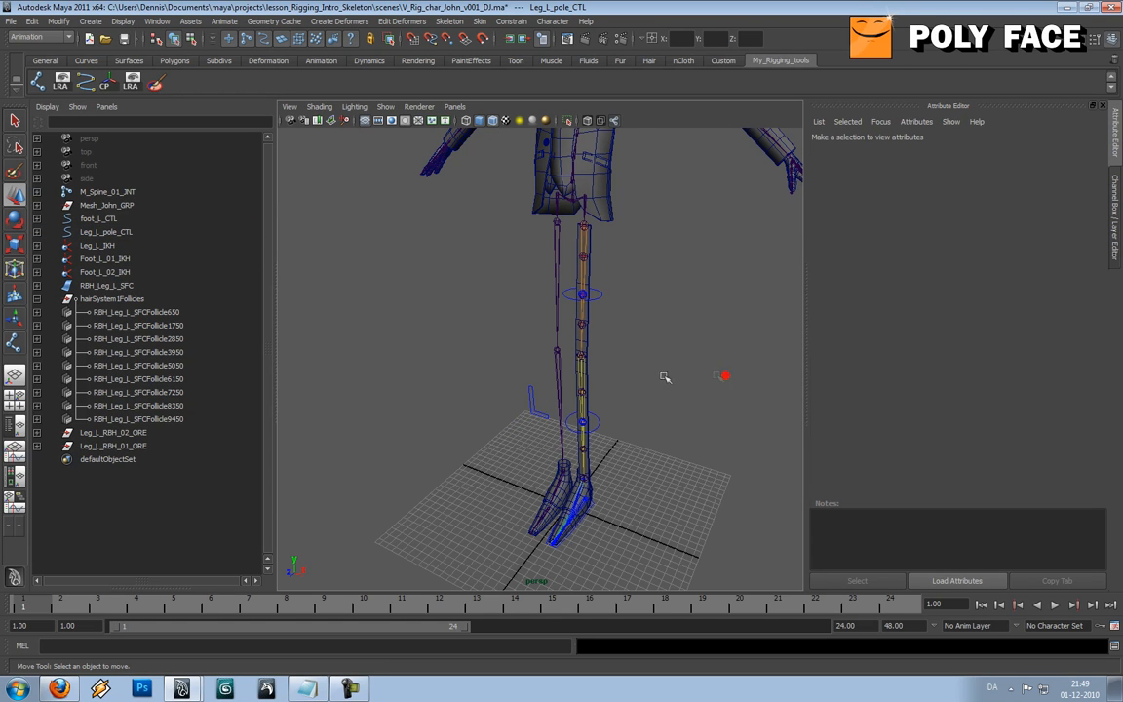
Step: Expand Mesh_John_GRP down to pants_hands_shoes_GRP and unhide pants_GEO around the rigged leg
drag(666, 377, 495, 350)
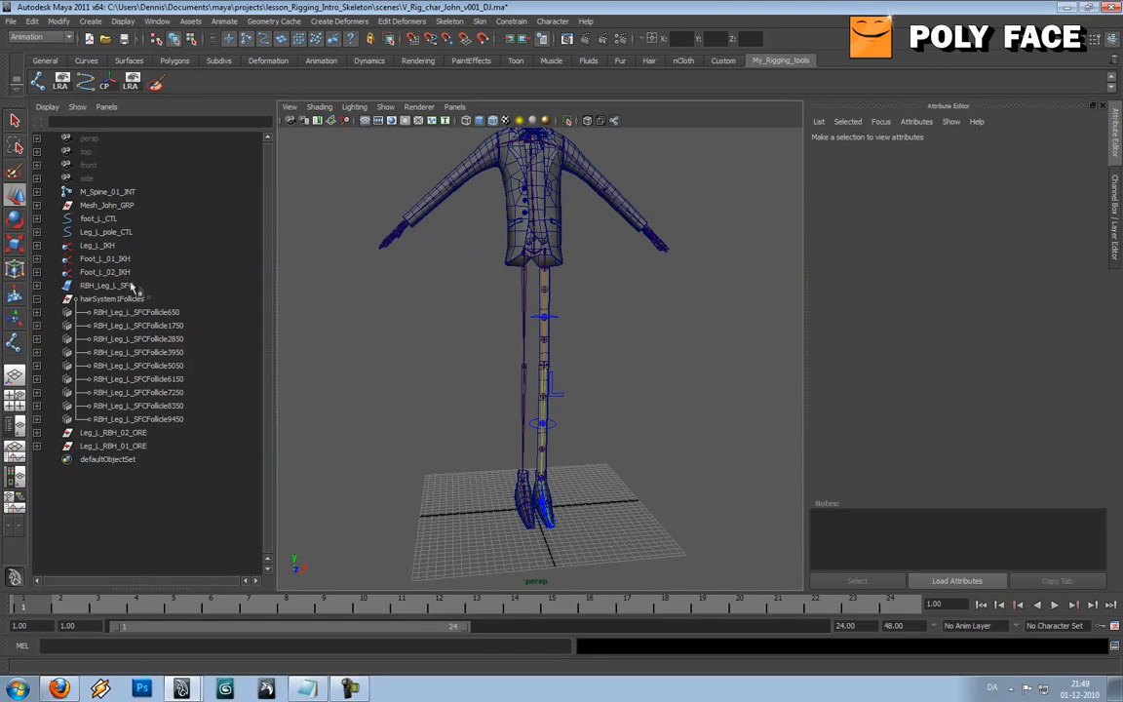
click(37, 218)
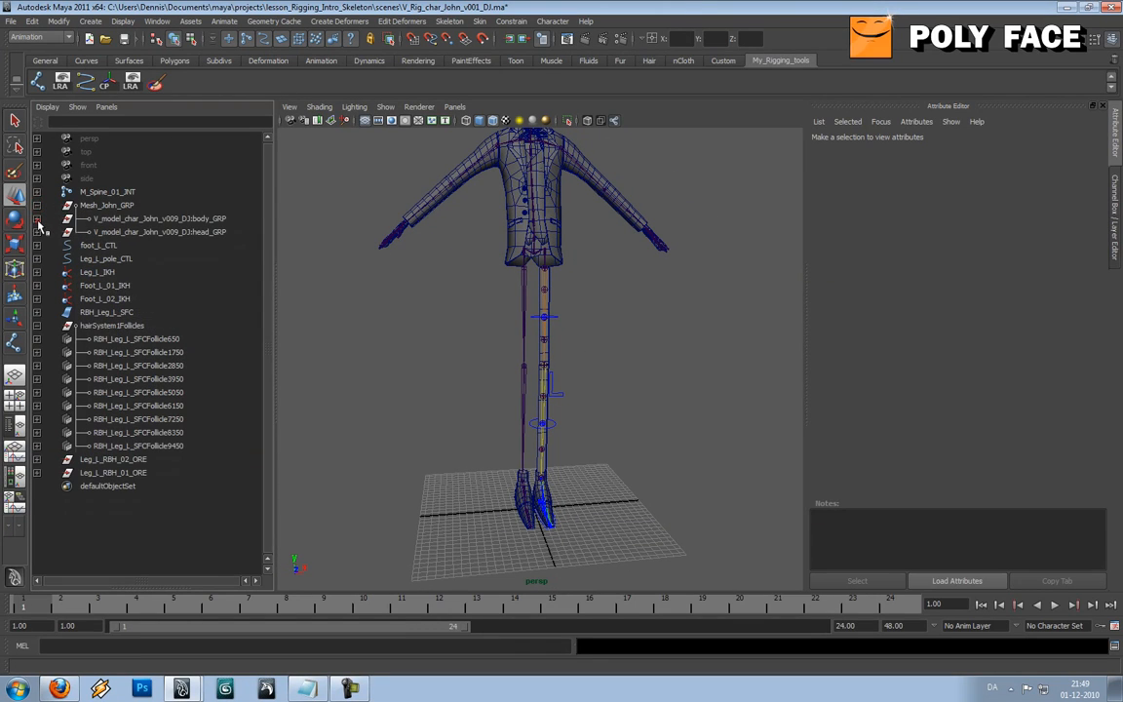
click(77, 218)
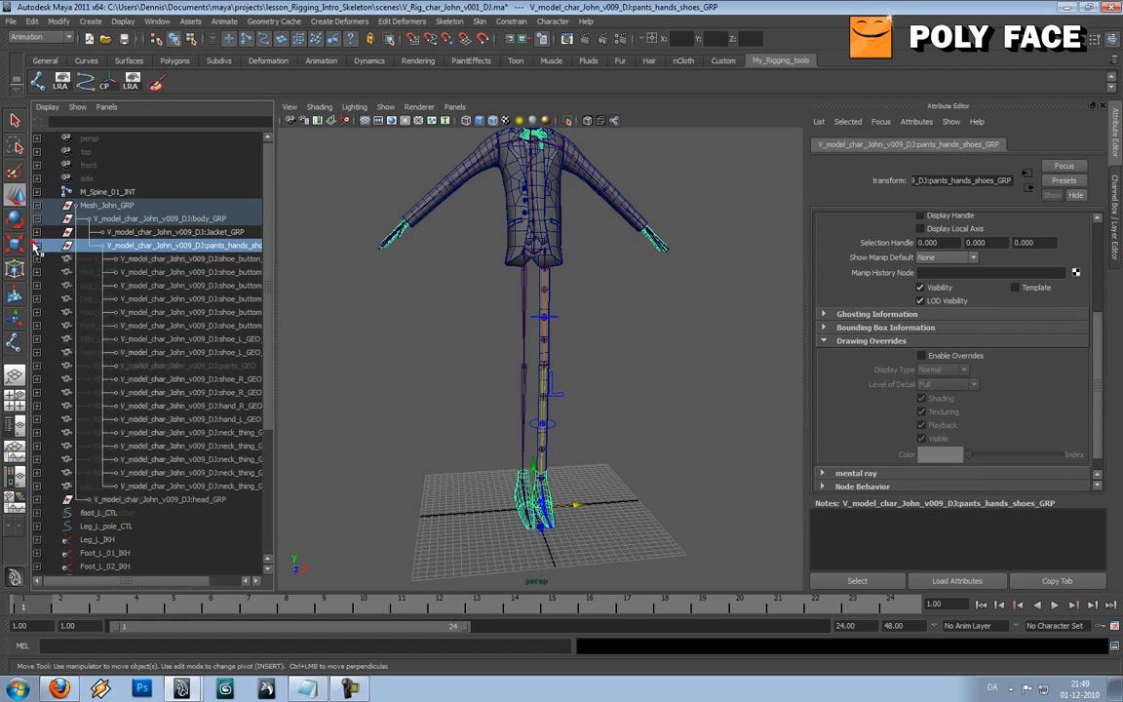
click(185, 366)
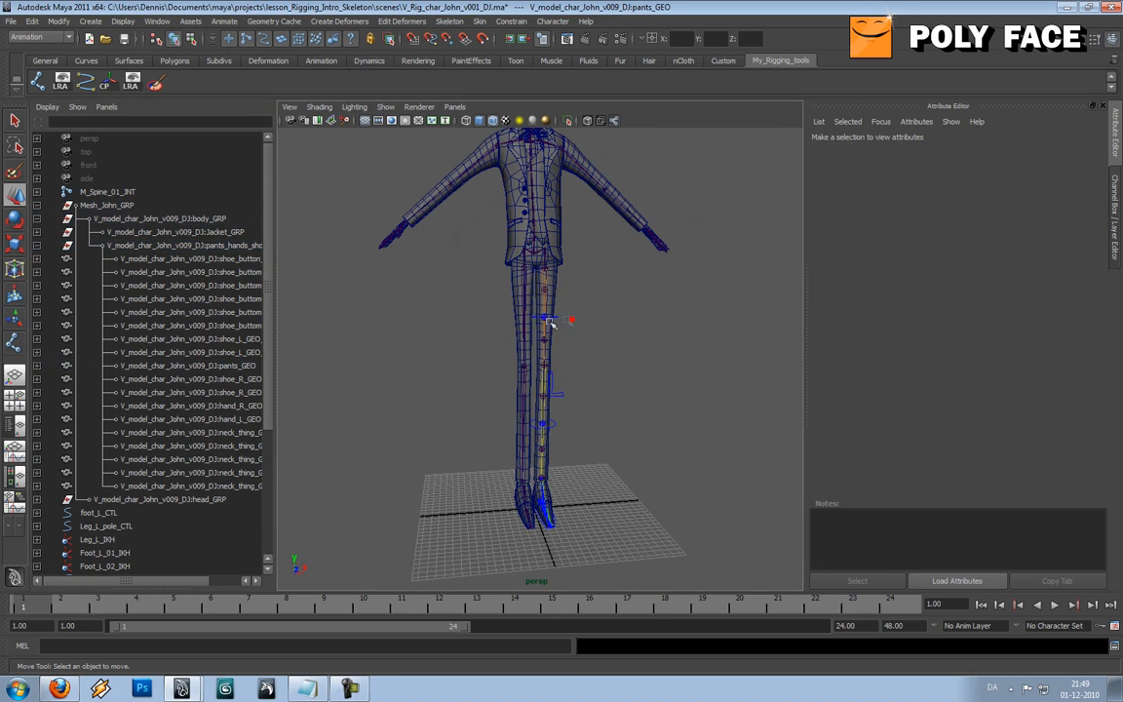
drag(551, 322, 561, 325)
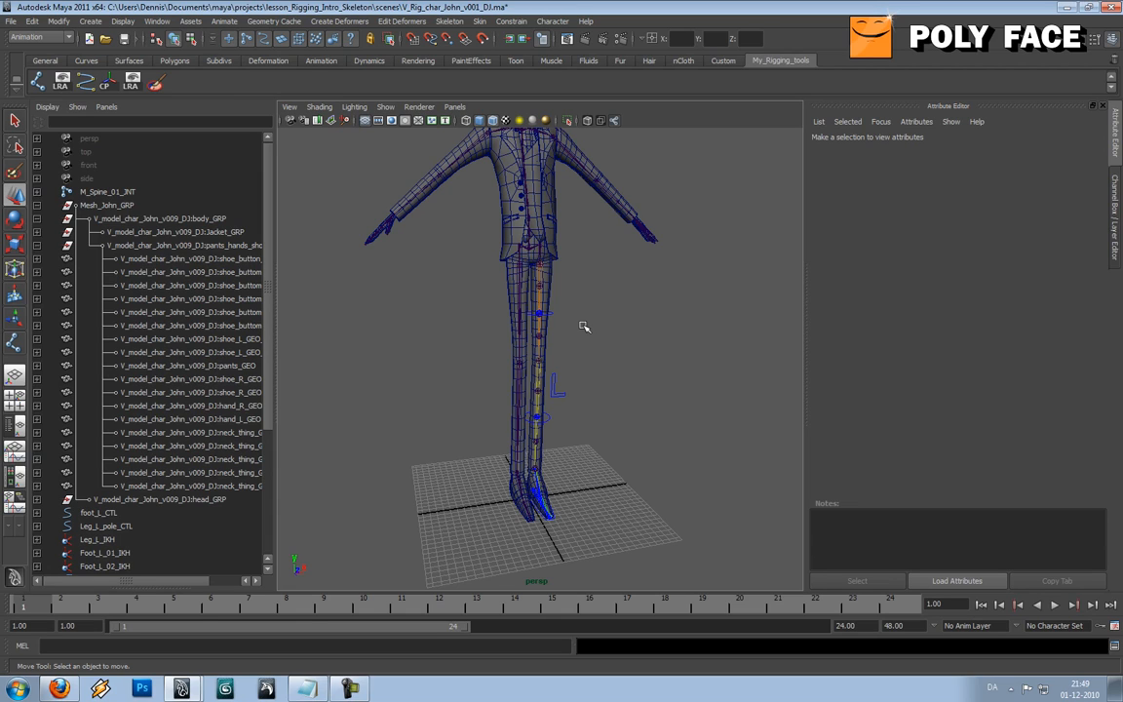
mouse_move(557, 326)
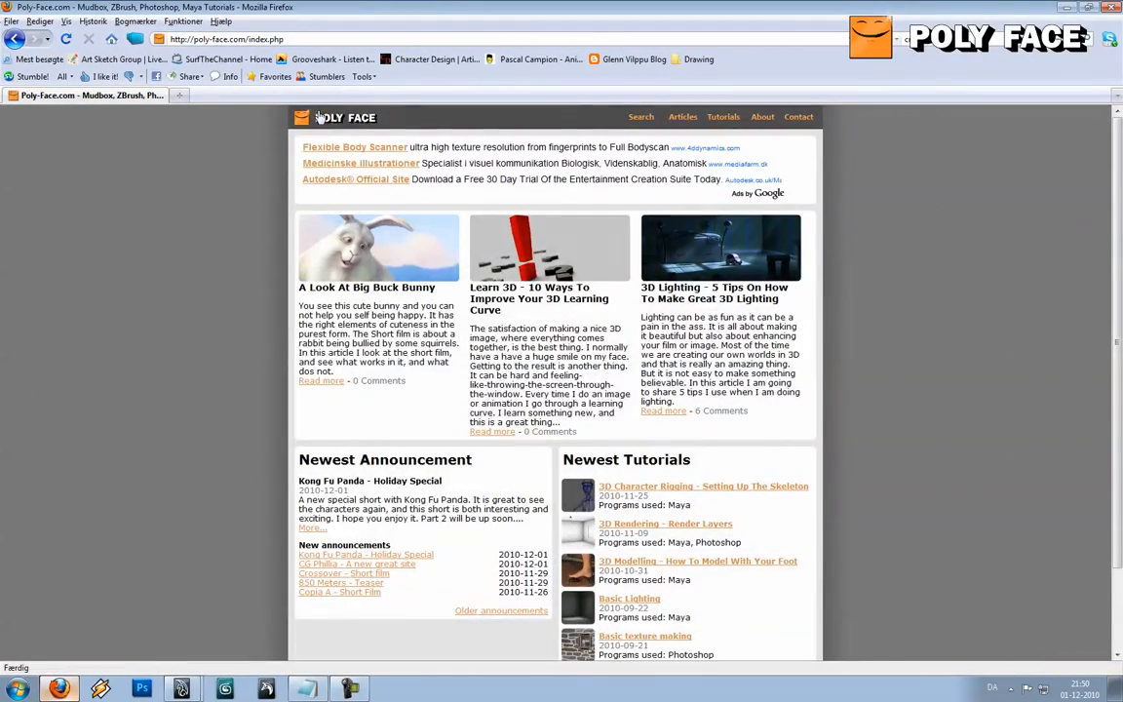
Step: Scroll to Follow us on poly-face.com and open the YouTube link
scroll(down, 3)
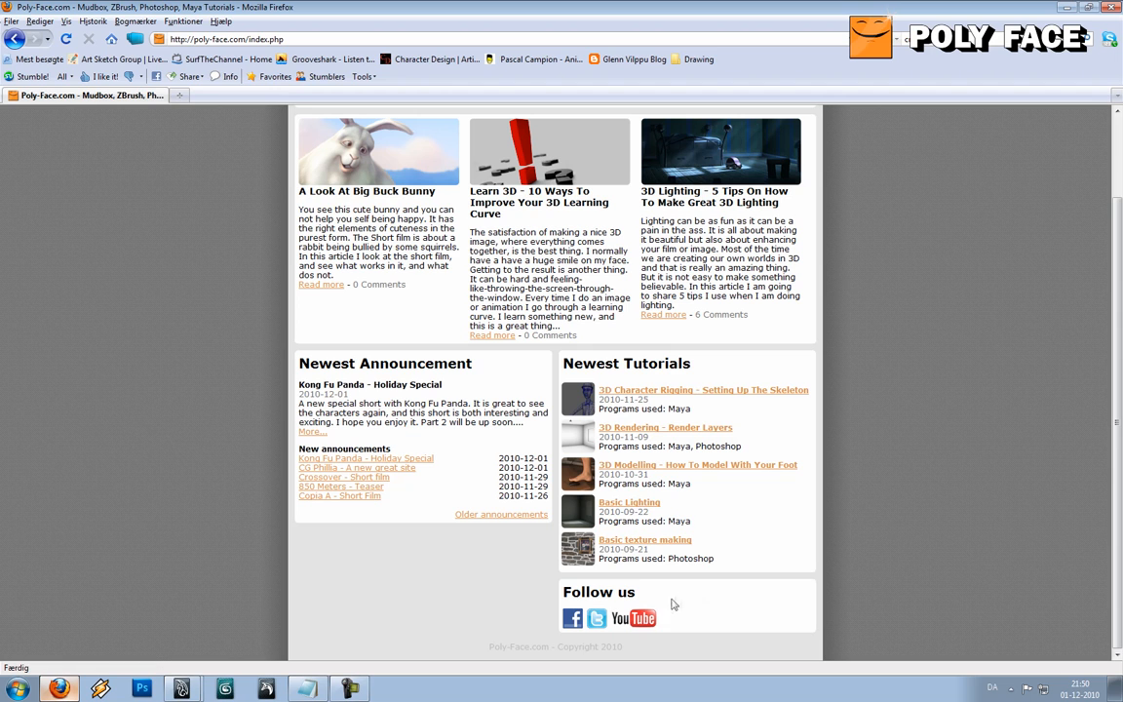
click(635, 618)
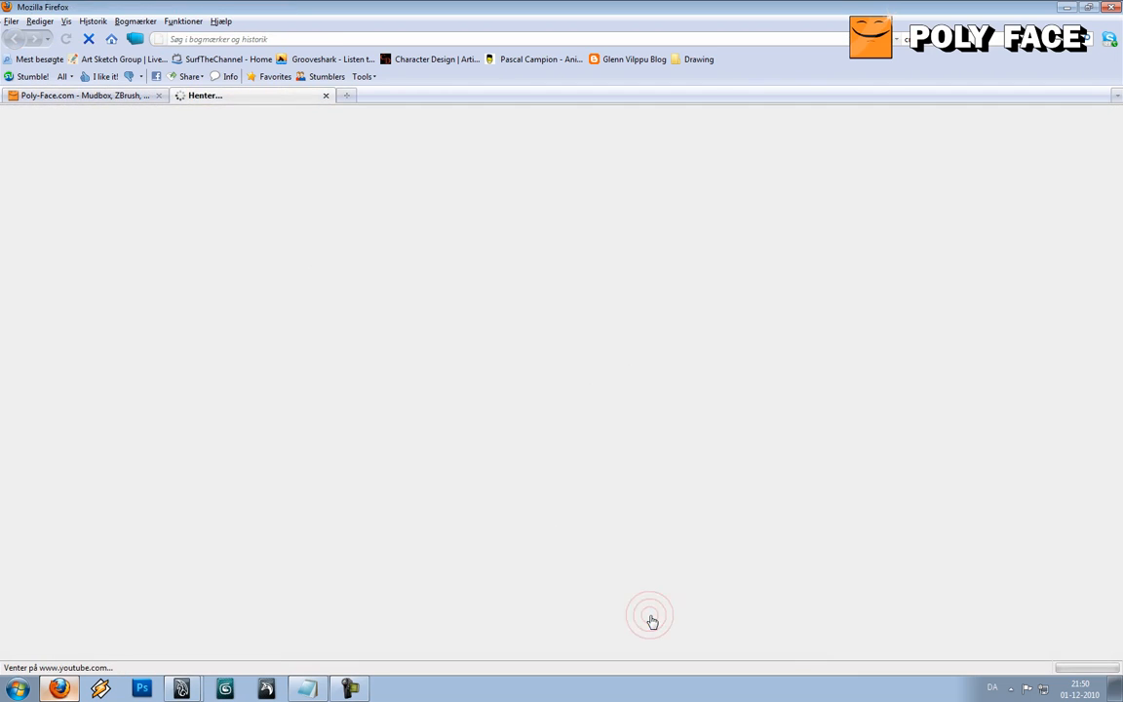